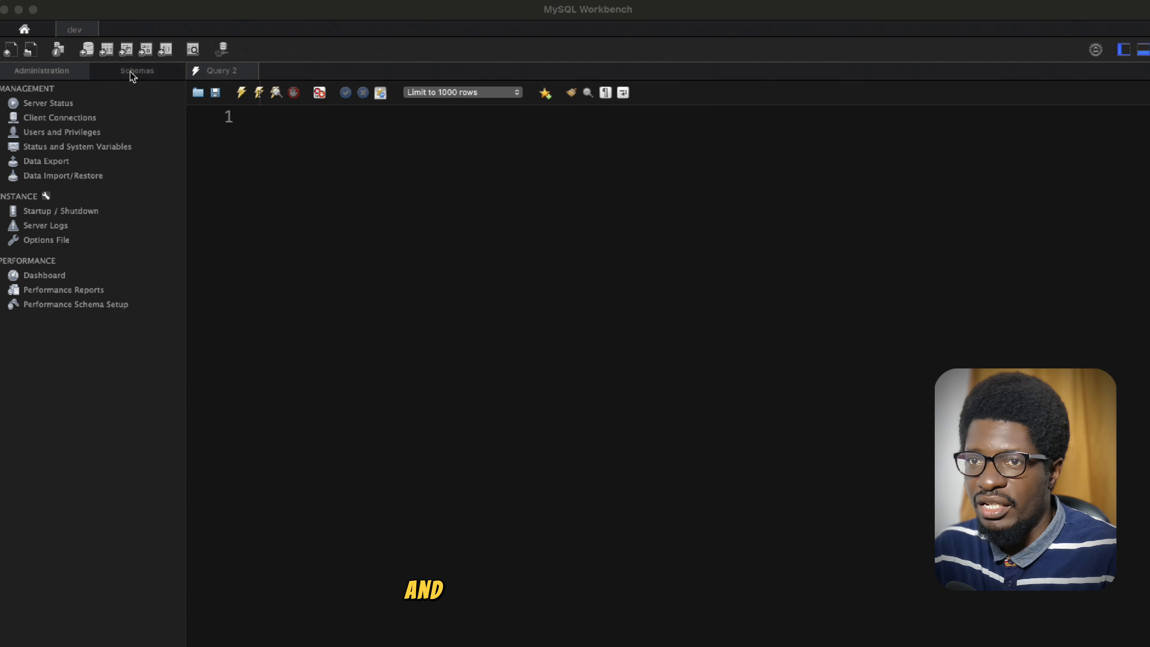
Step: Show the Schemas list and expand school_db to reveal its student and teacher tables
left_click(137, 71)
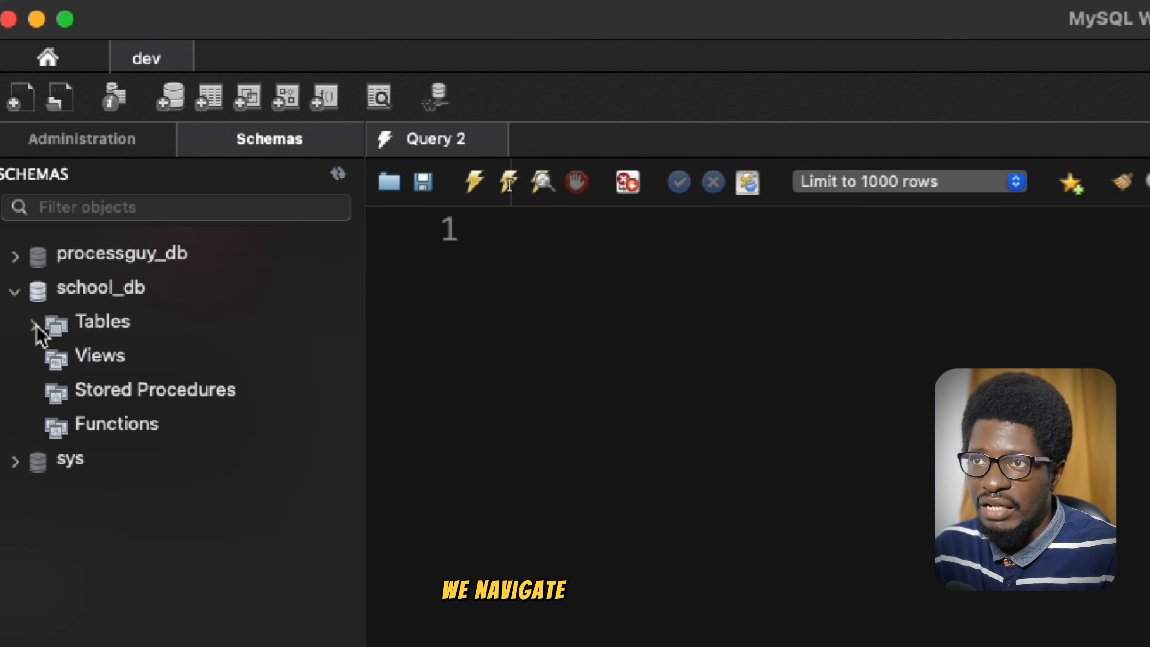
left_click(33, 322)
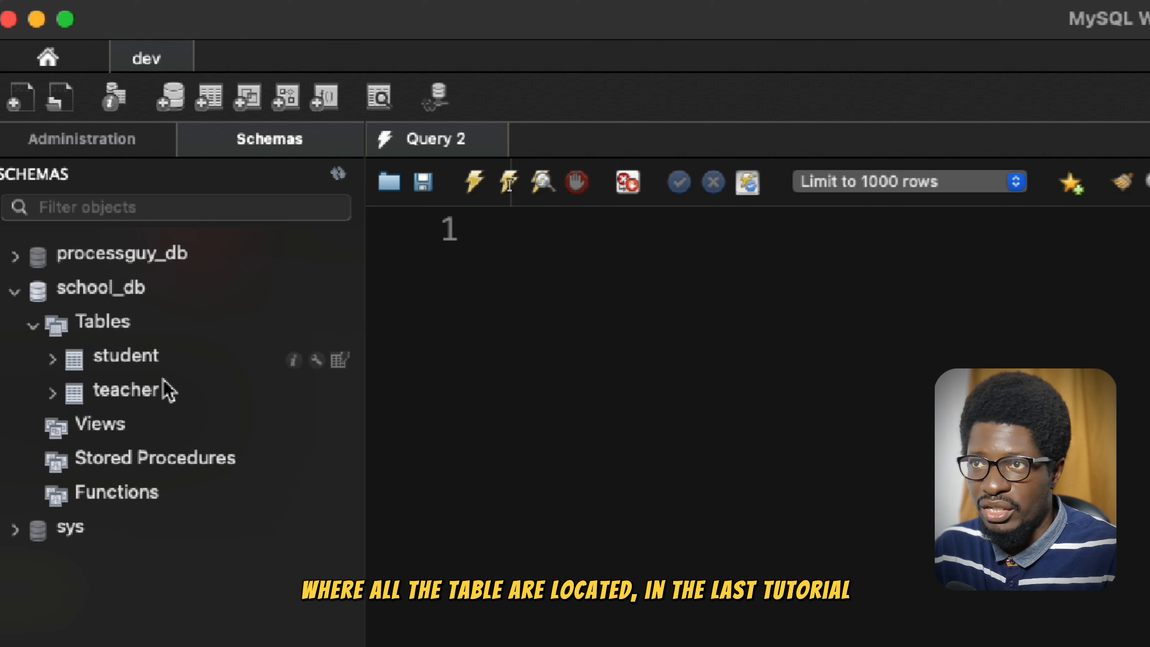
mouse_move(124, 364)
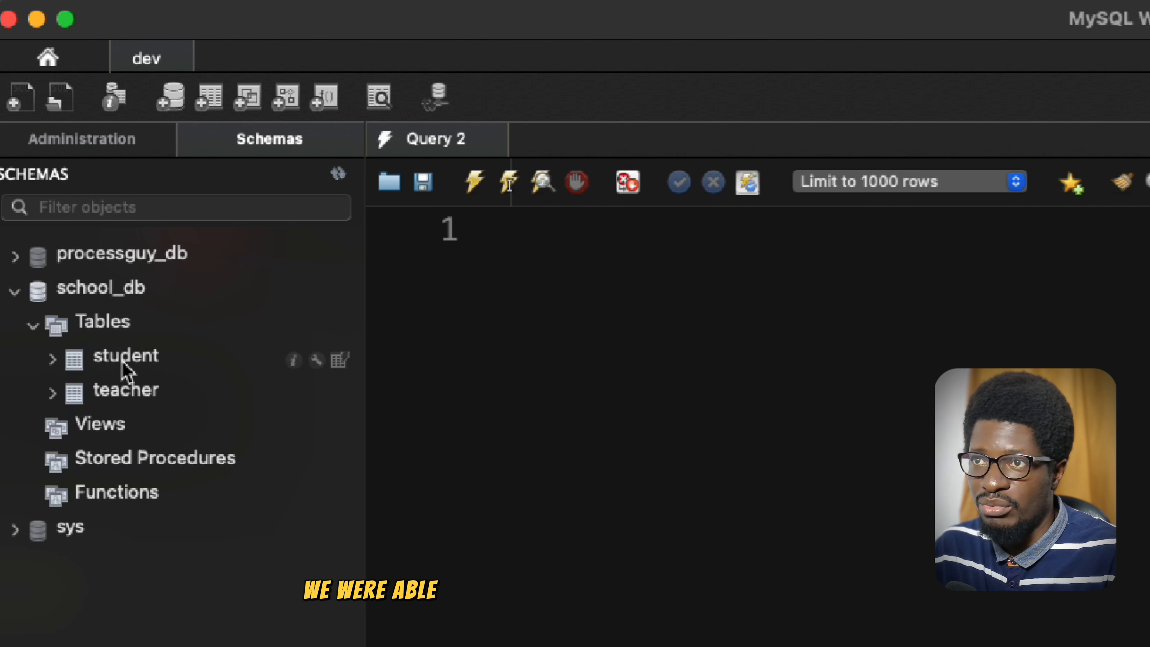
mouse_move(213, 367)
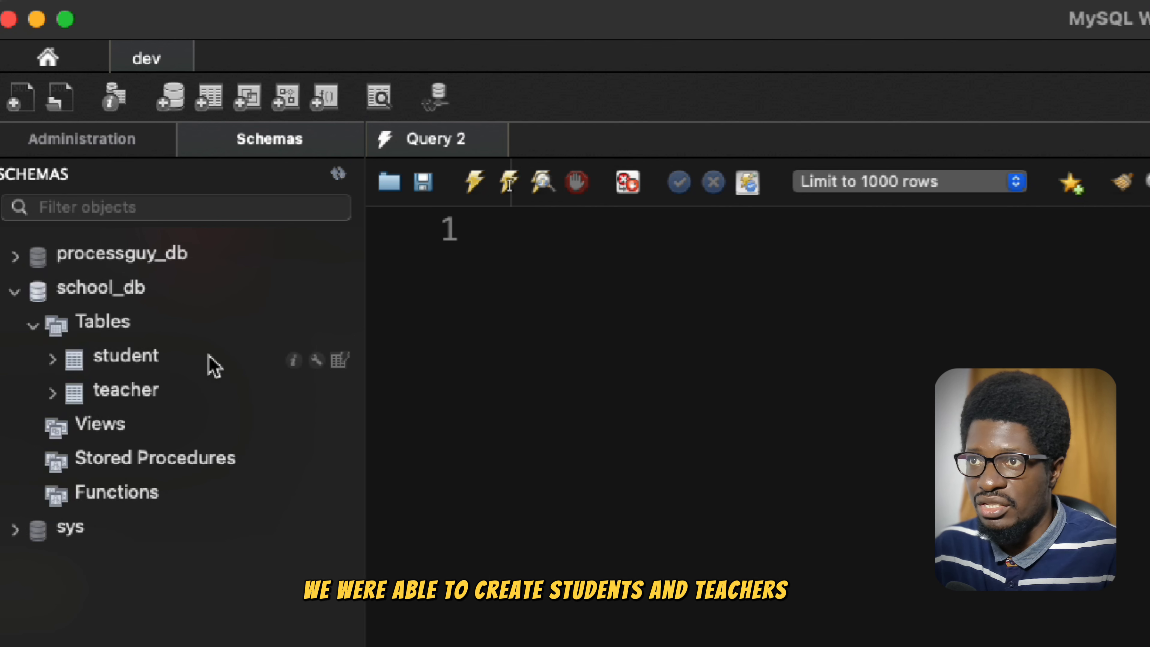
Step: Select rows of the student table, returning an empty grid with id, name, gender, email
right_click(125, 356)
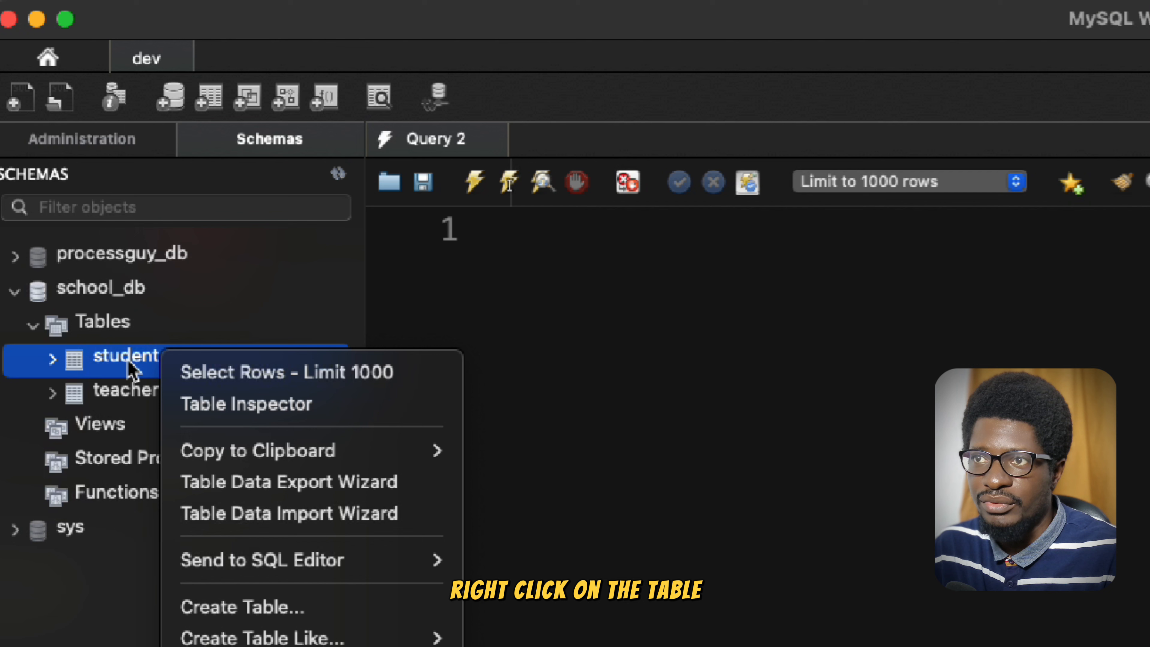
mouse_move(286, 372)
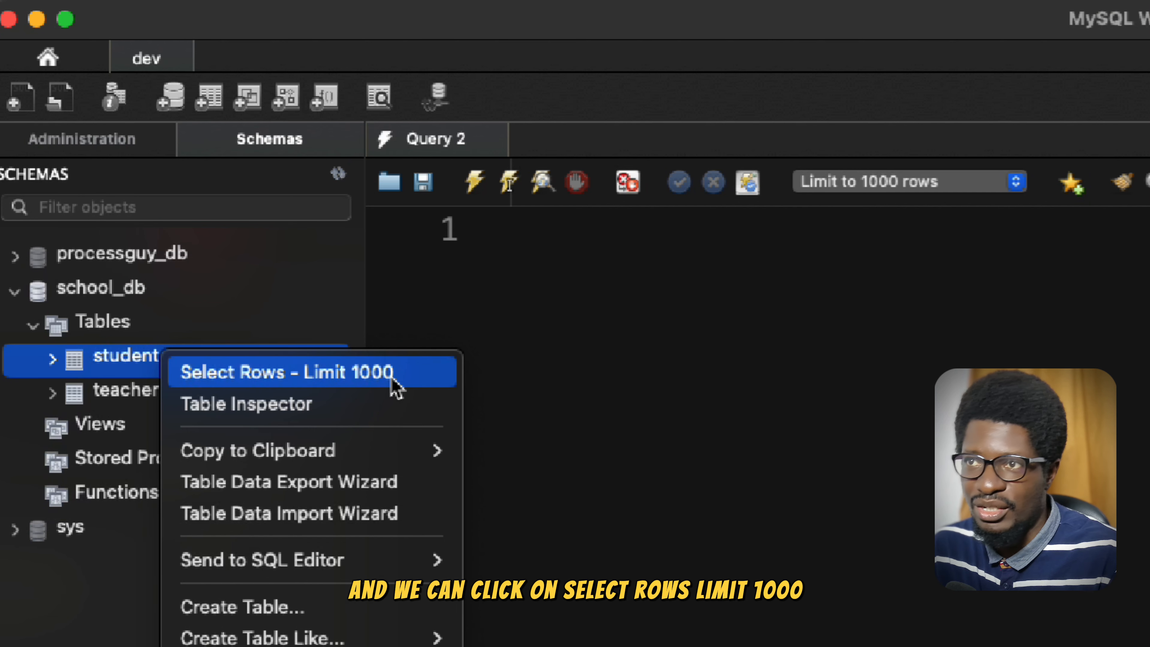
mouse_move(365, 386)
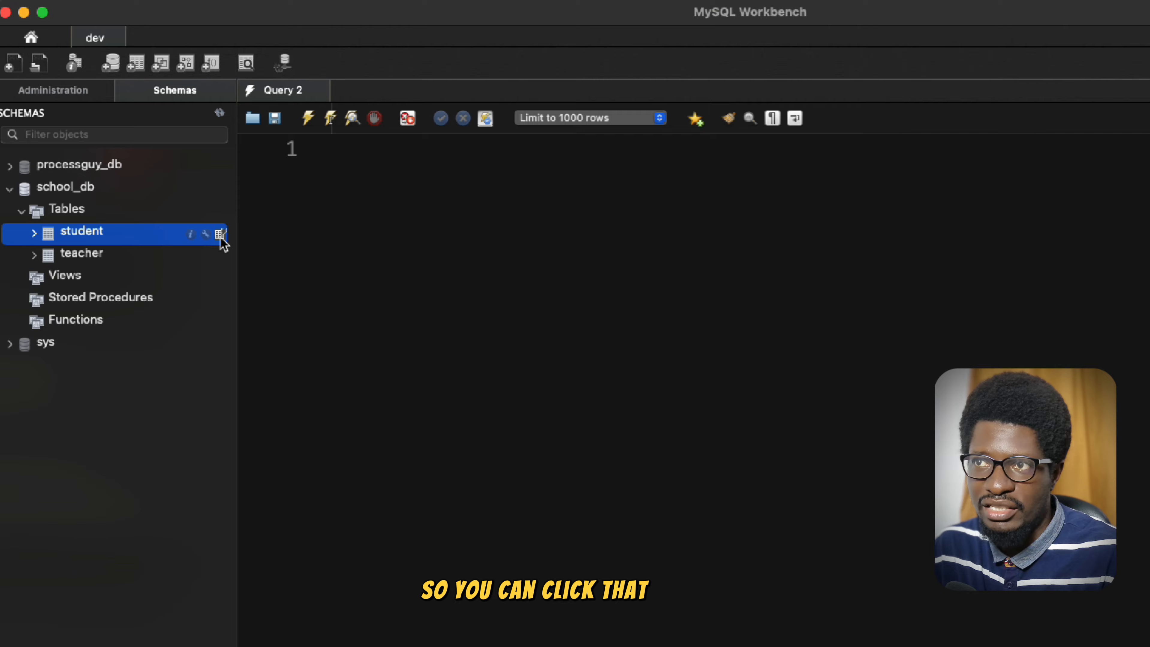
left_click(221, 234)
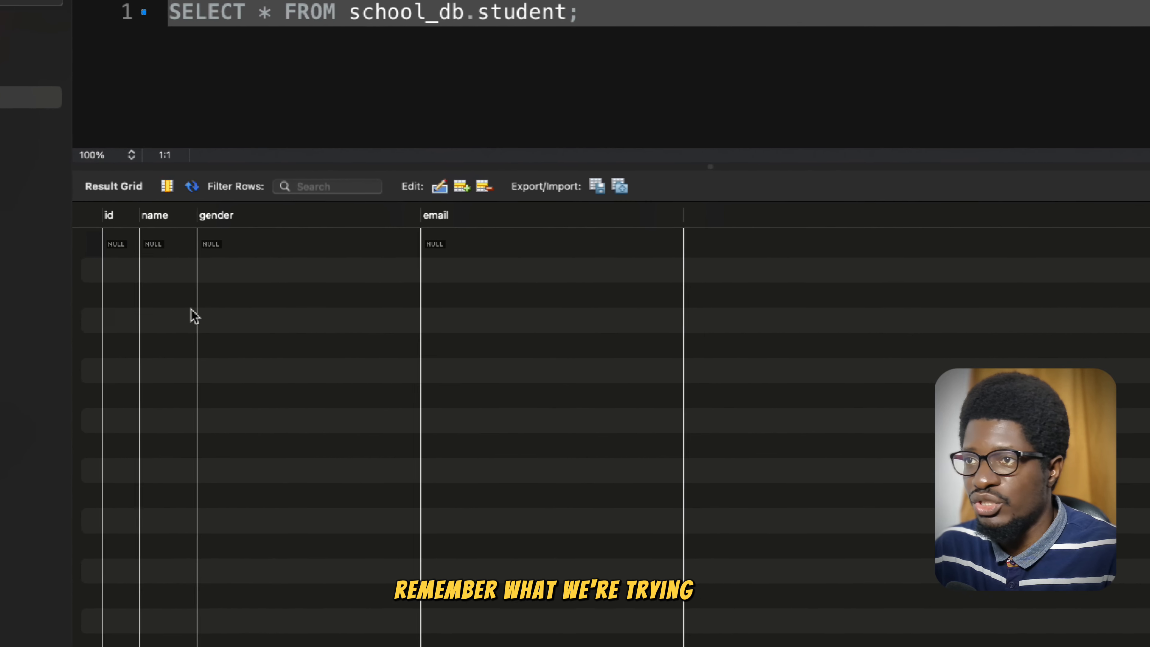
scroll("down", 3)
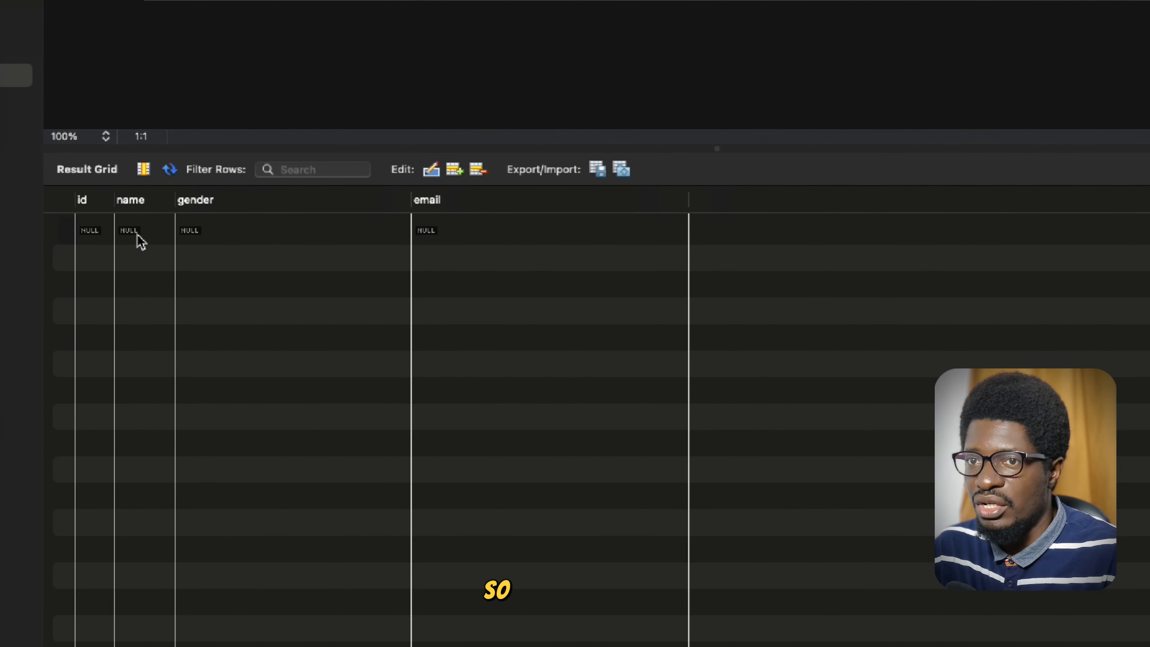
left_click(121, 218)
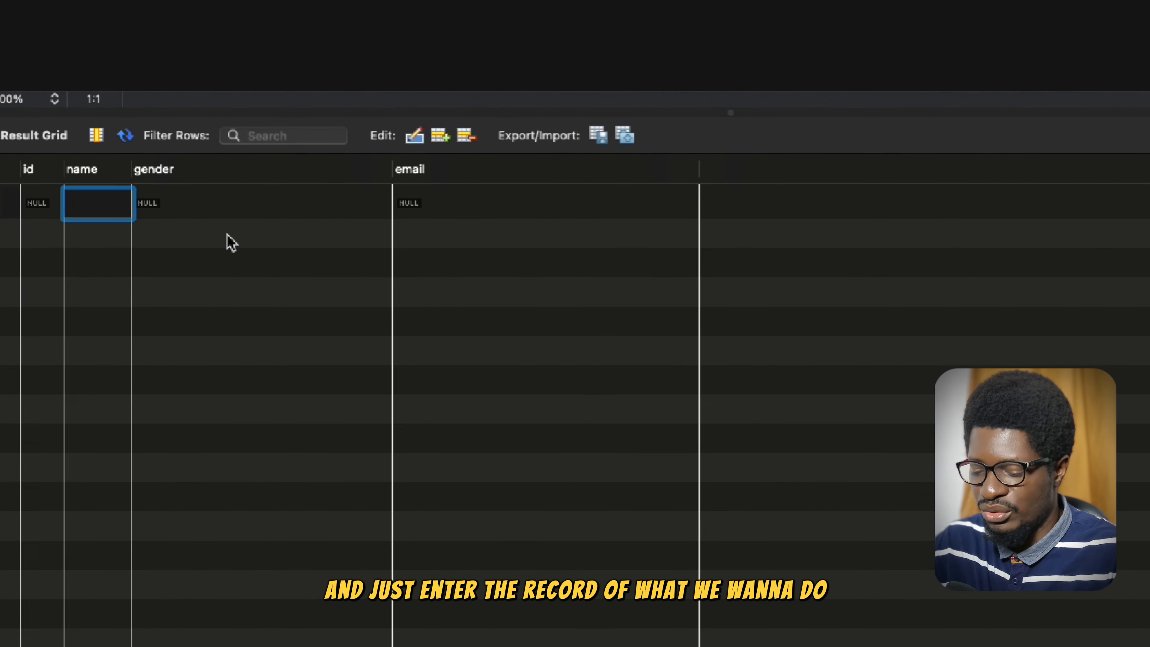
type("Ja...")
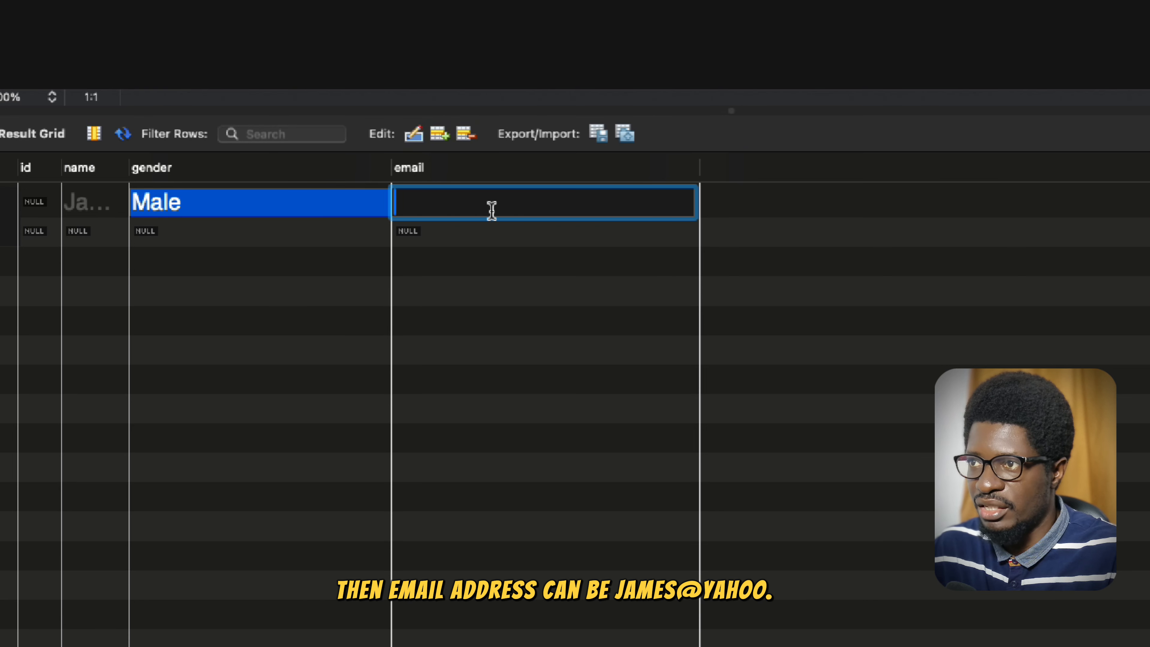
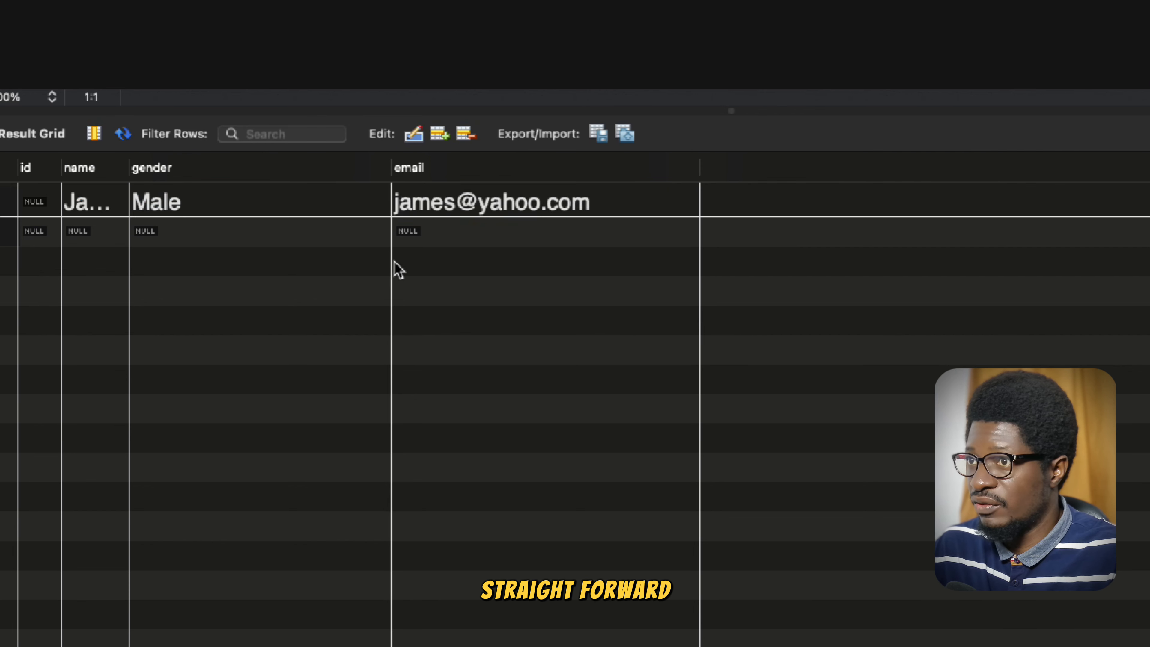
mouse_move(139, 167)
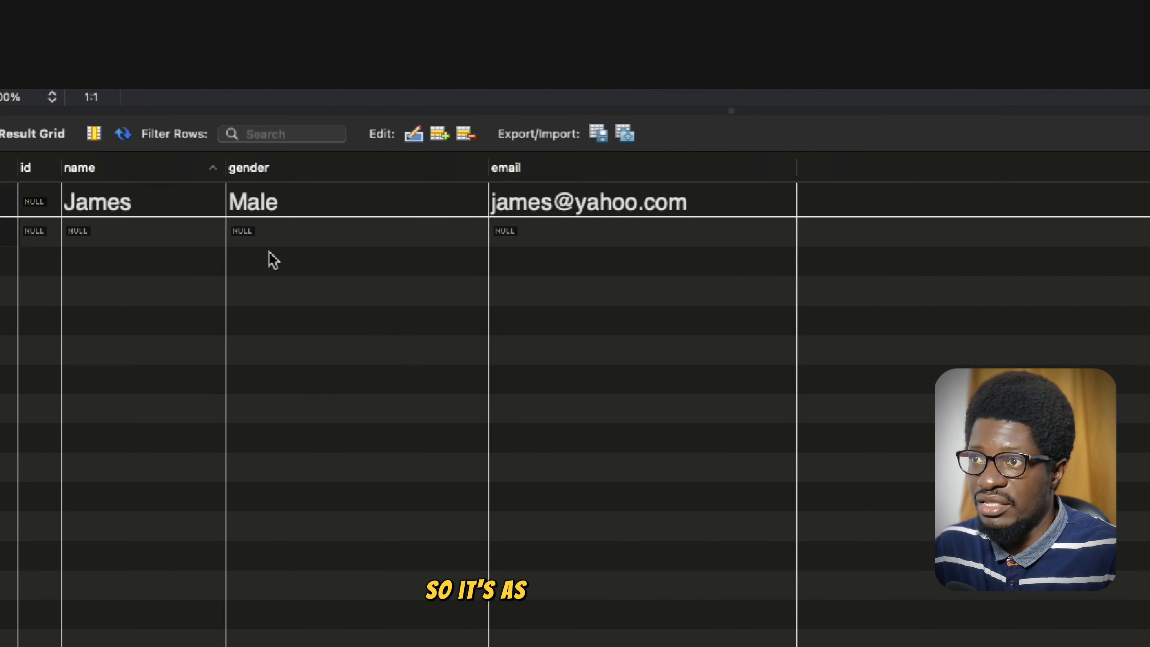
mouse_move(404, 515)
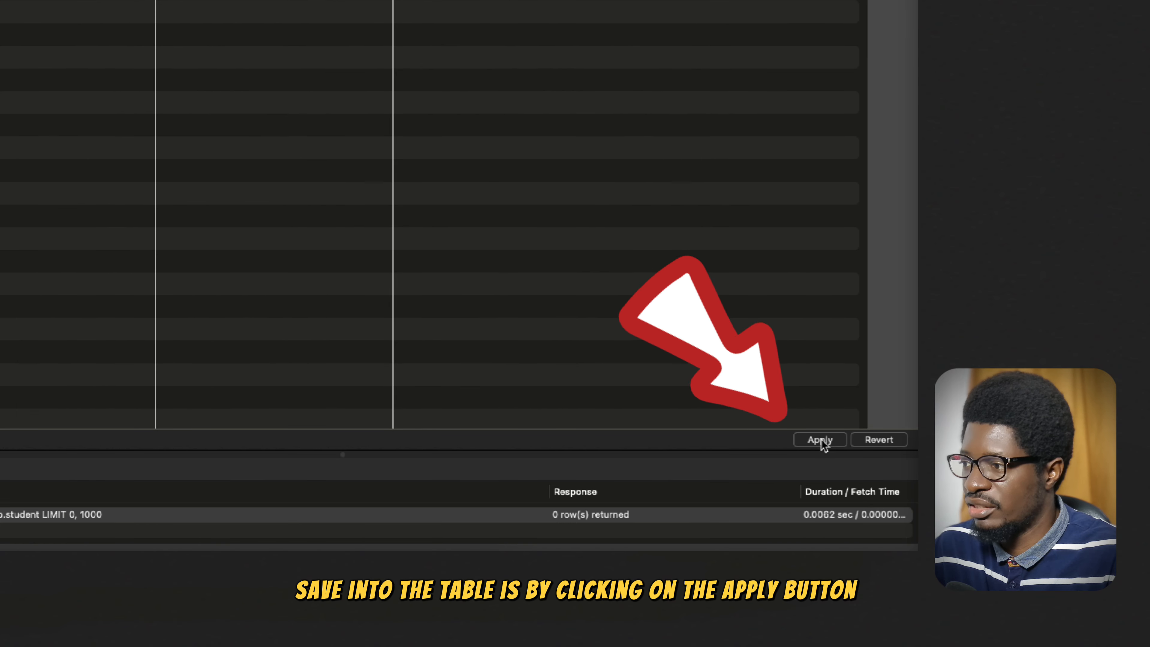
Step: Apply the generated INSERT script so James is saved with id 1
left_click(819, 440)
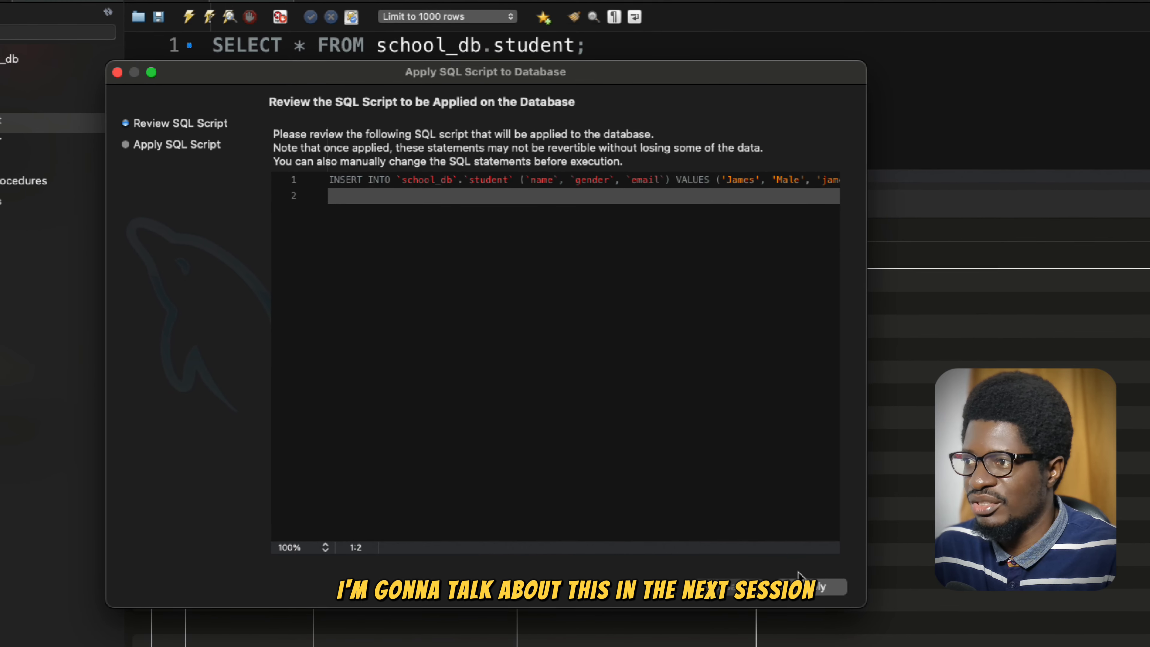
left_click(813, 587)
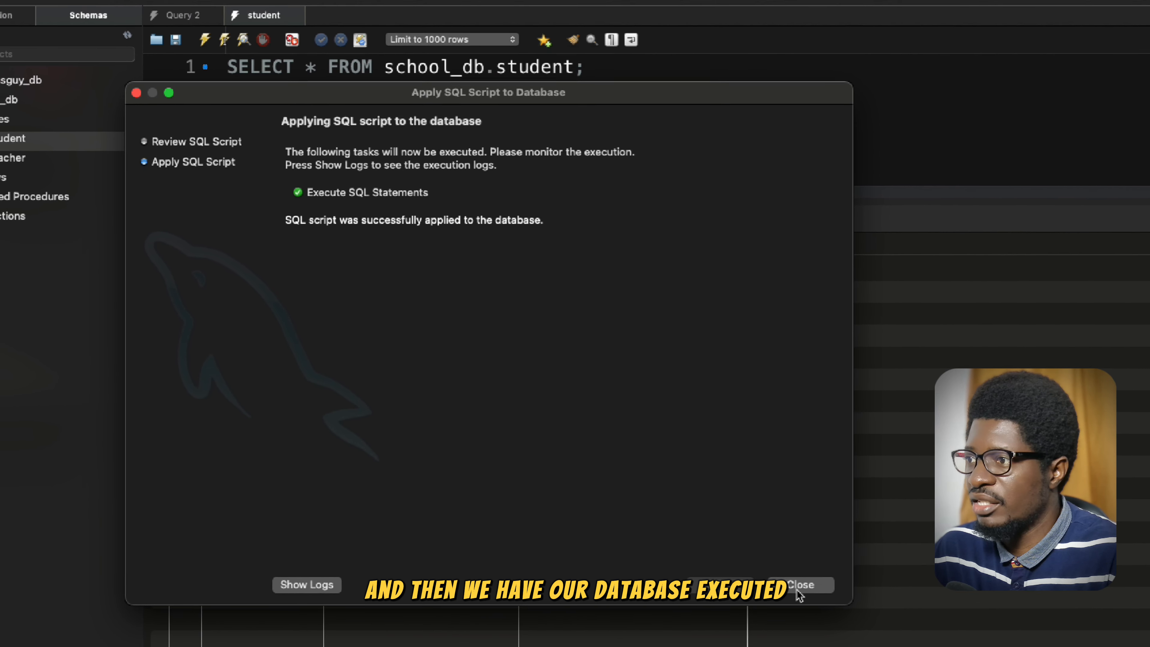
left_click(801, 586)
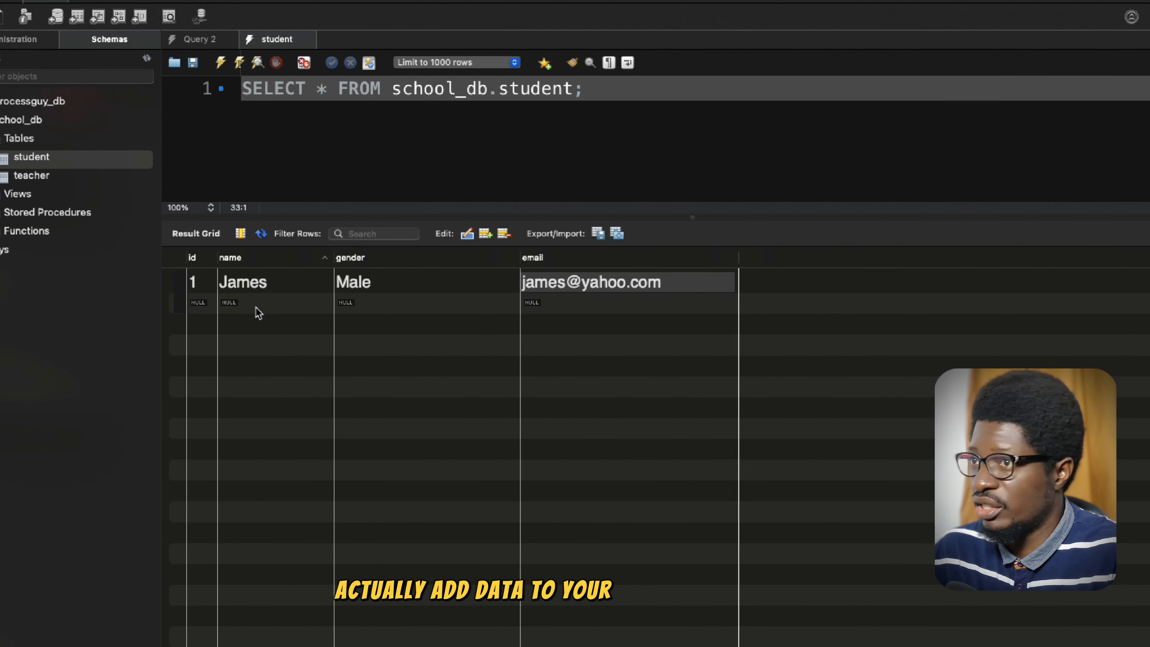
left_click(282, 309)
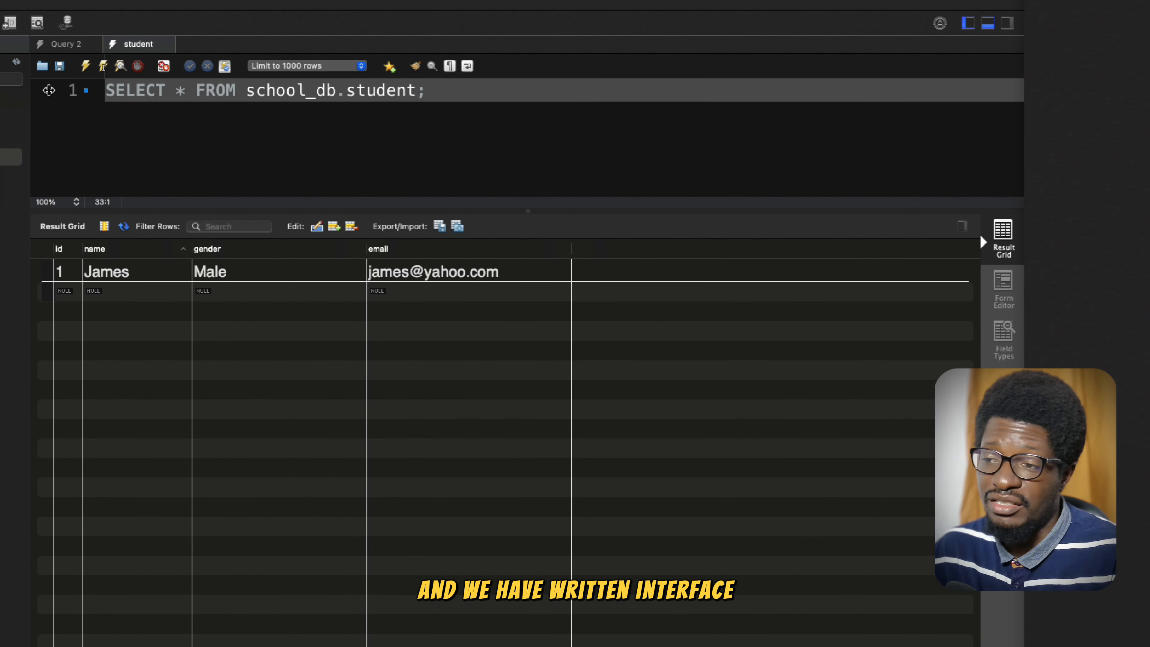
Step: Write the generic INSERT INTO table_name (column_name, ....) clause in Query 2
left_click(65, 44)
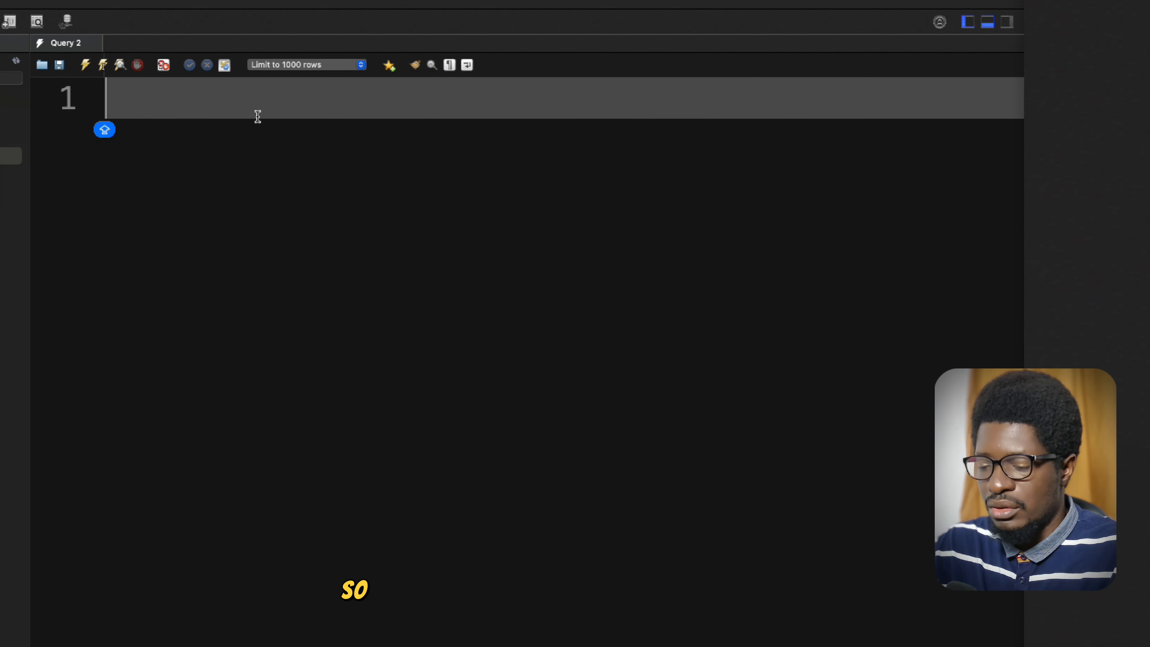
type("INSERT")
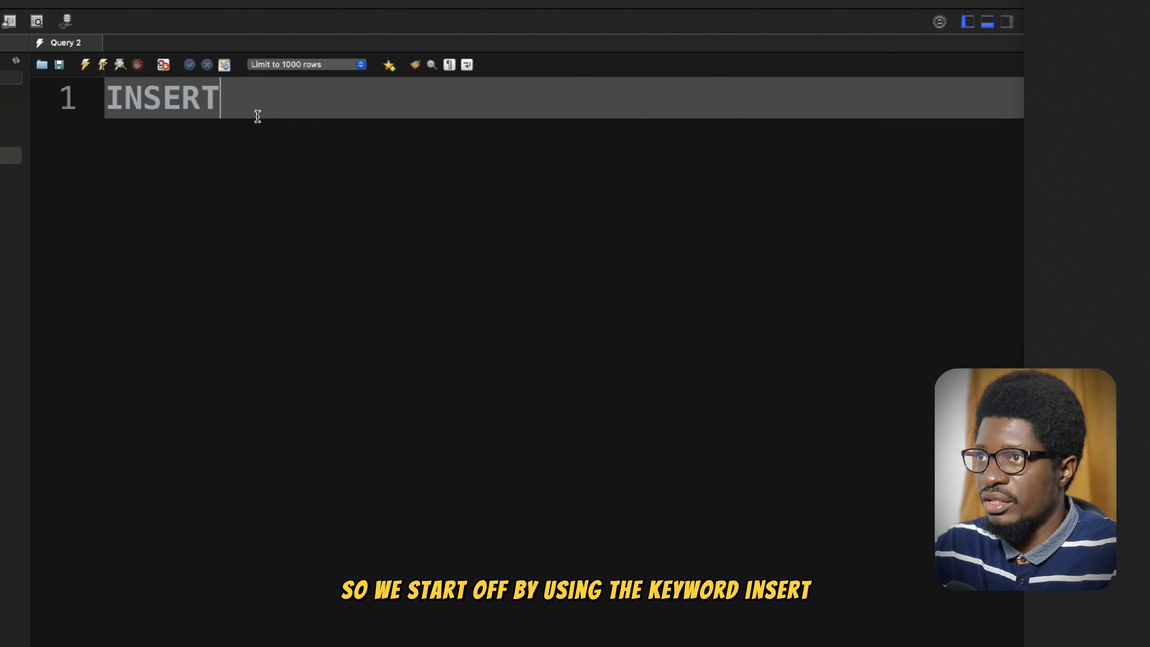
type("INTO ta")
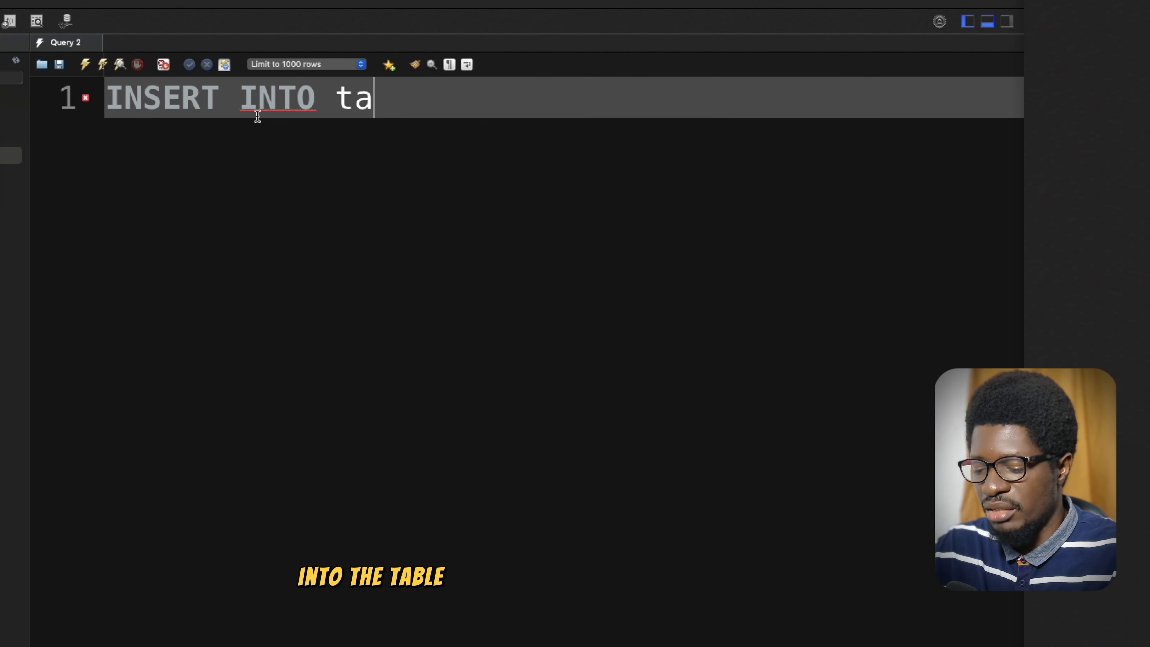
type("ble_name")
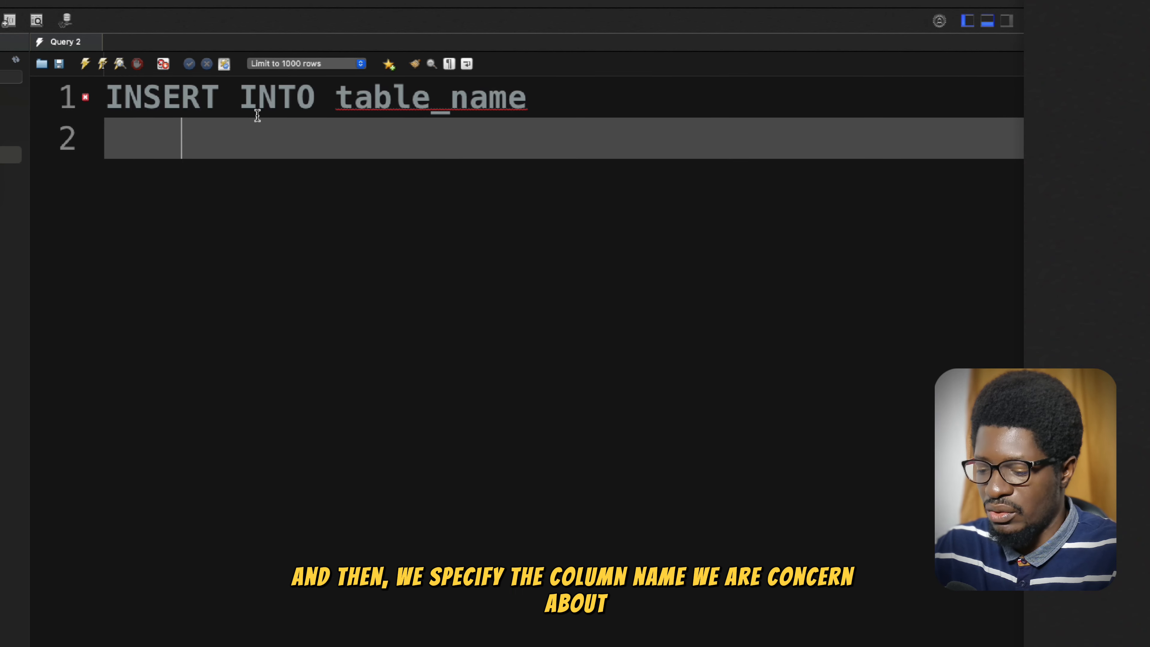
type("(colum")
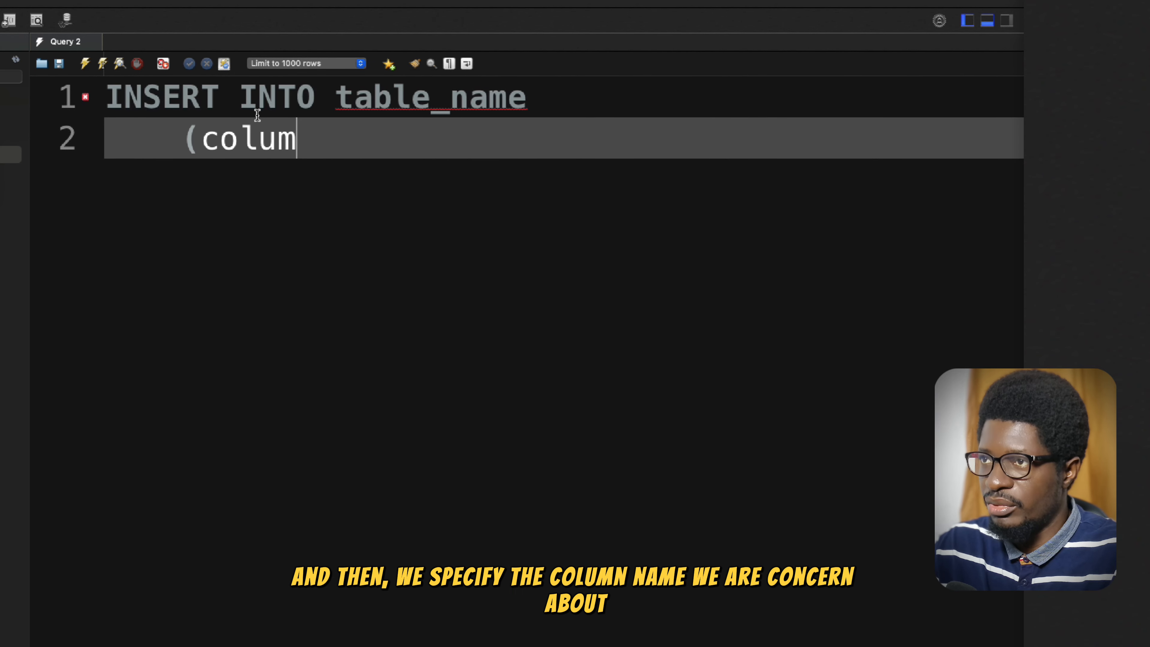
type("n_name")
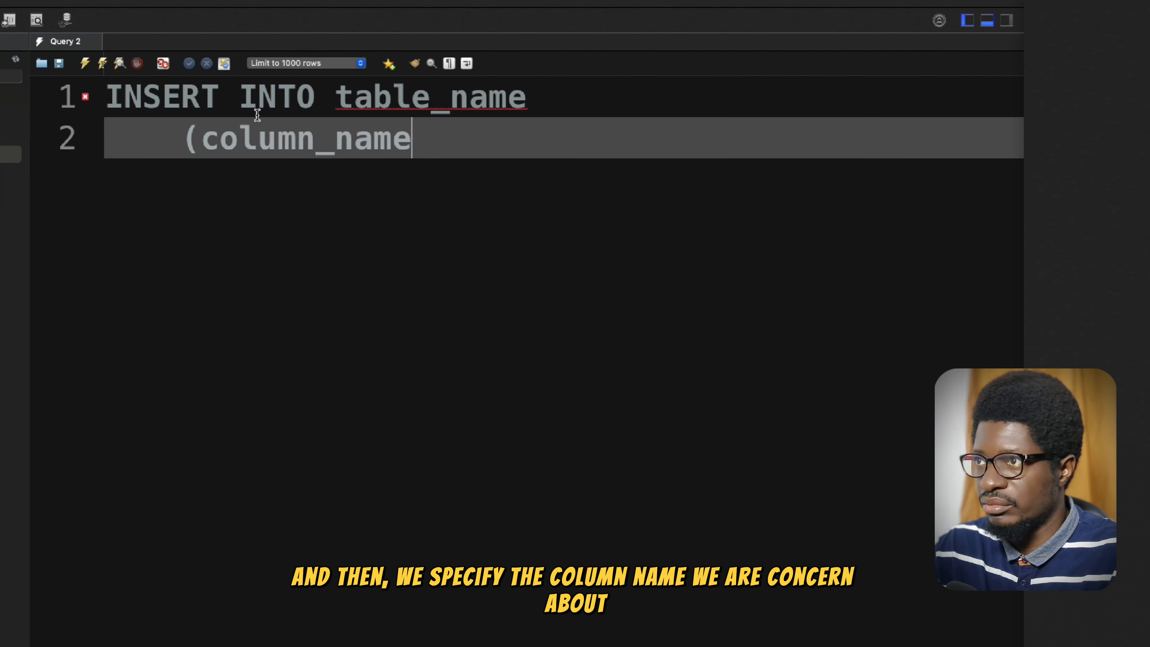
type(", column2,")
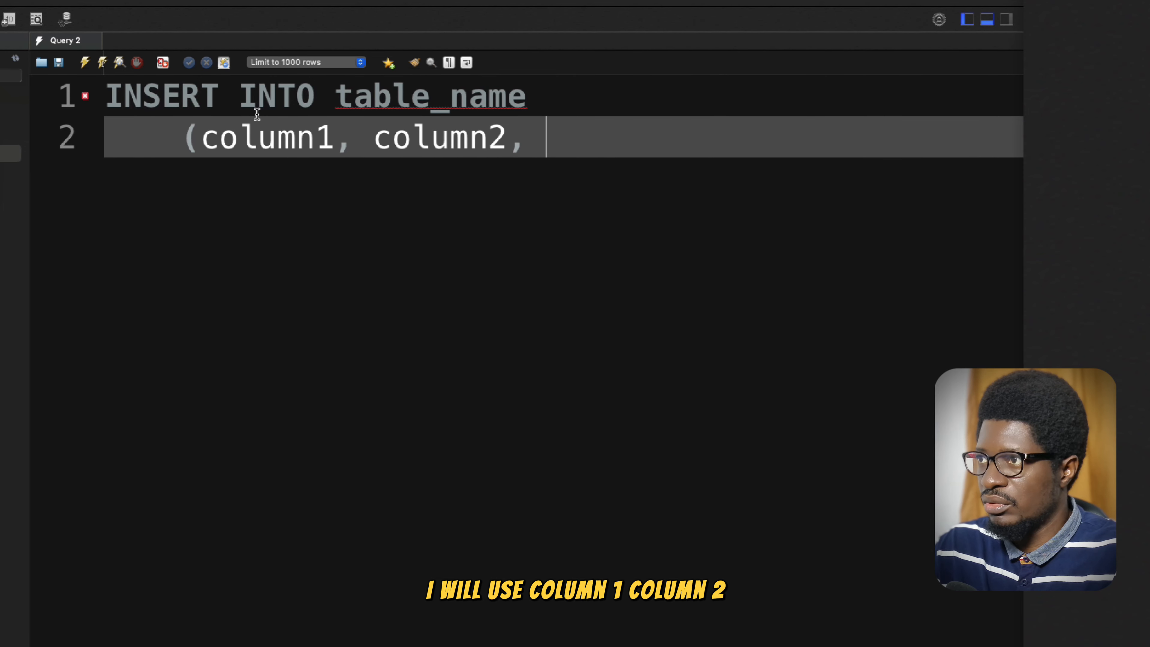
type("....)")
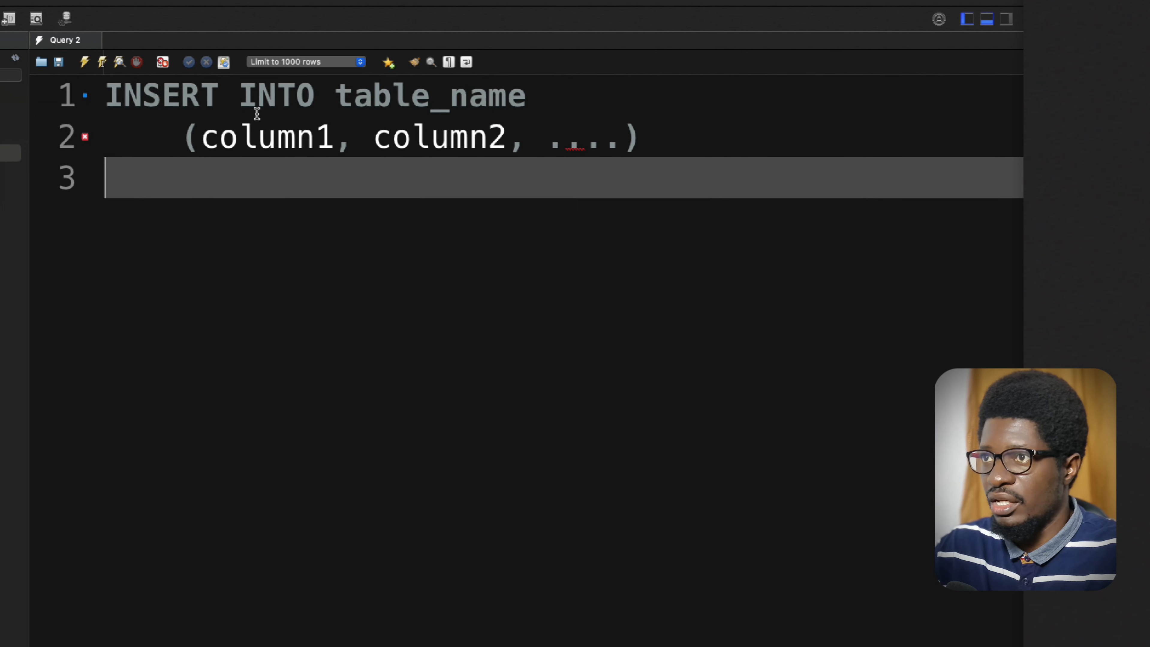
Step: Finish the template with VALUES (data_1, data2,...); as a syntax reference
type("VALUE")
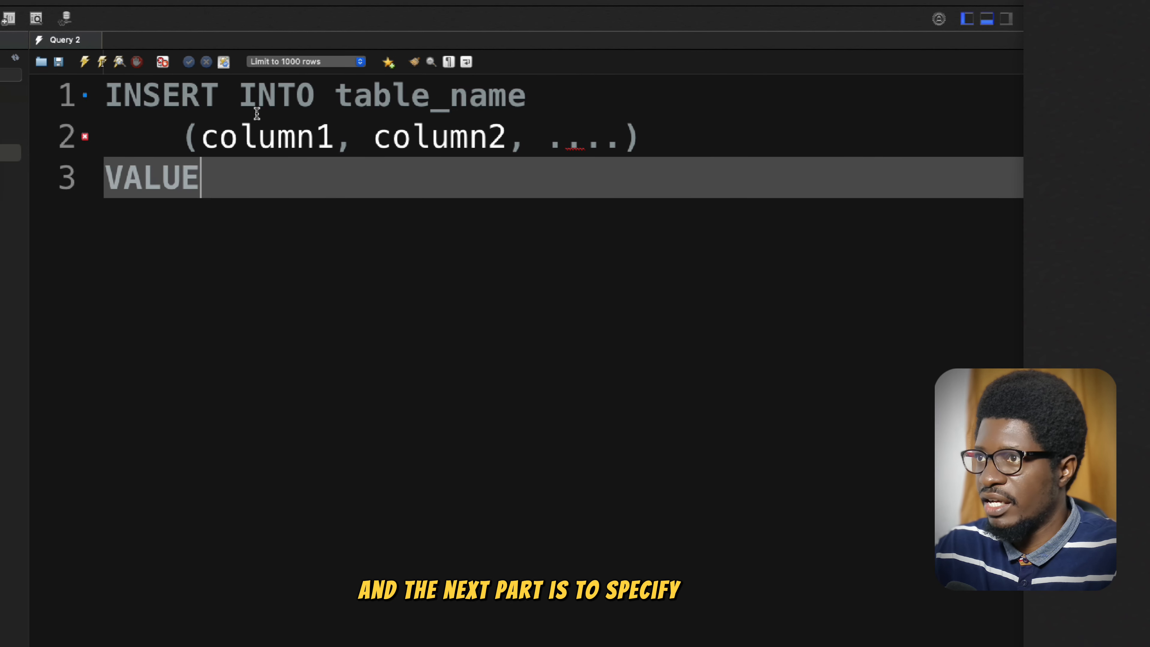
type("S")
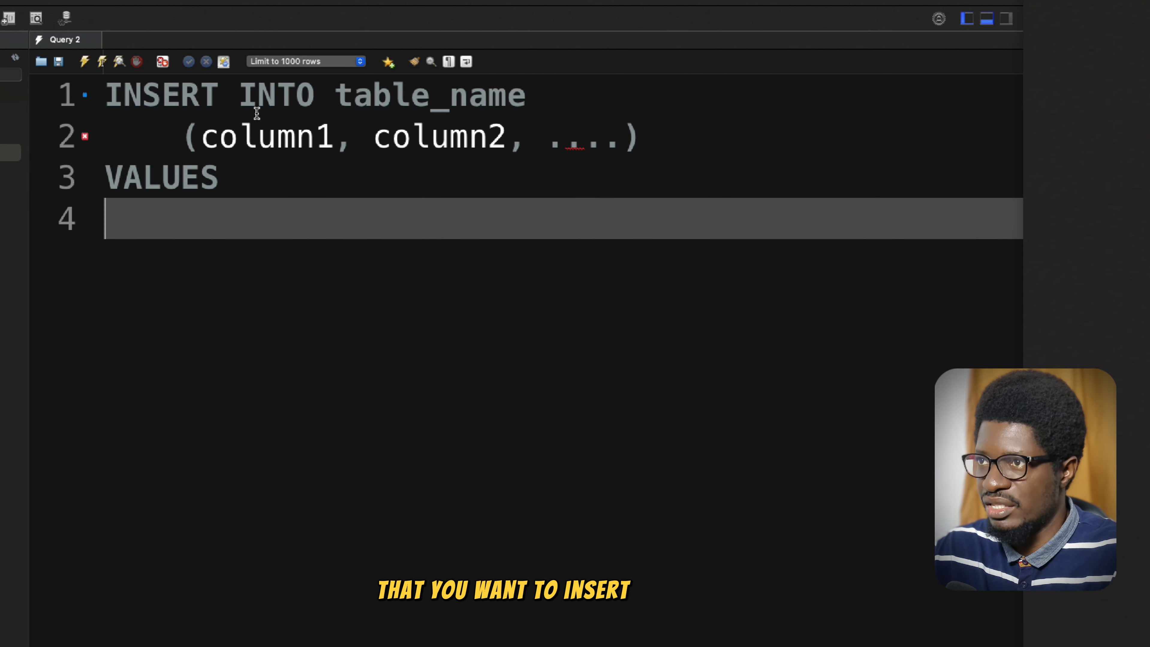
type("()")
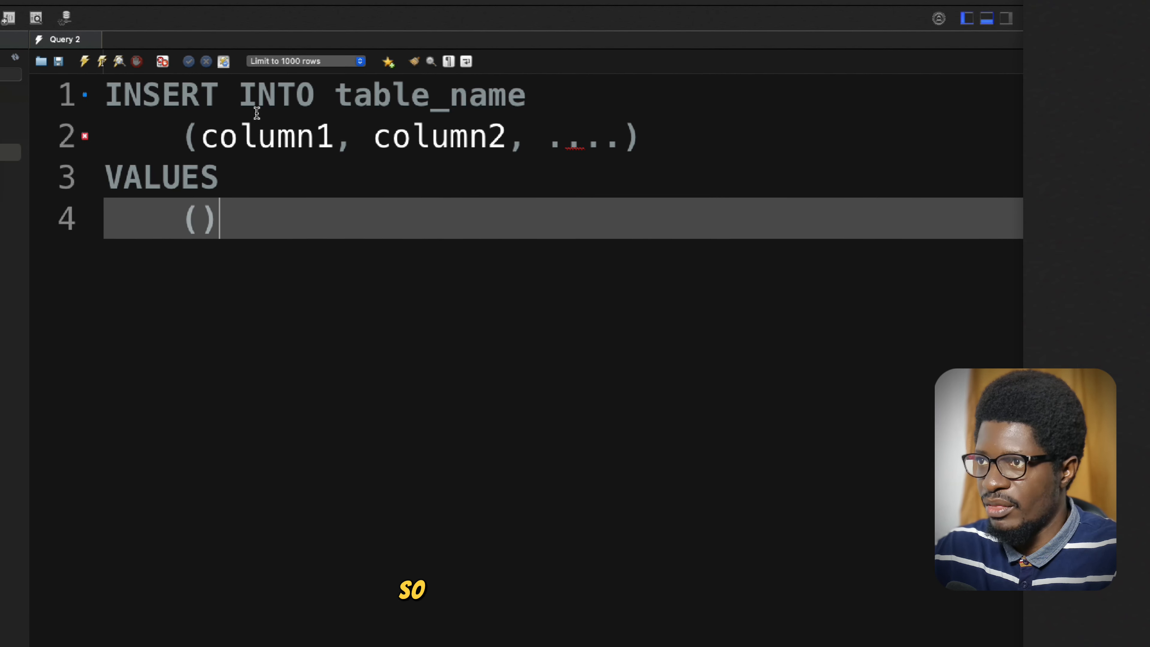
type("data_")
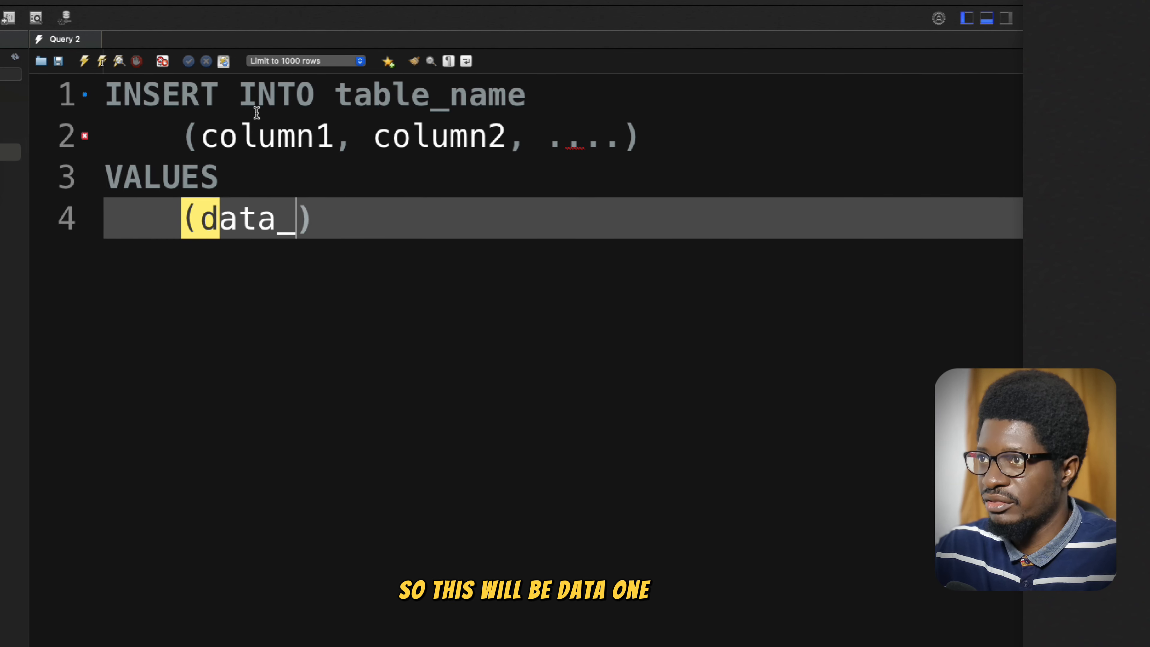
type("1, data")
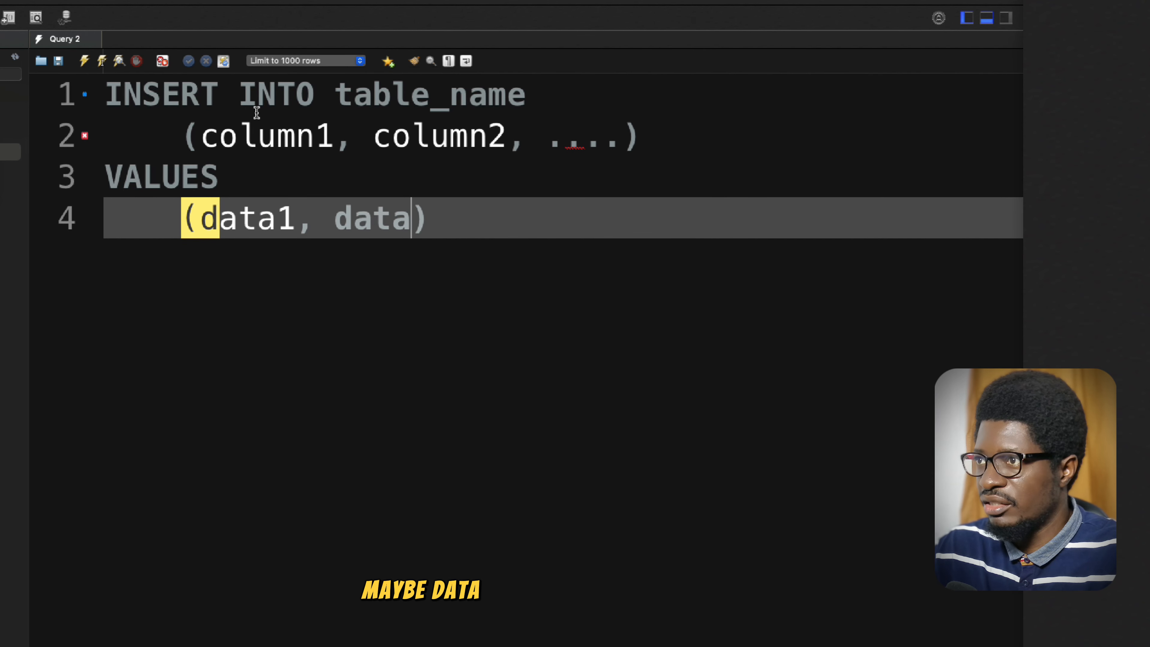
type("2,...")
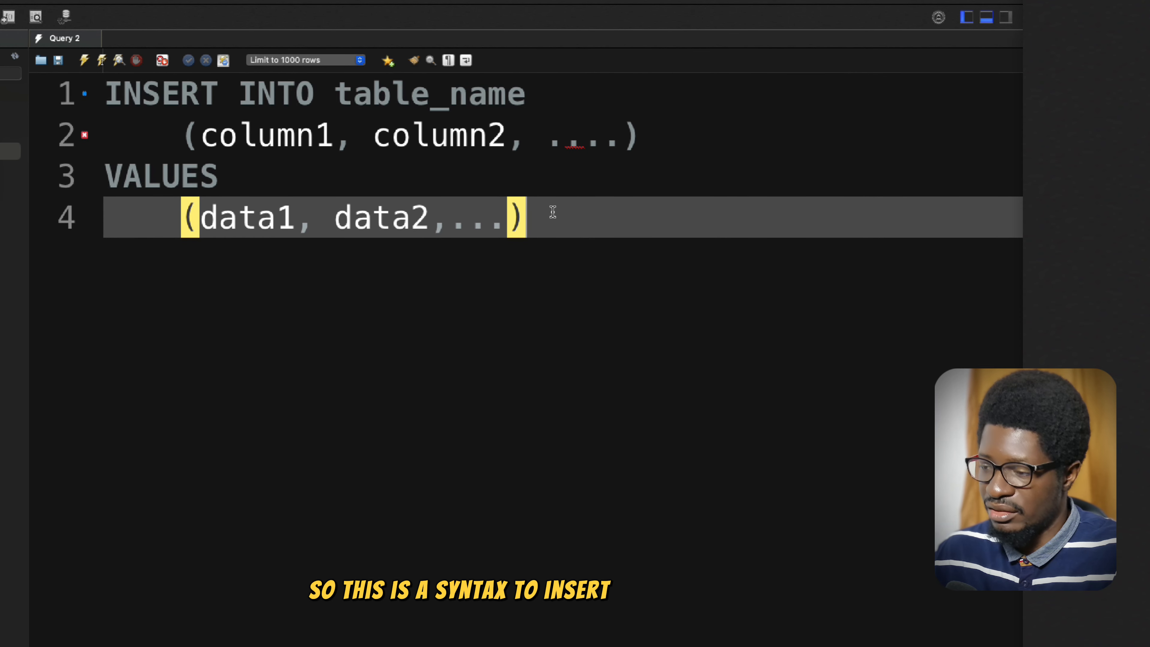
type(";")
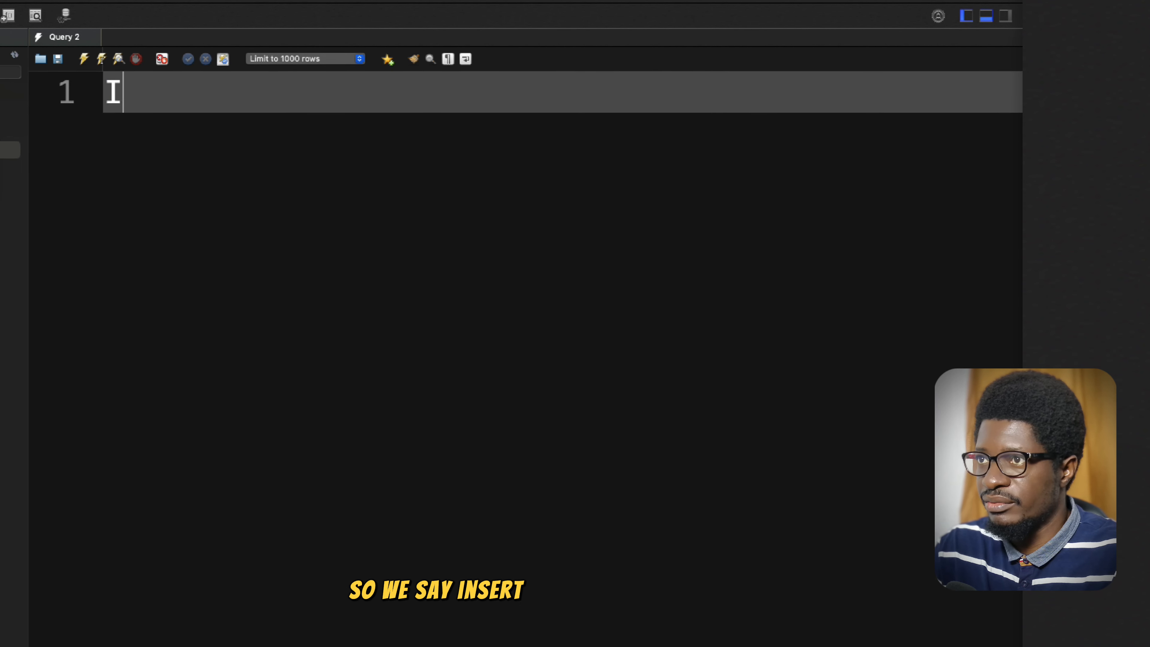
Step: Write INSERT INTO school_db.student (id, name, gender, email) VALUES
type("INSERT INTO")
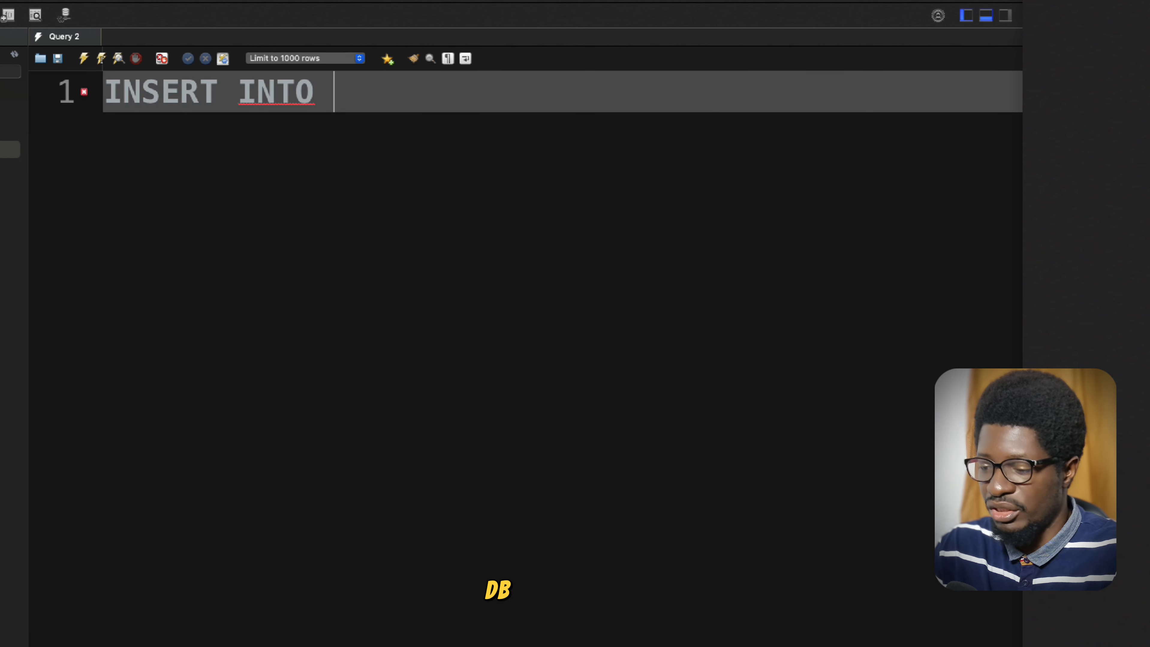
type("school_db.student")
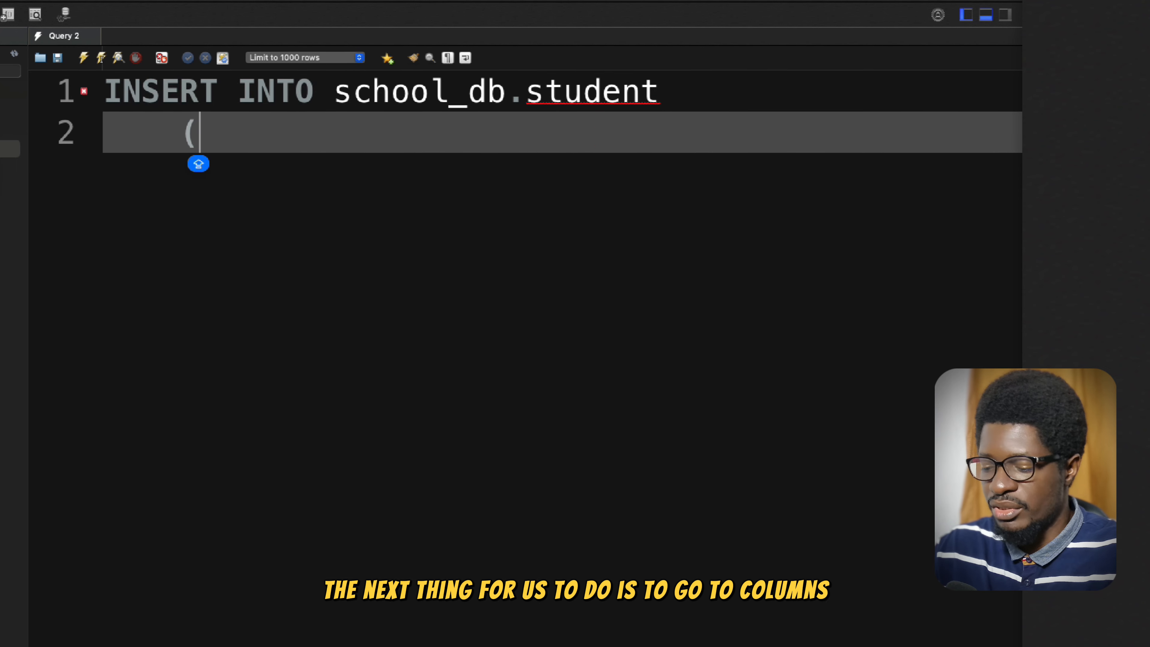
type("I")
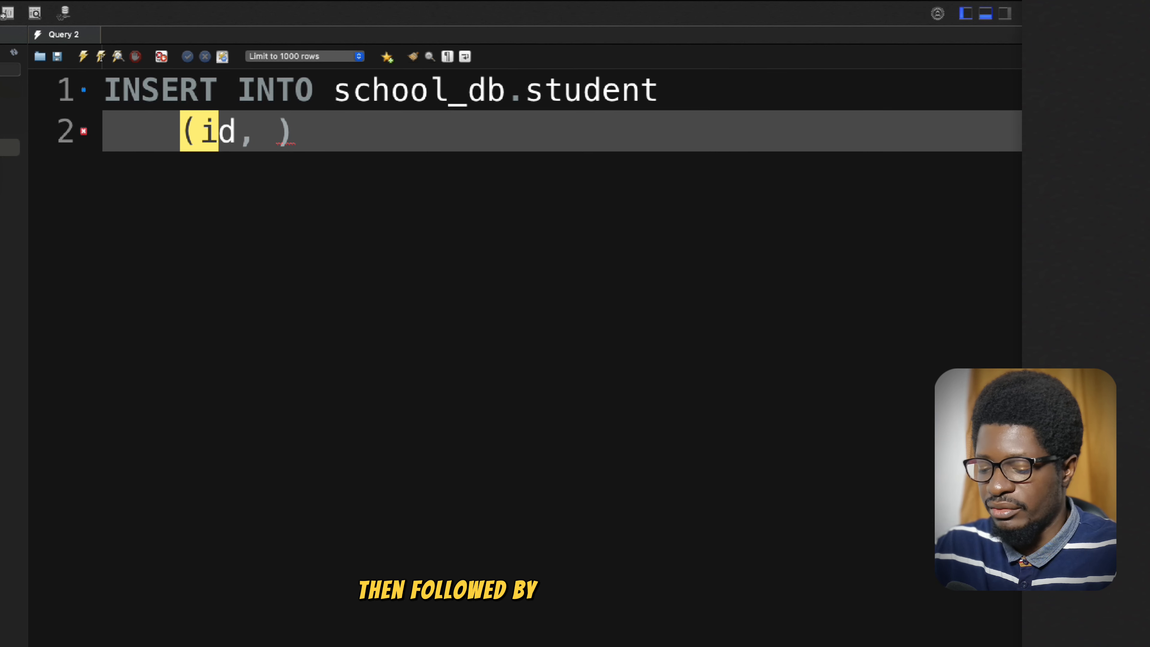
type("name, gender, email")
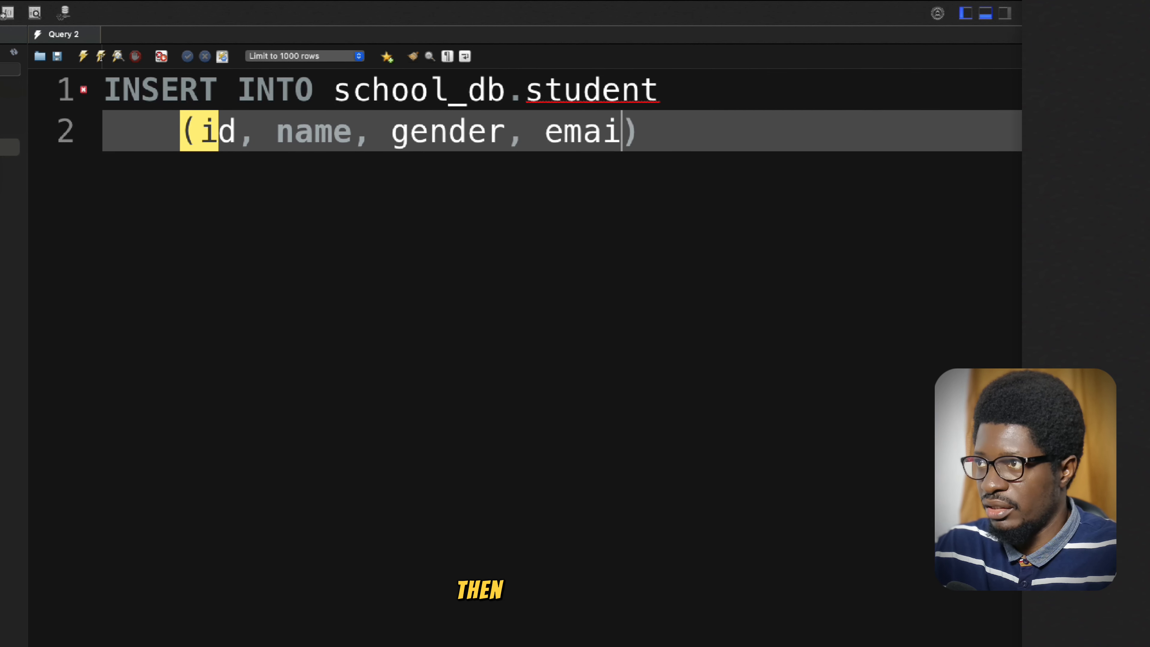
type("l")
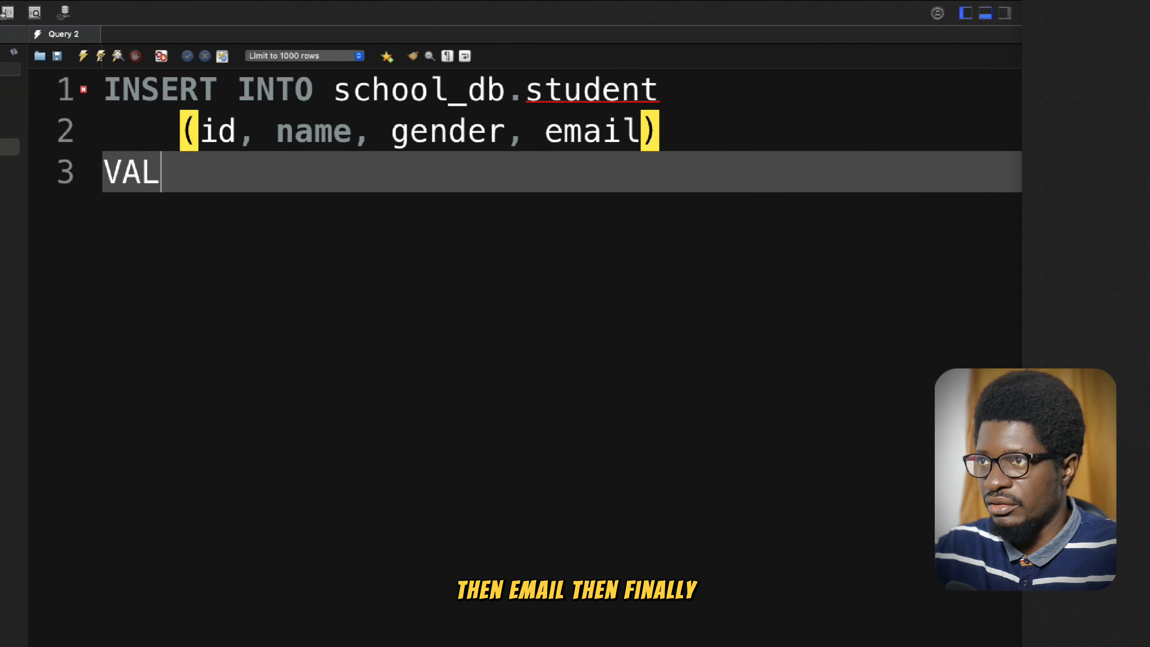
type("UES")
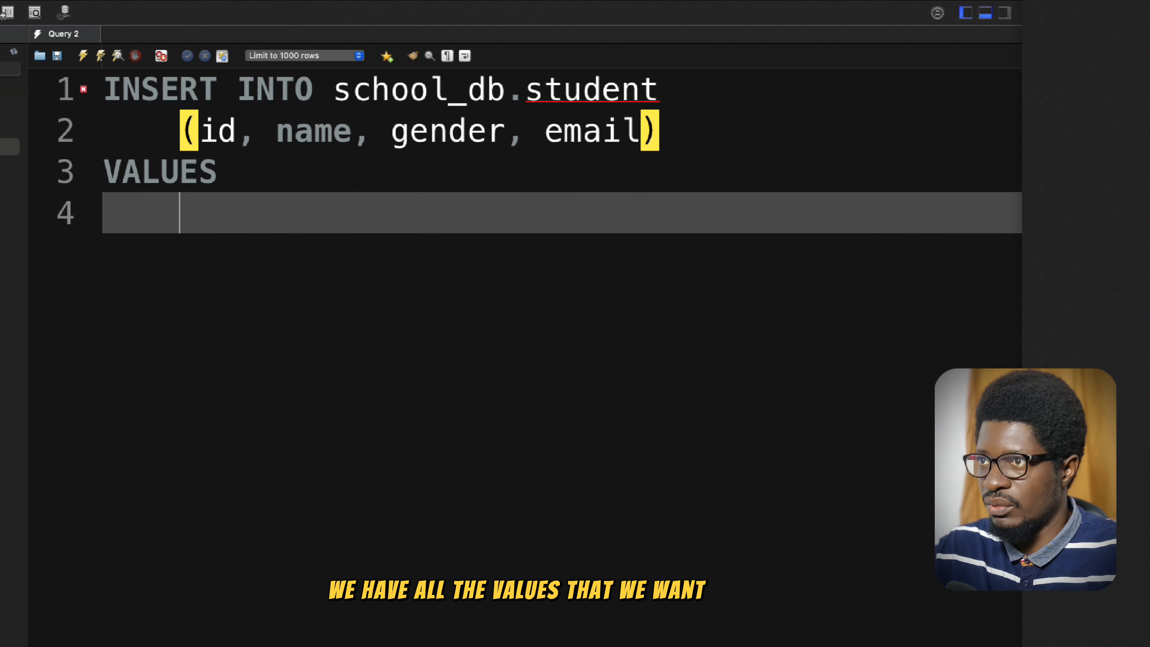
type("()")
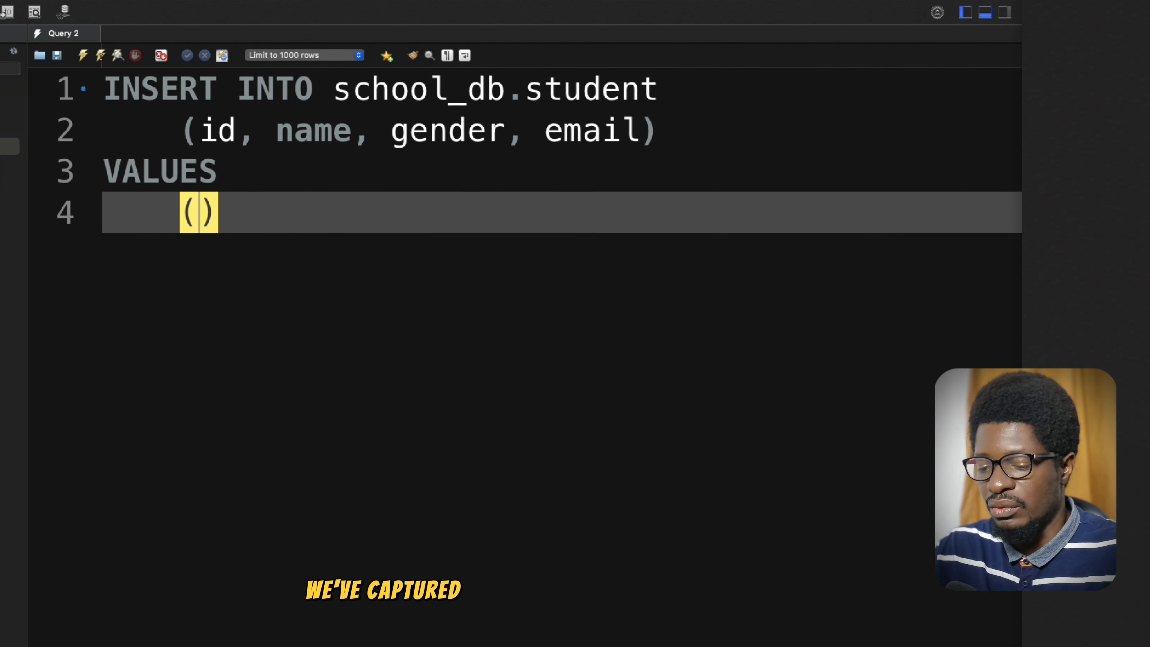
type("2")
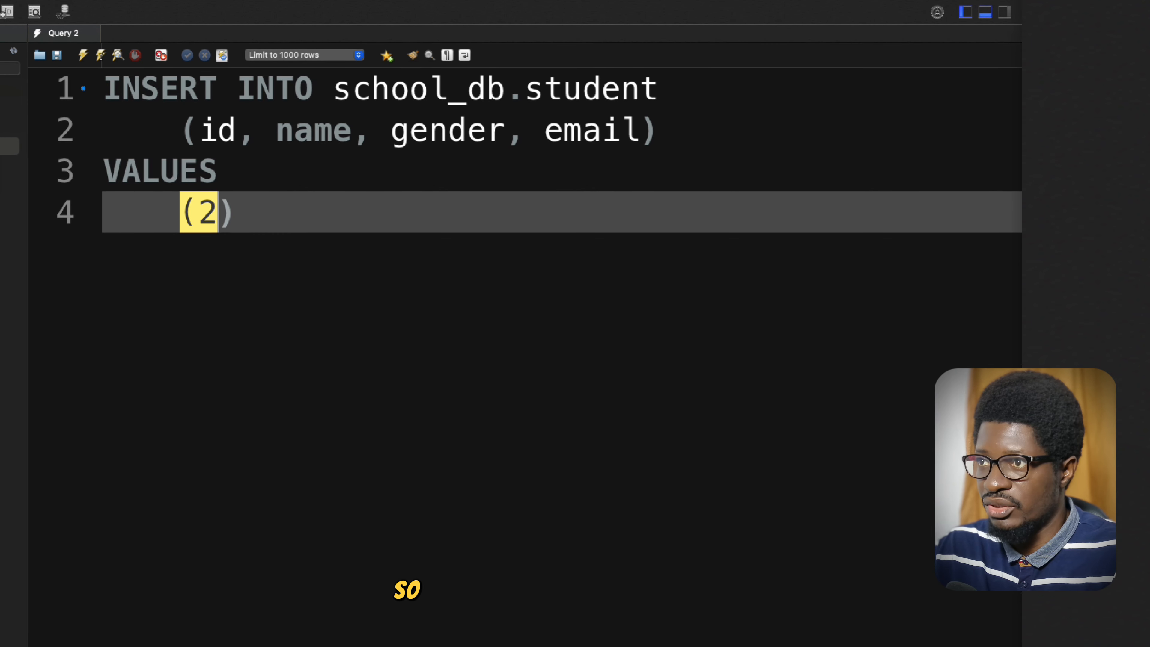
type(",")
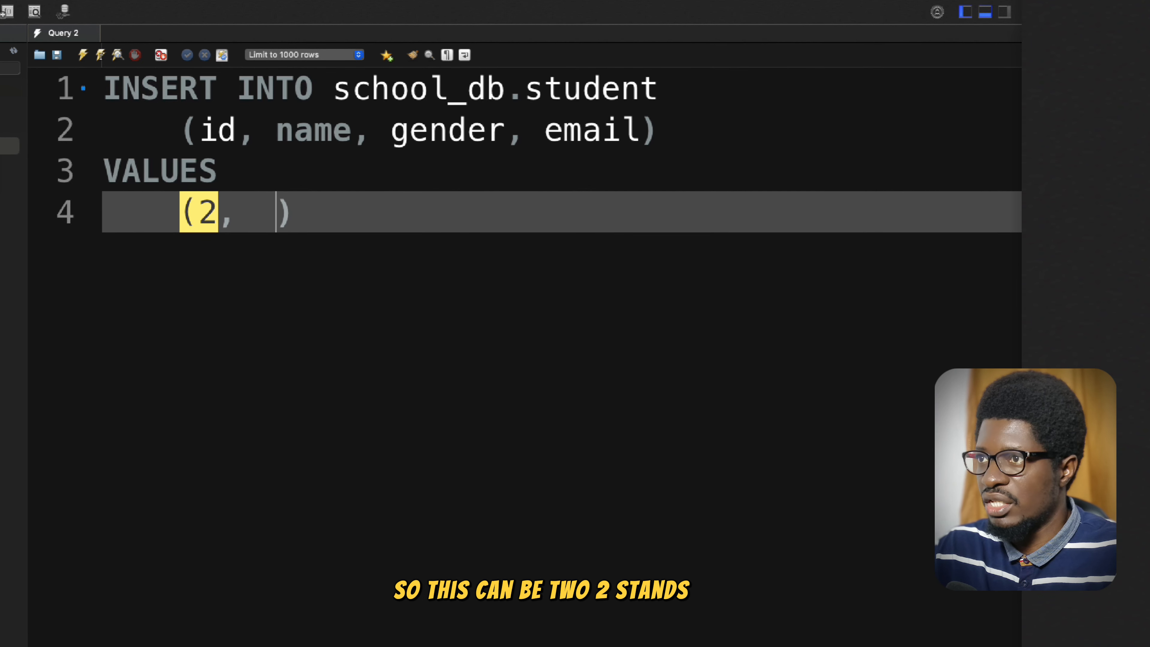
type("\"\"")
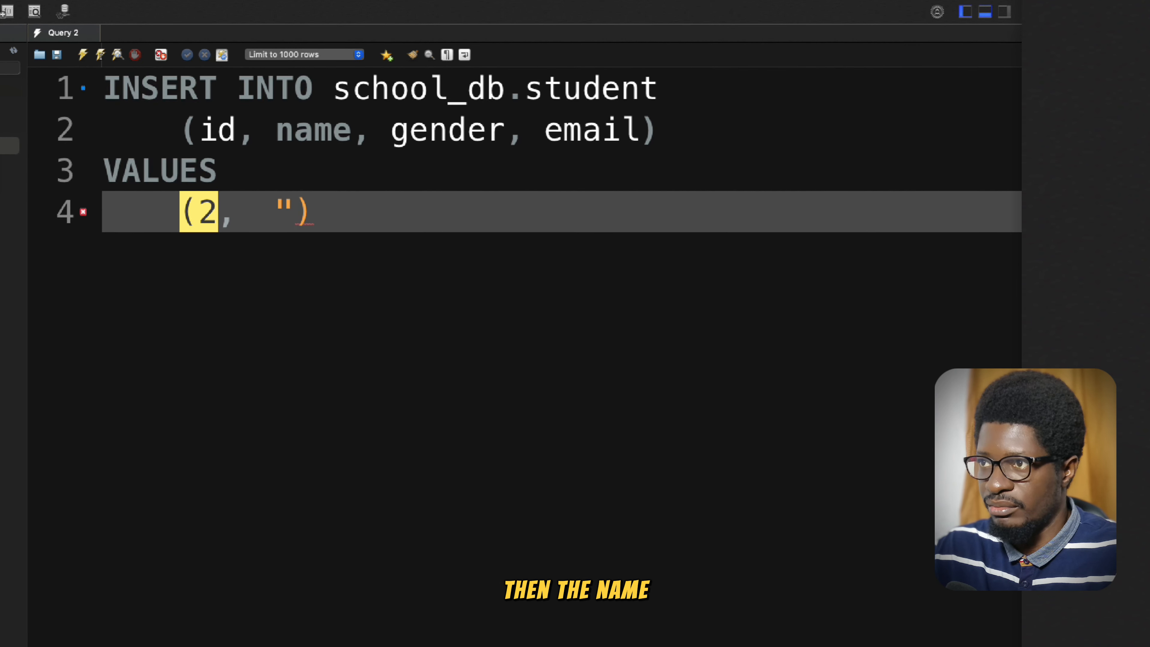
type("S\"")
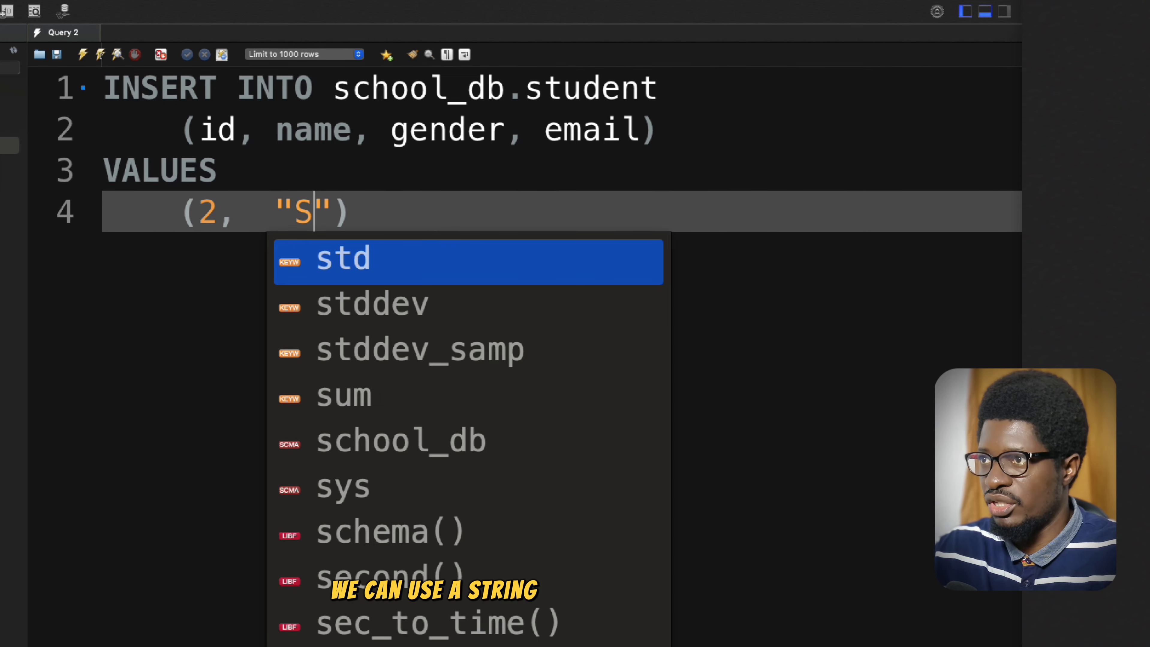
type("amuel\",")
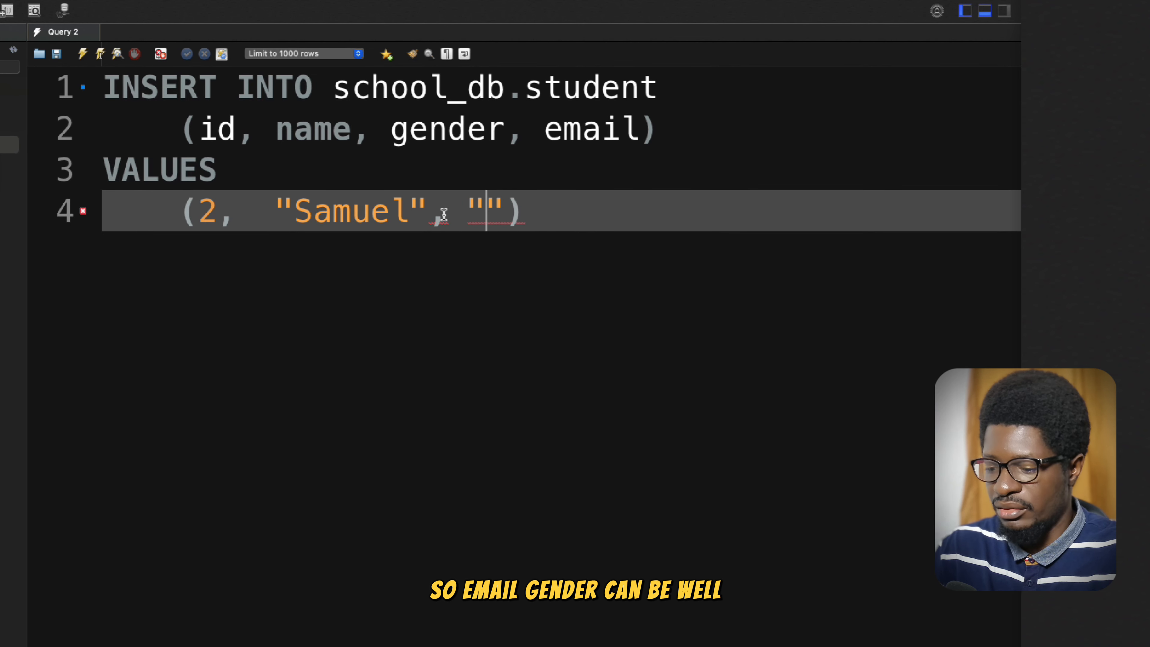
type("Male\",")
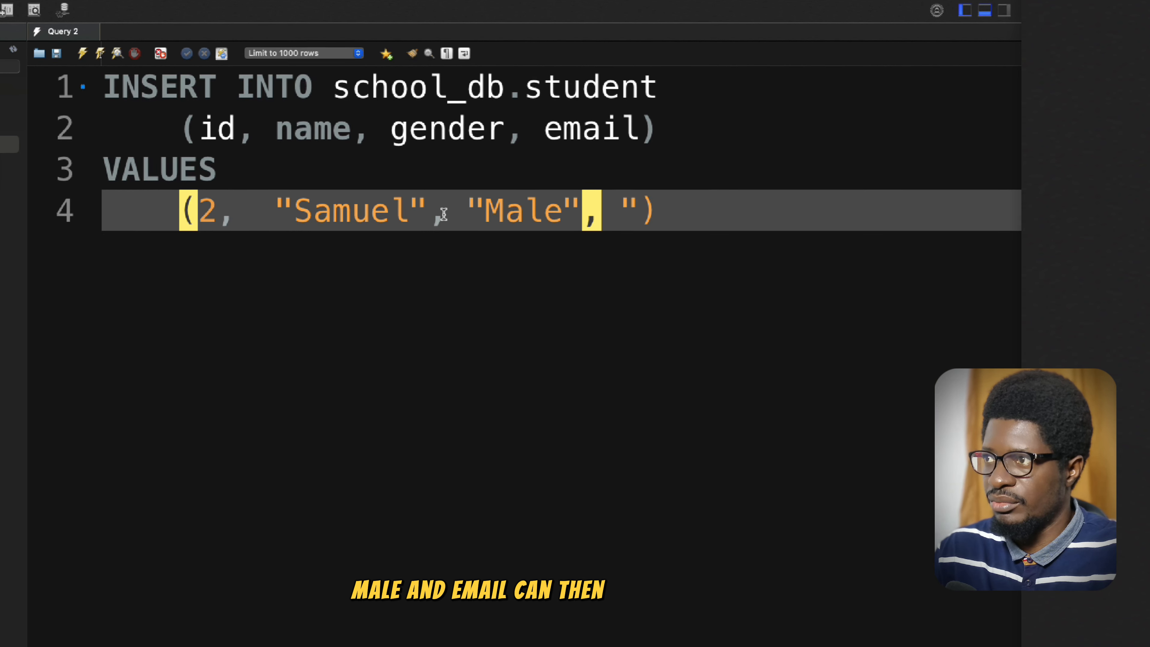
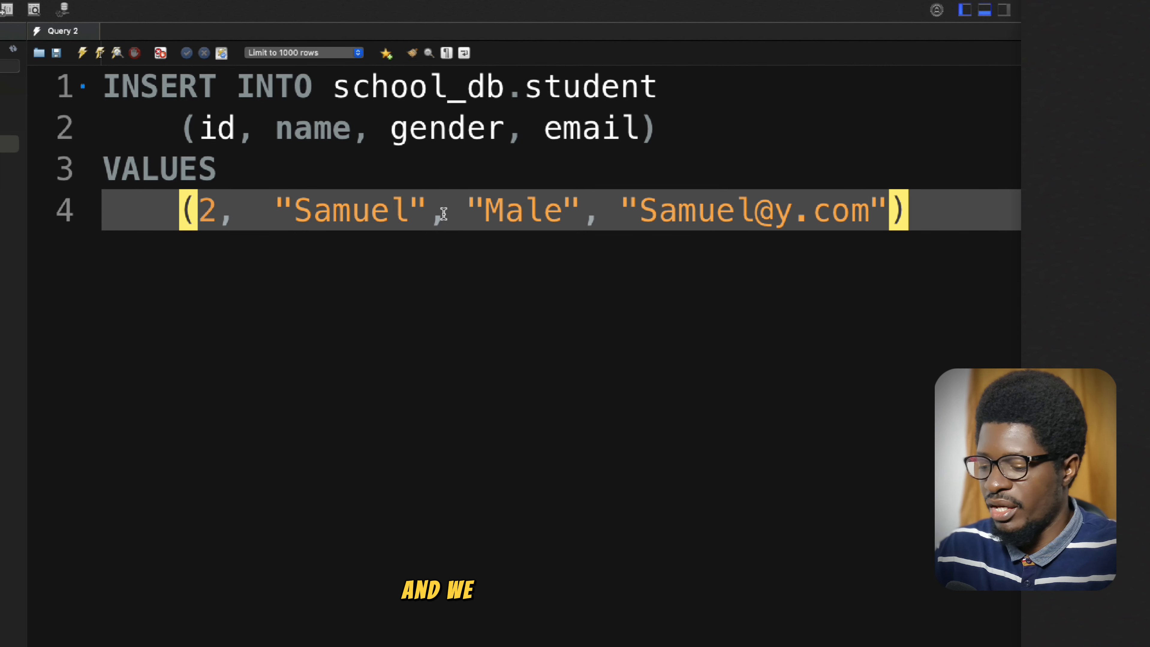
type(";")
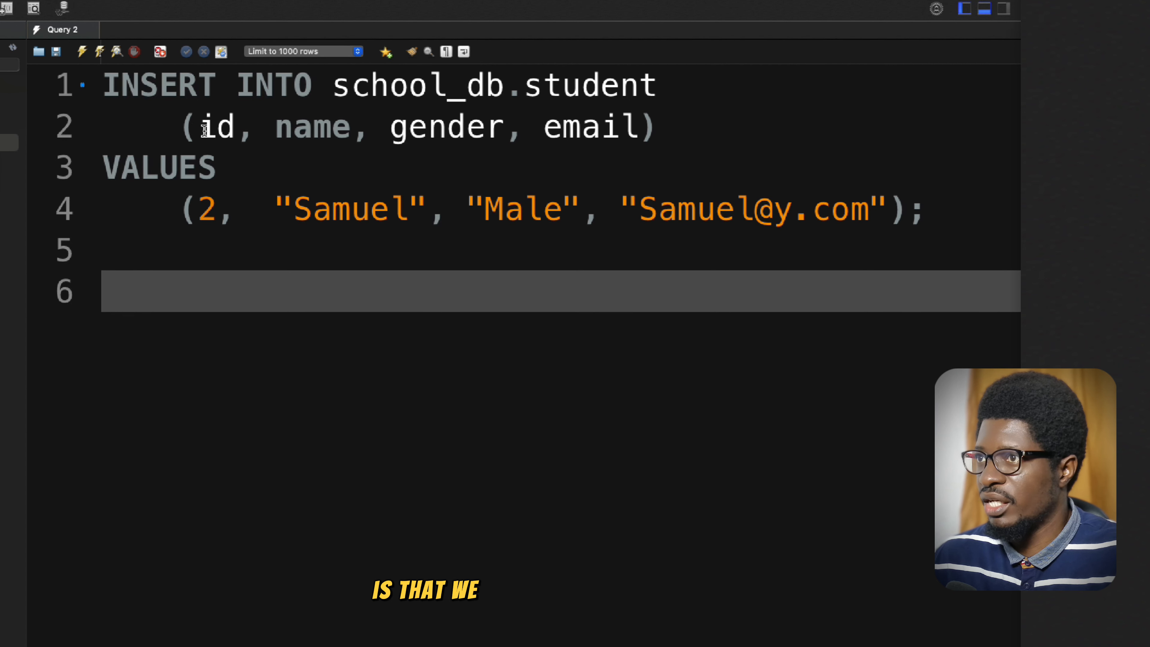
Step: Try adding a test column named inser to the INSERT column list
left_click(234, 126)
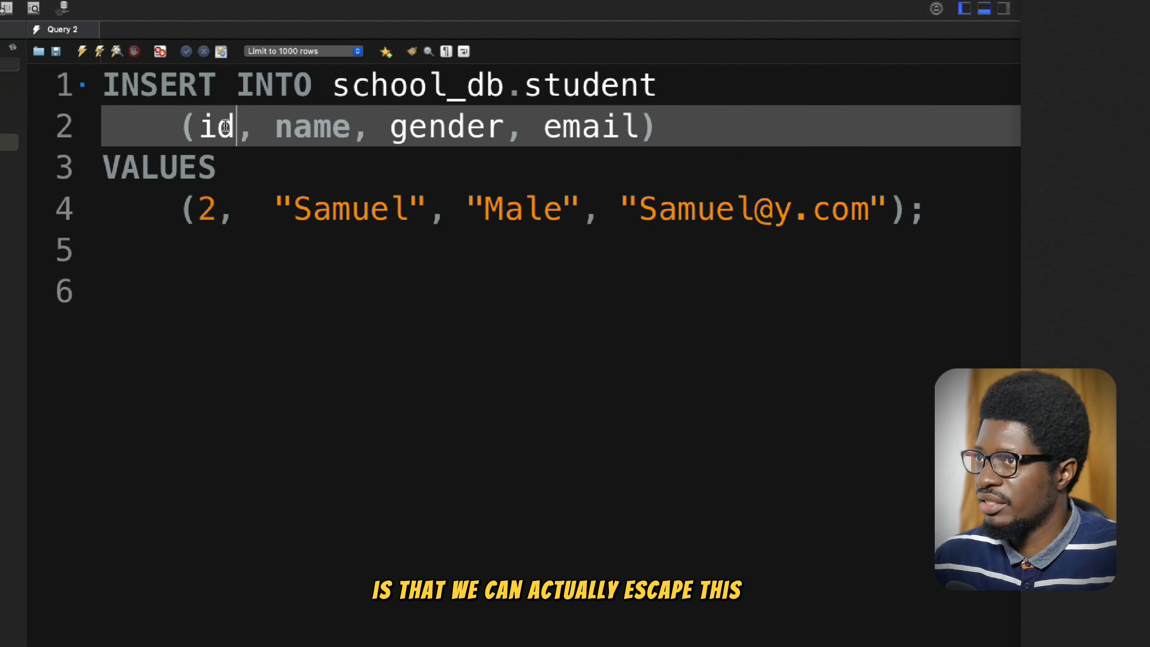
double_click(311, 125)
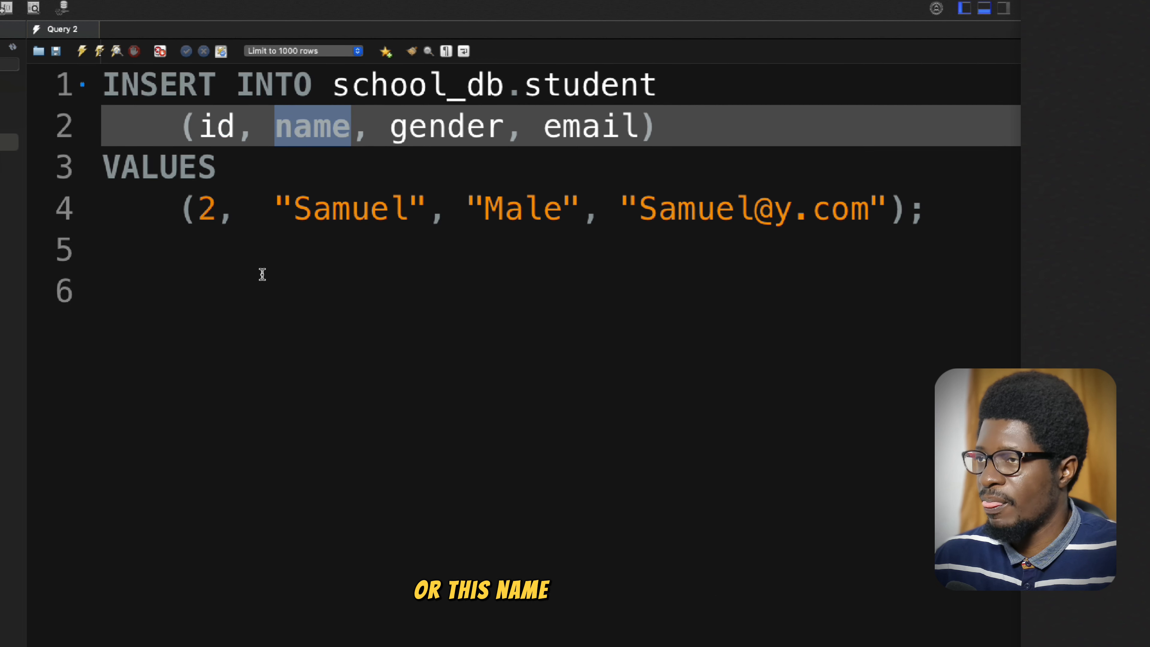
double_click(215, 125)
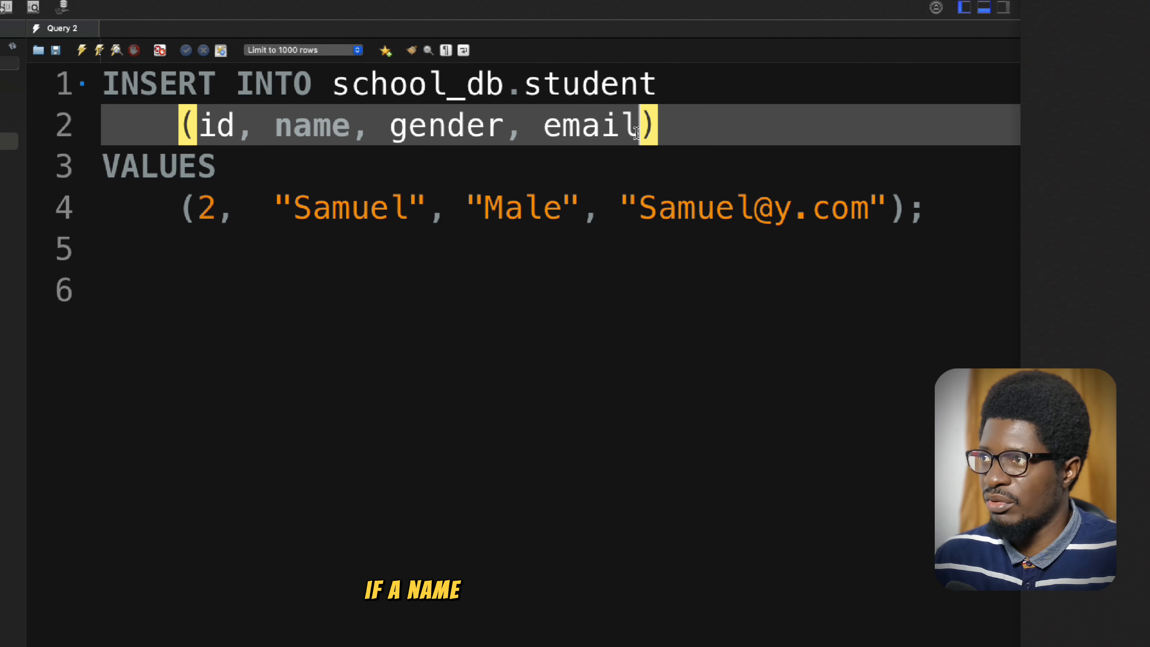
type(", insert")
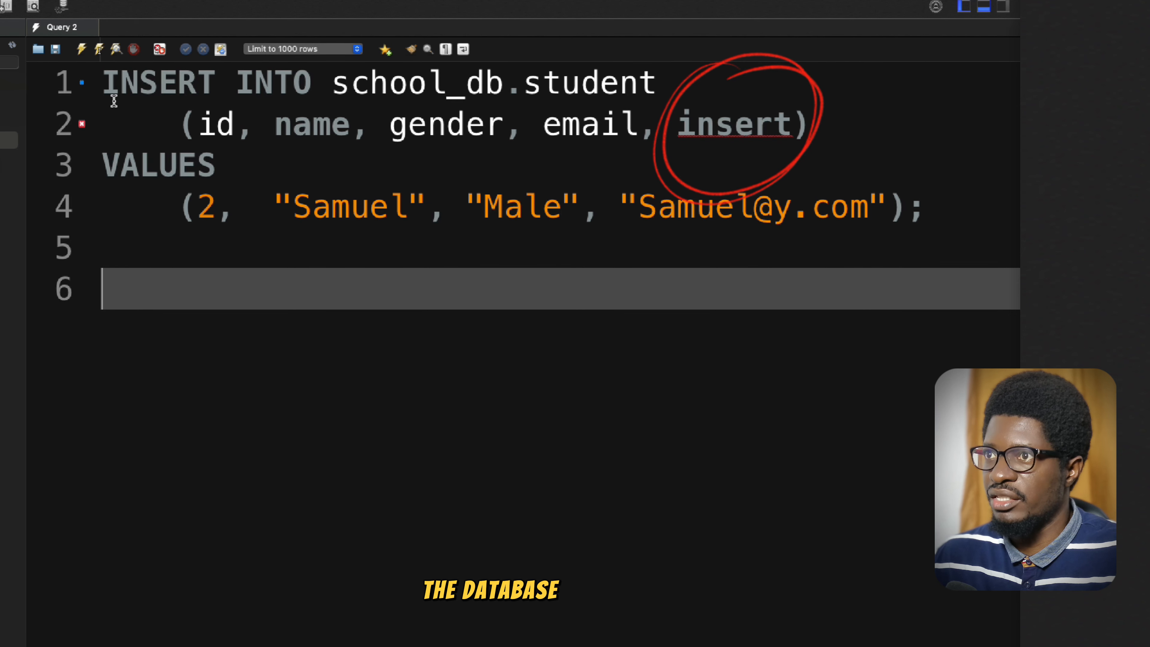
Step: Remove the test column and wrap id, name, gender, email in backticks
double_click(739, 123)
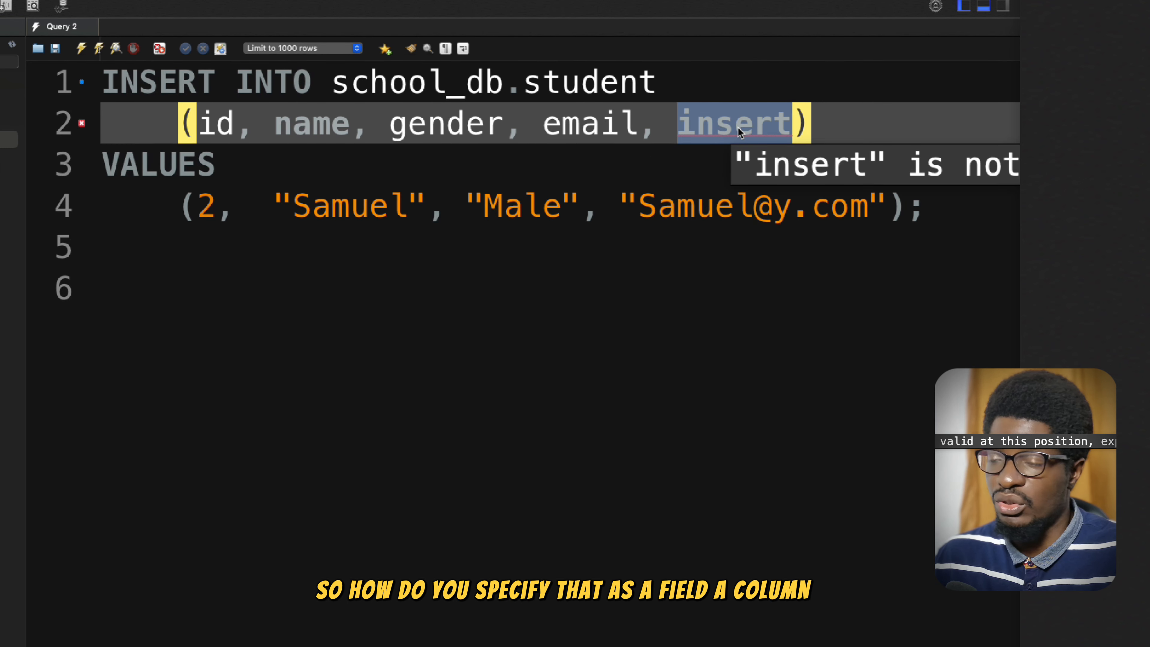
type("`")
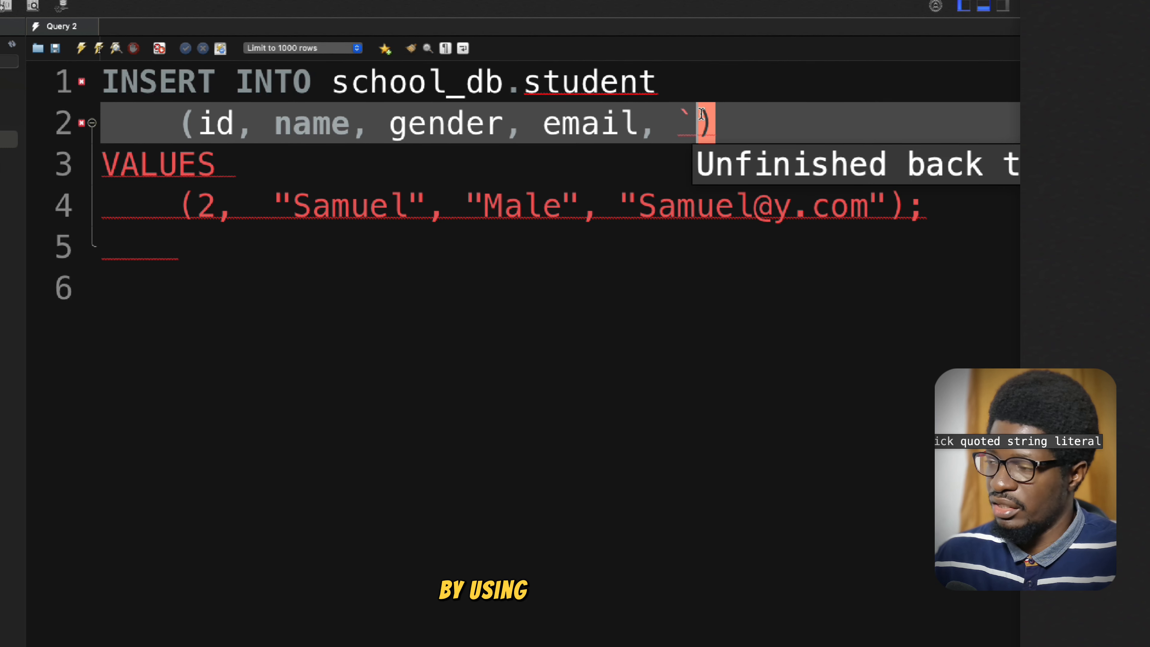
key("backspace")
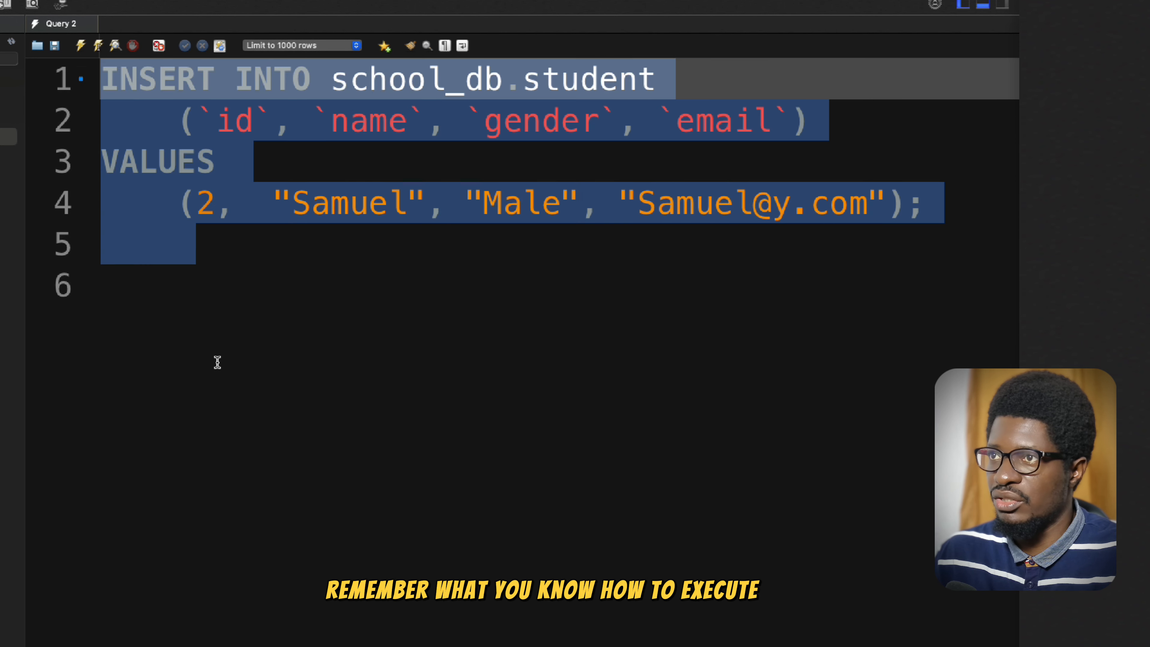
Step: Execute the INSERT, then SELECT the student rows showing James and Samuel
left_click(81, 45)
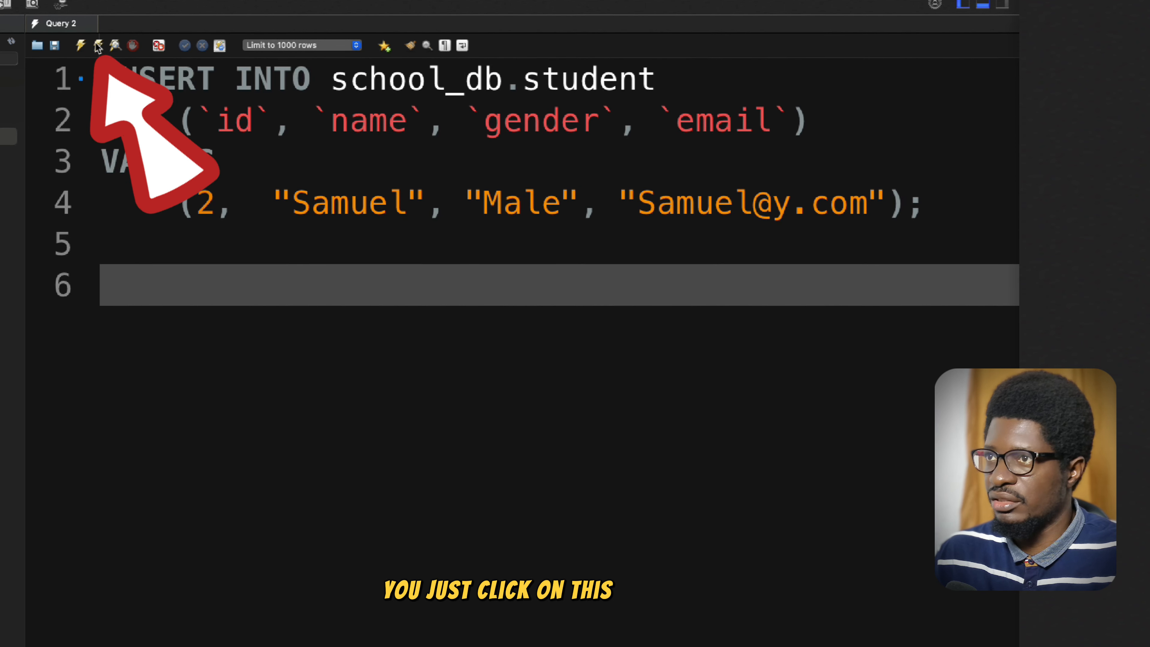
left_click(81, 46)
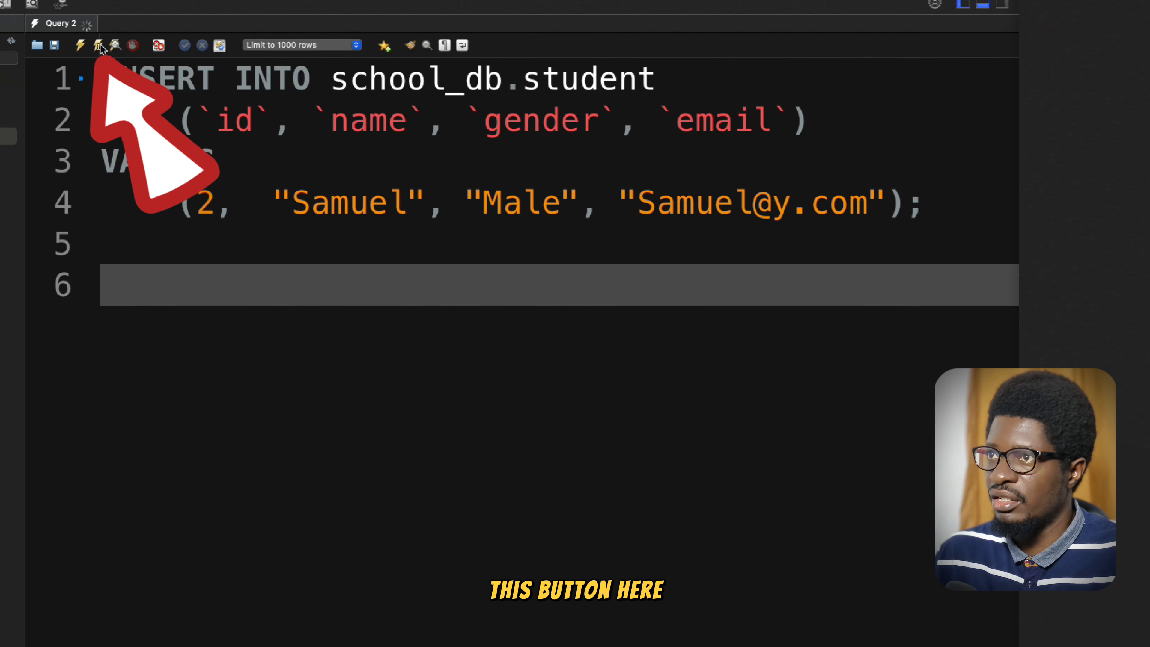
left_click(98, 45)
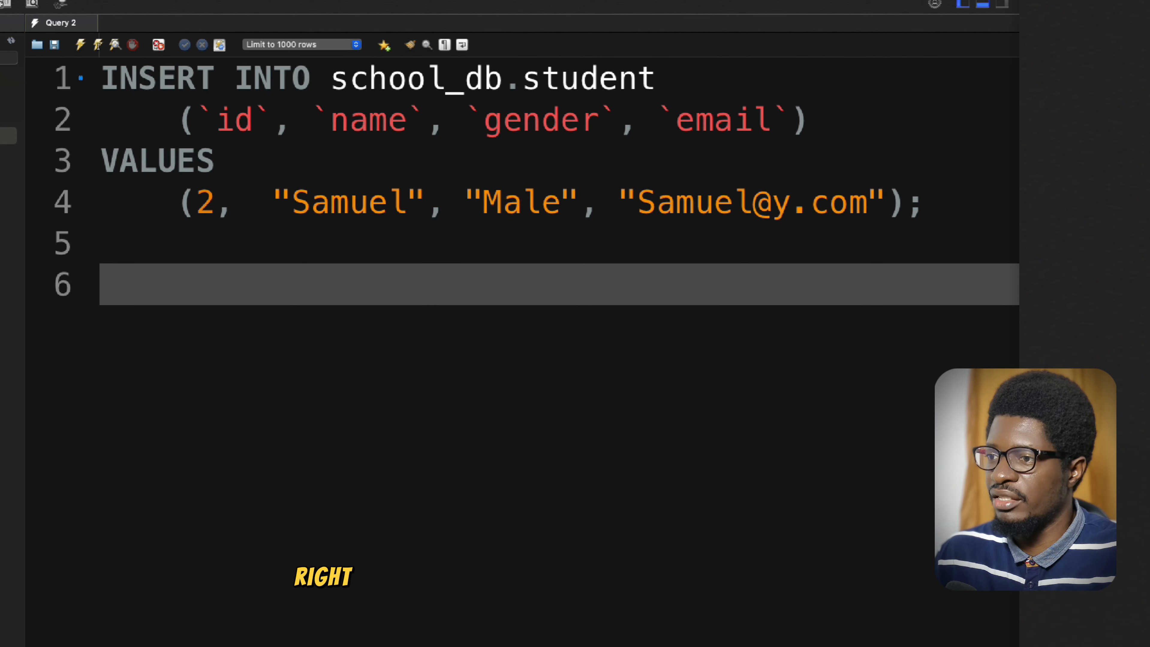
left_click(82, 45)
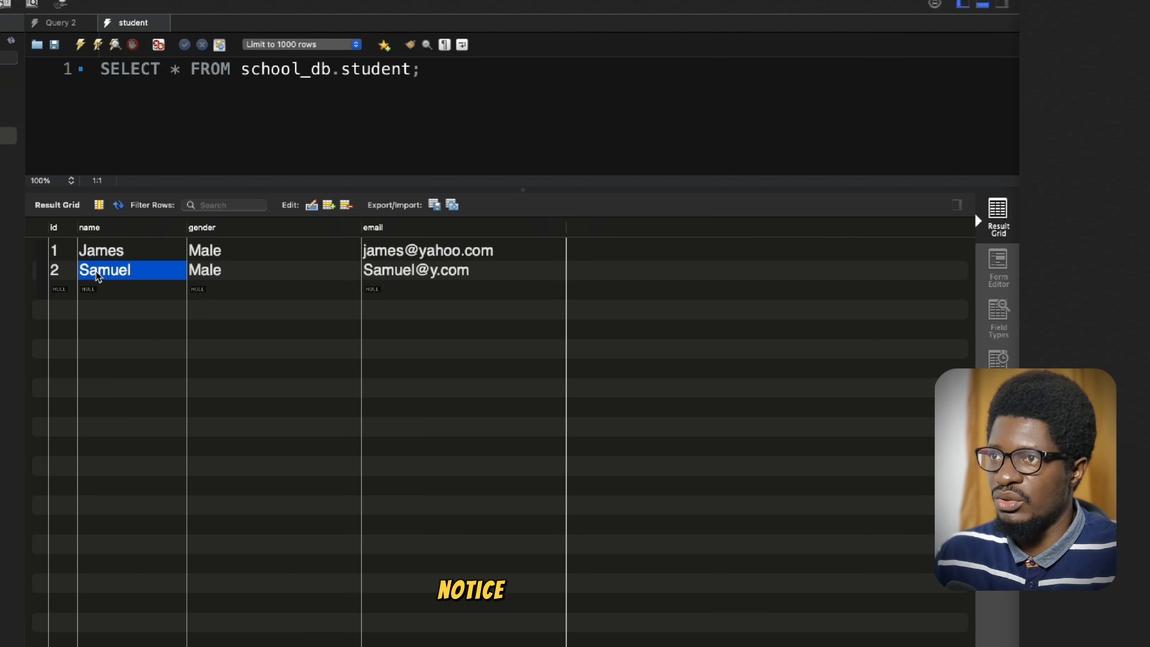
mouse_move(407, 266)
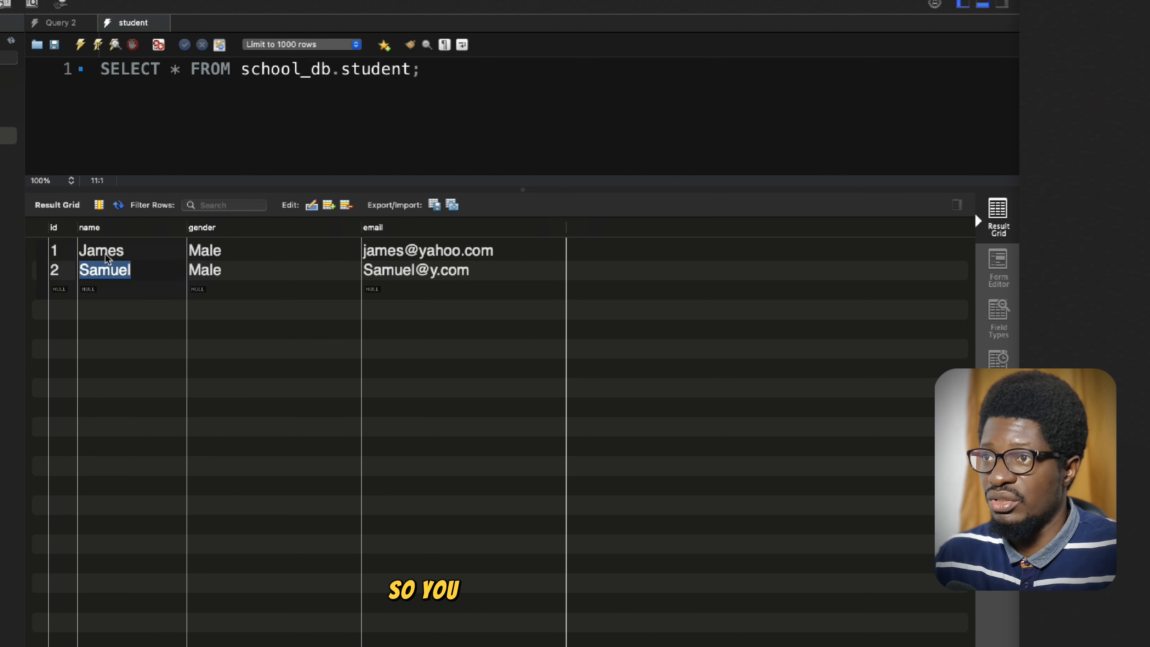
left_click(102, 250)
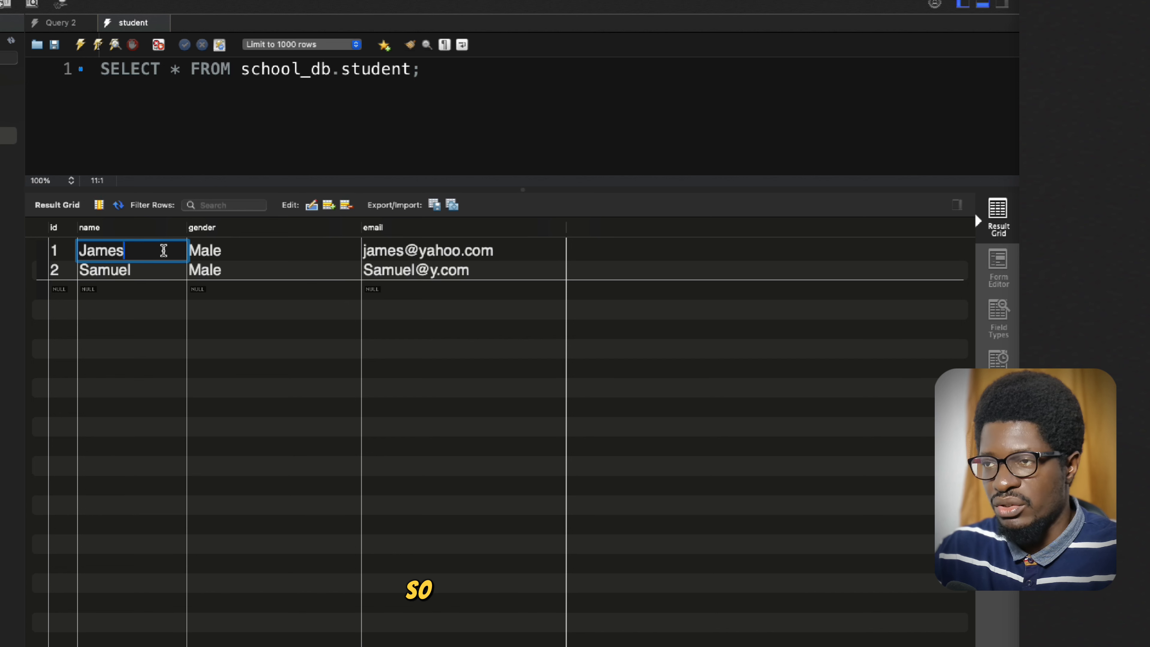
type("Tayo")
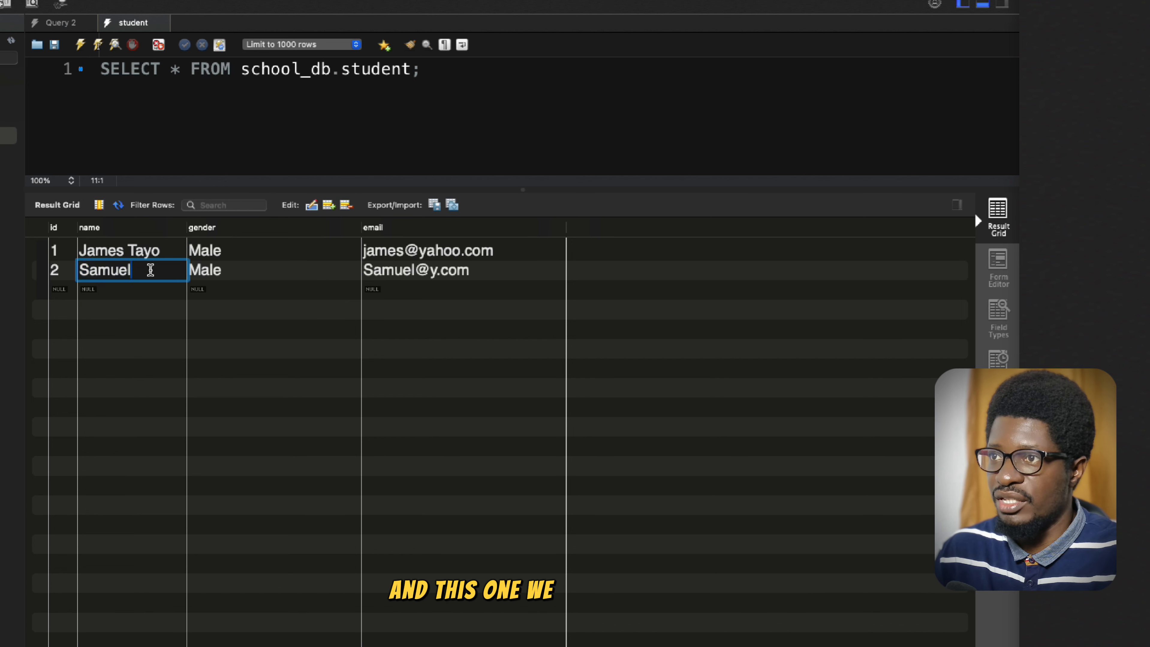
type("Michael")
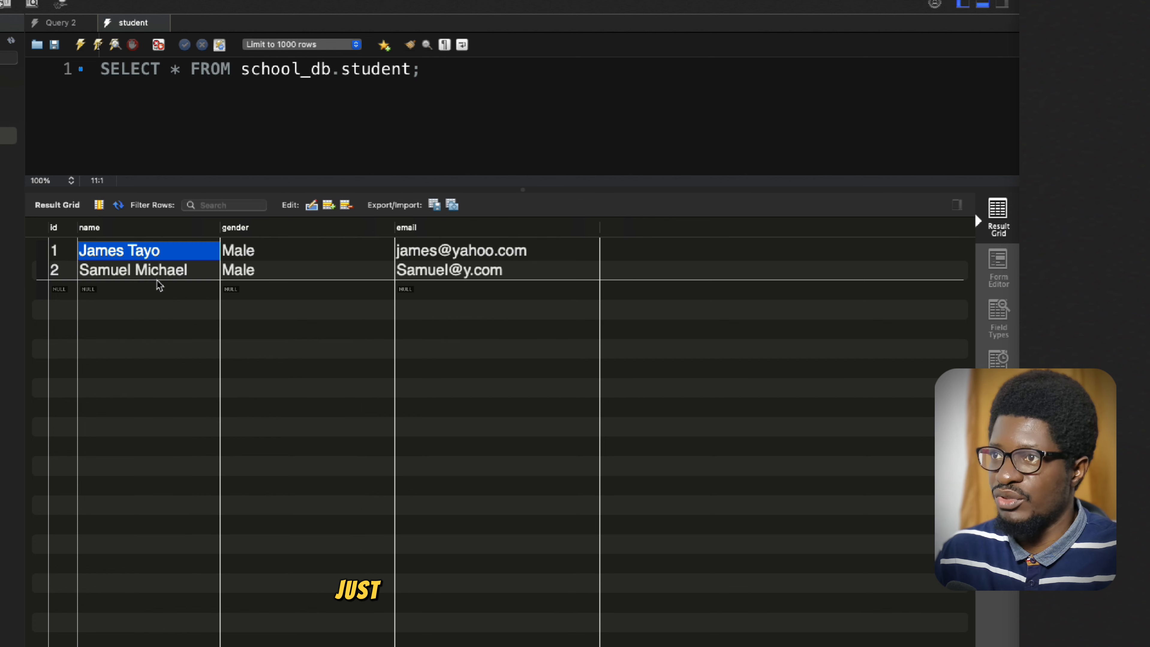
left_click(133, 269)
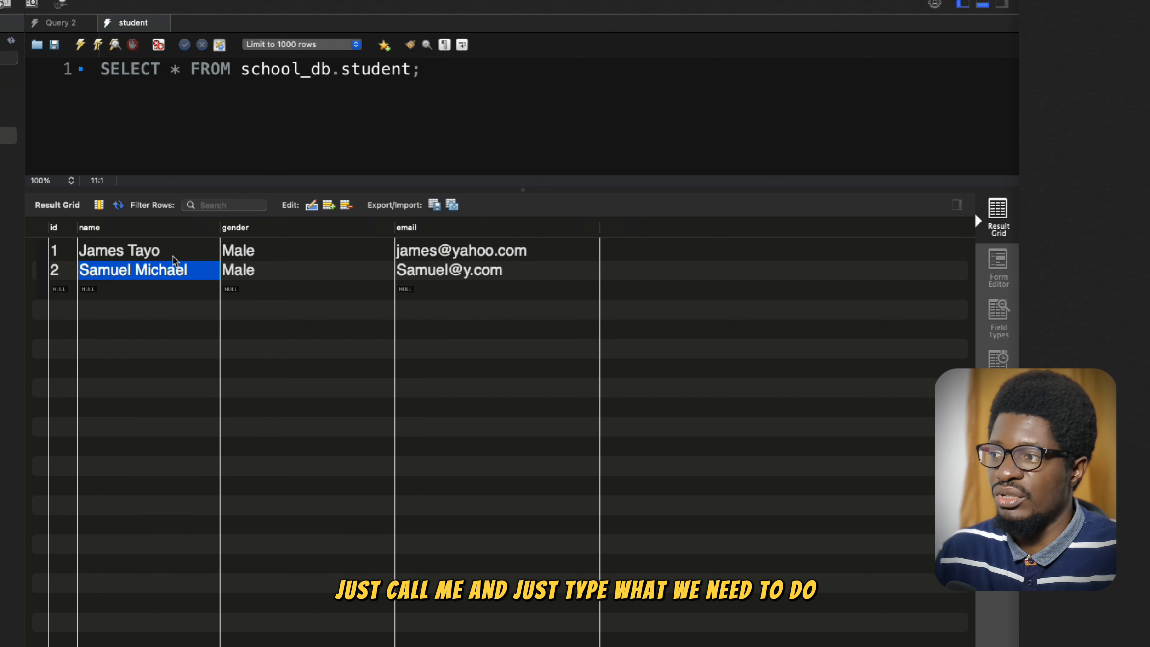
left_click(119, 250)
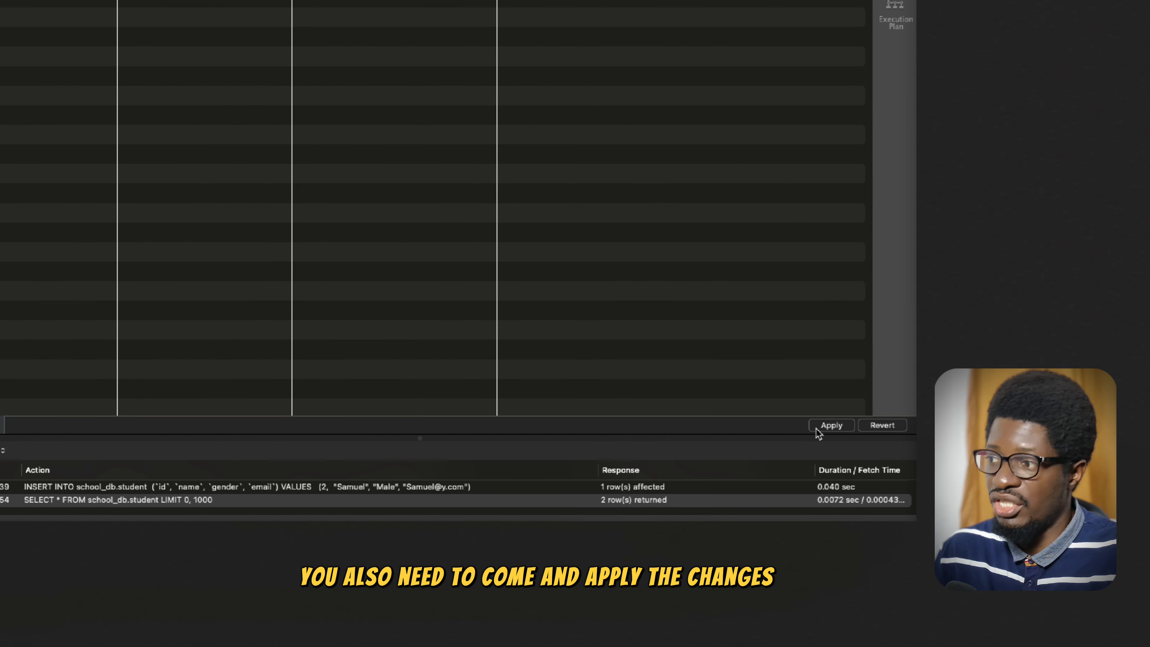
Step: Apply the generated UPDATE script to save both name changes
left_click(831, 425)
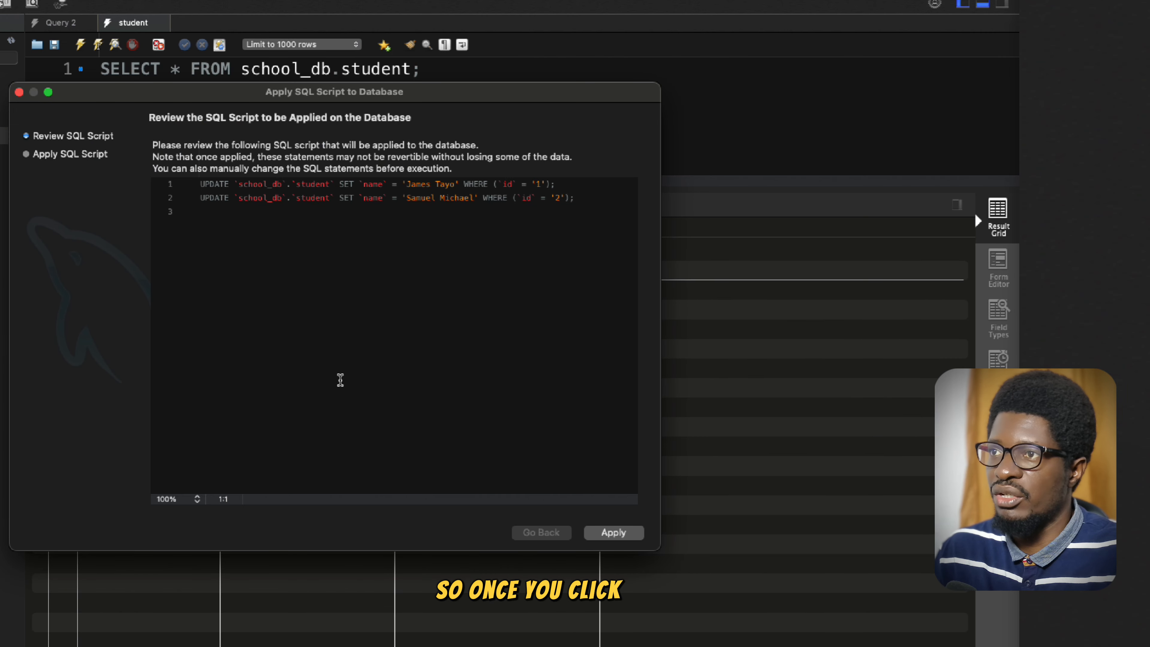
mouse_move(225, 265)
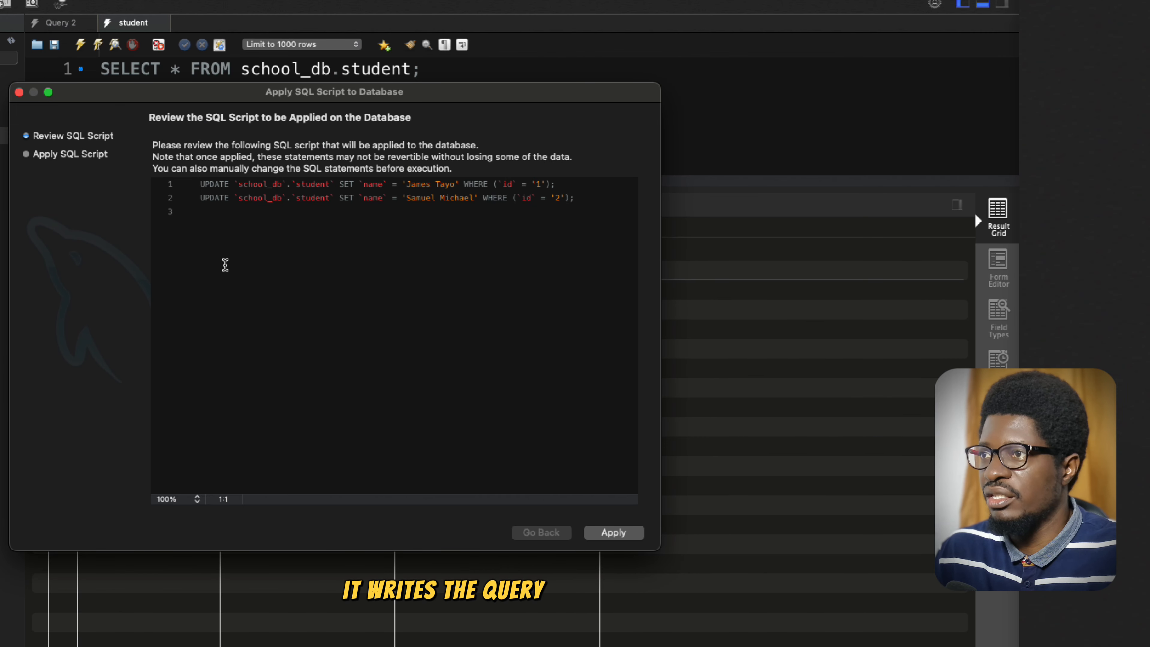
mouse_move(522, 191)
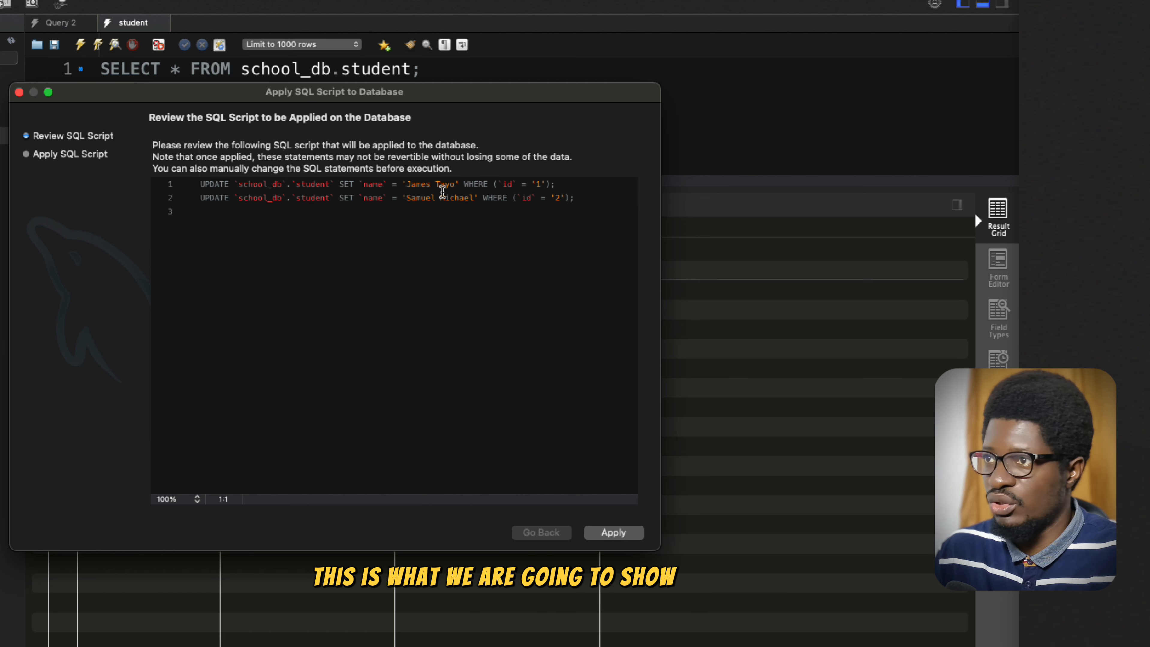
mouse_move(380, 98)
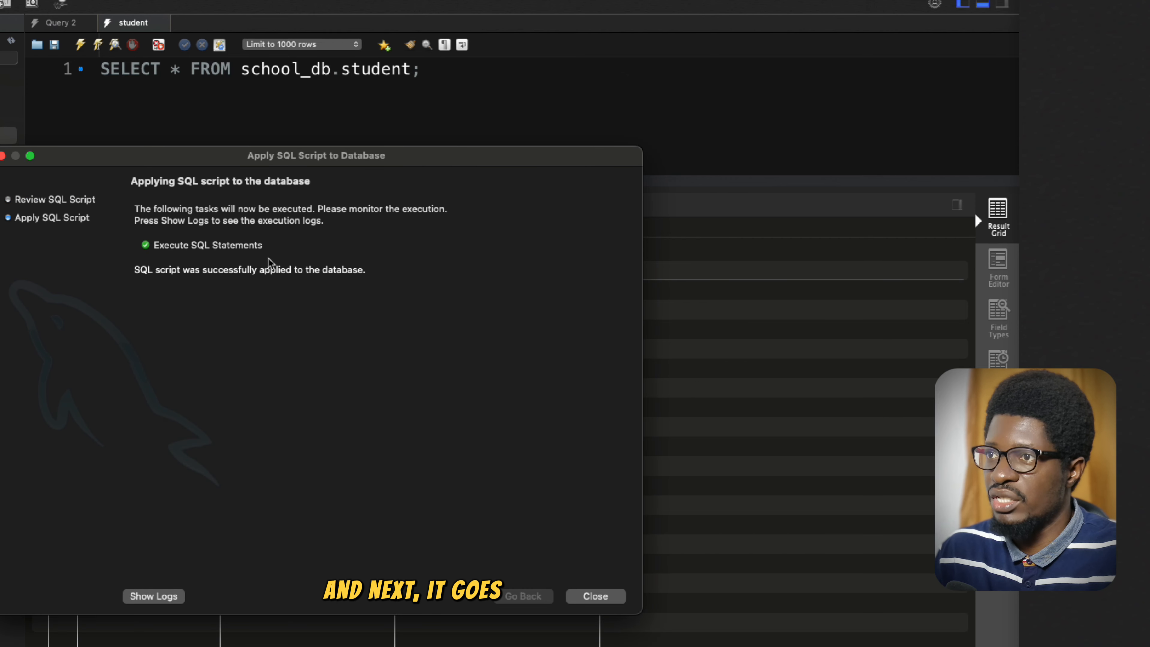
left_click(594, 596)
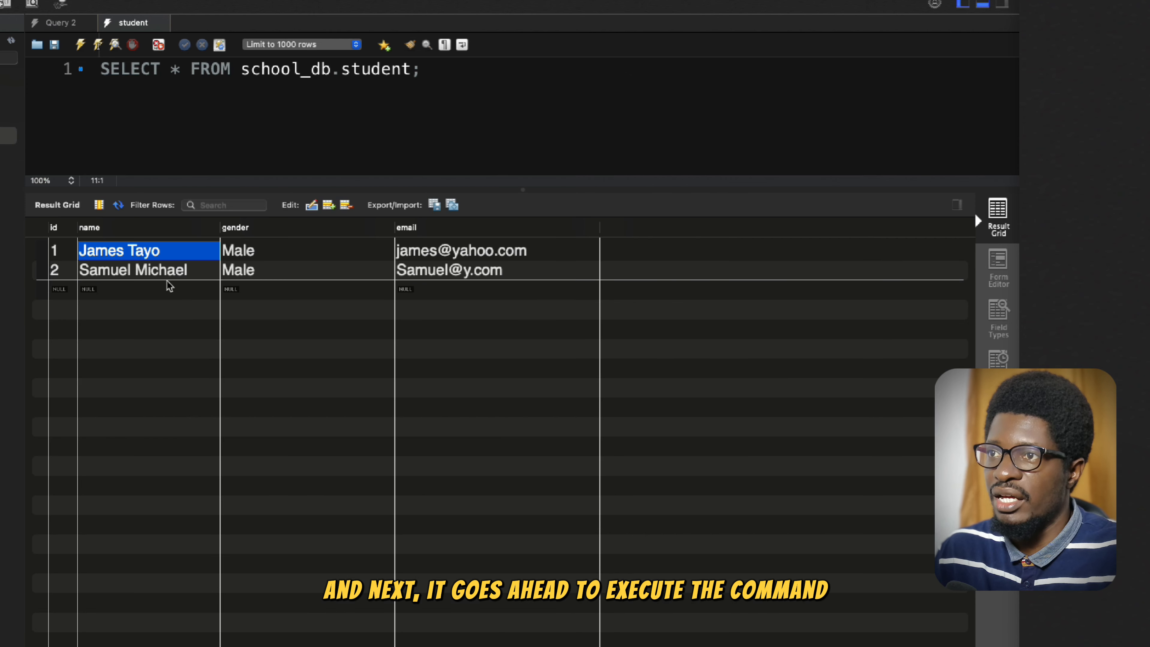
left_click(134, 270)
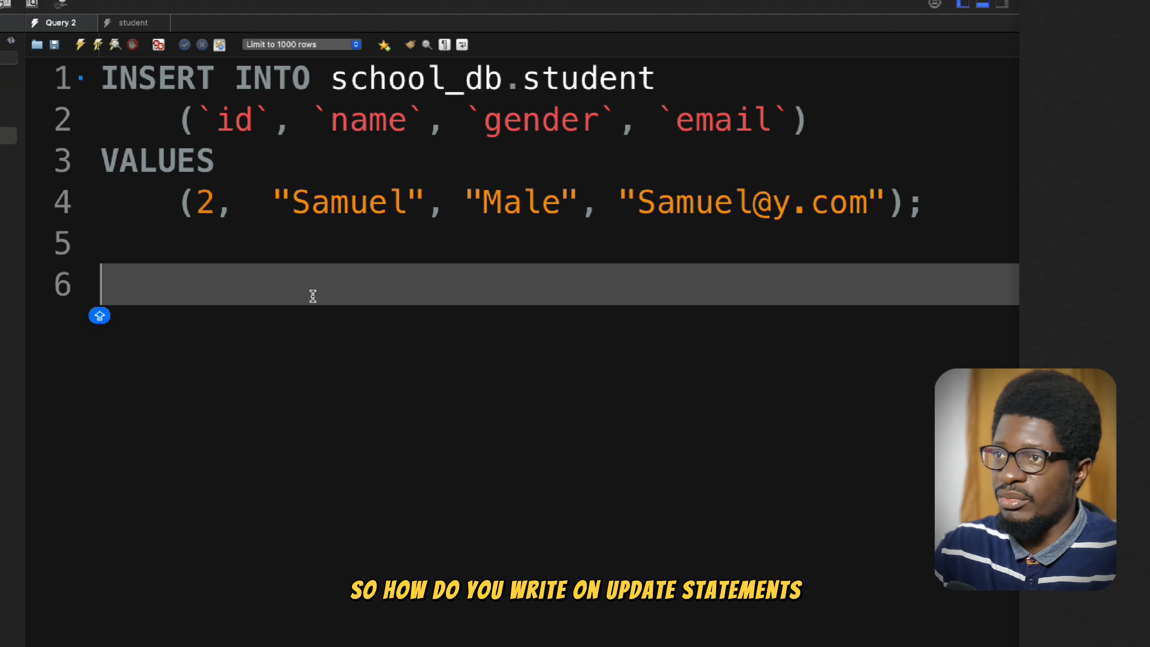
Step: Write the generic UPDATE table_name SET column1, column… template
type("UPDATE")
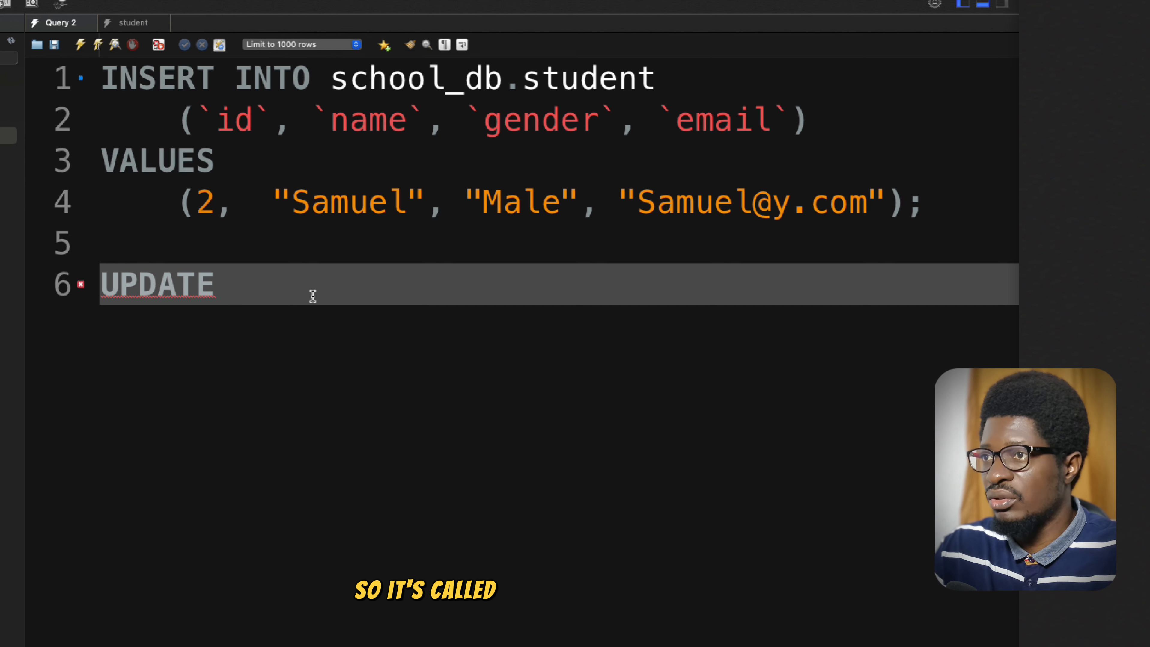
type("table_name SET")
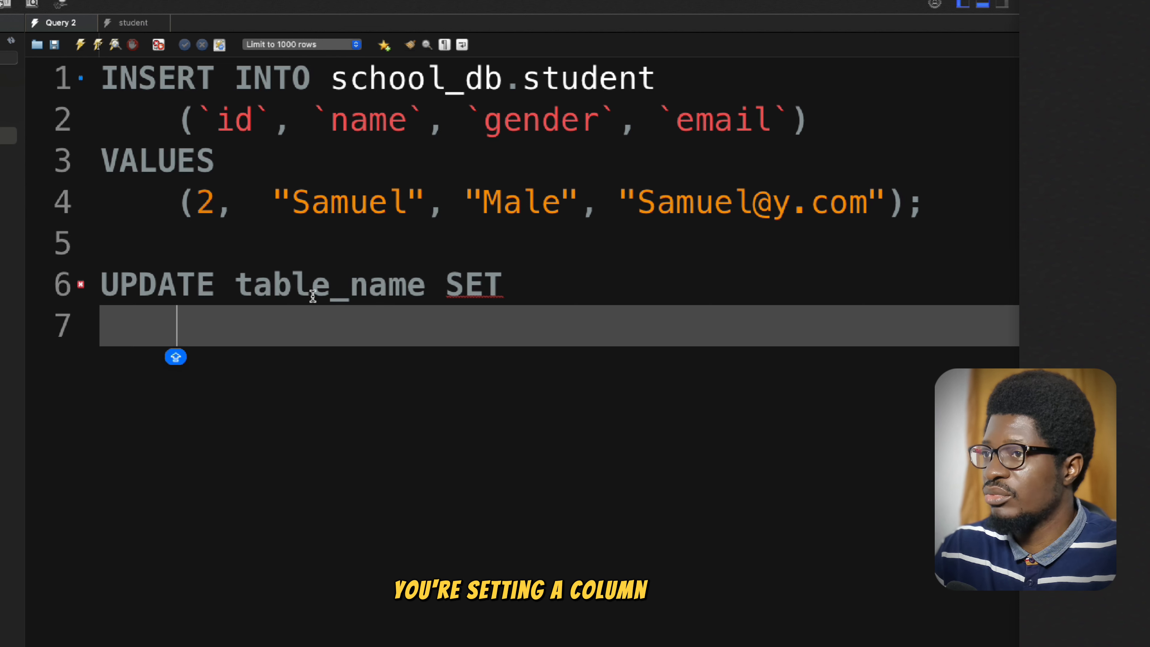
type("column1 = data1")
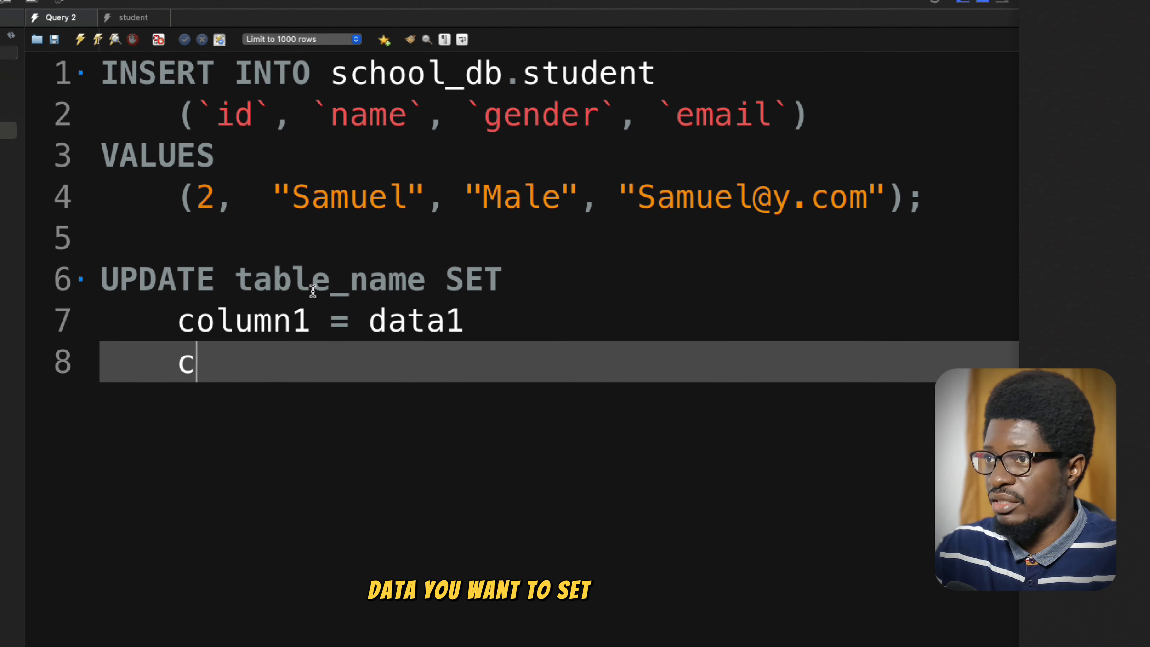
type("olumn2 = data2")
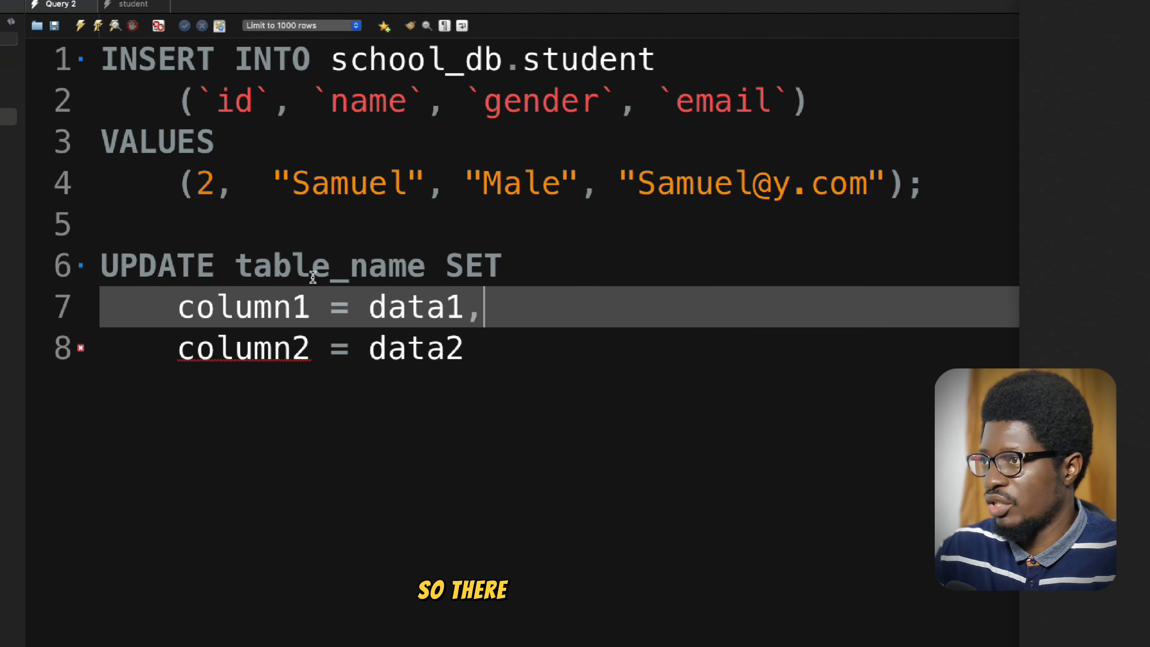
type(",")
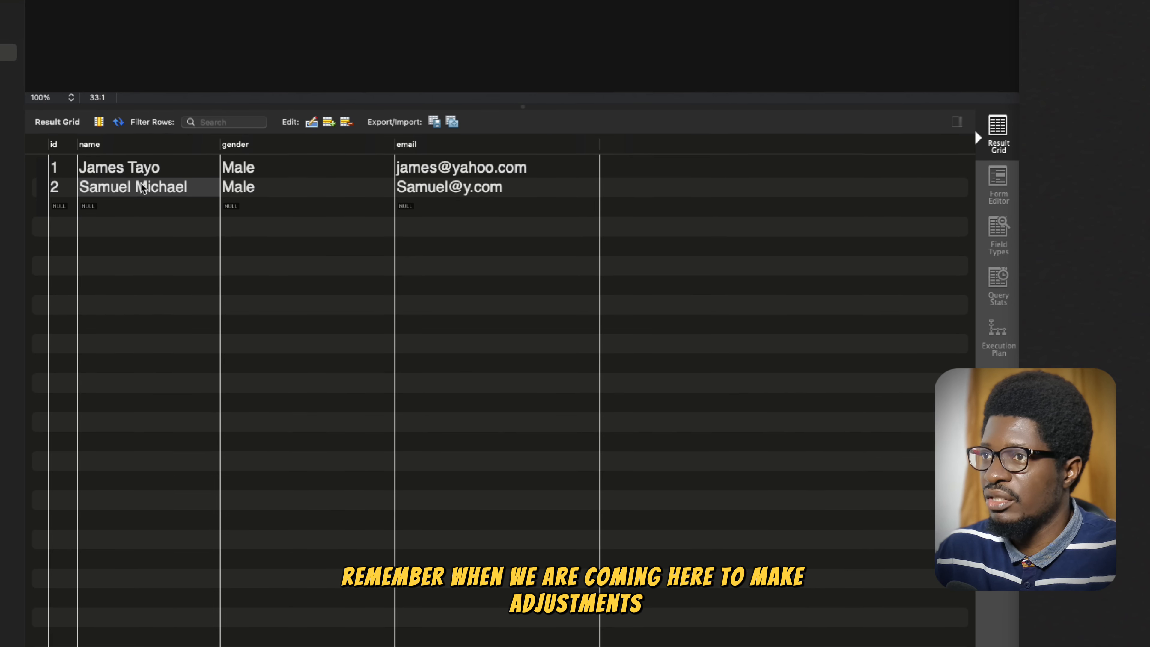
Step: End the template with WHERE condition and start a new UPDATE below
left_click(119, 168)
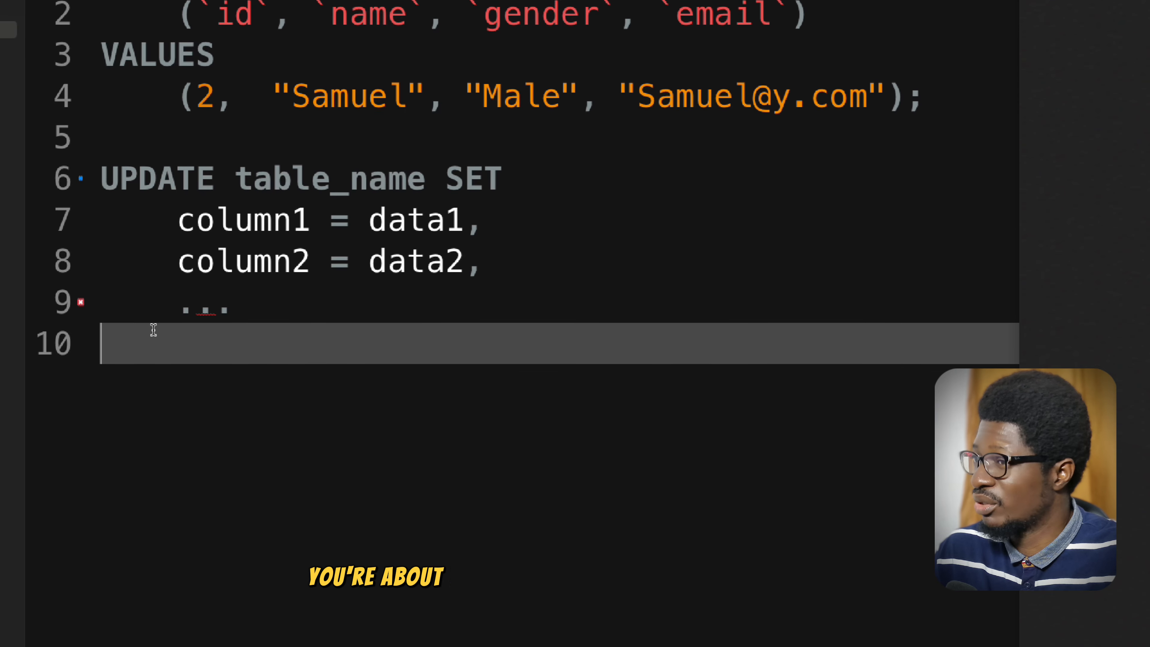
type("WHERE")
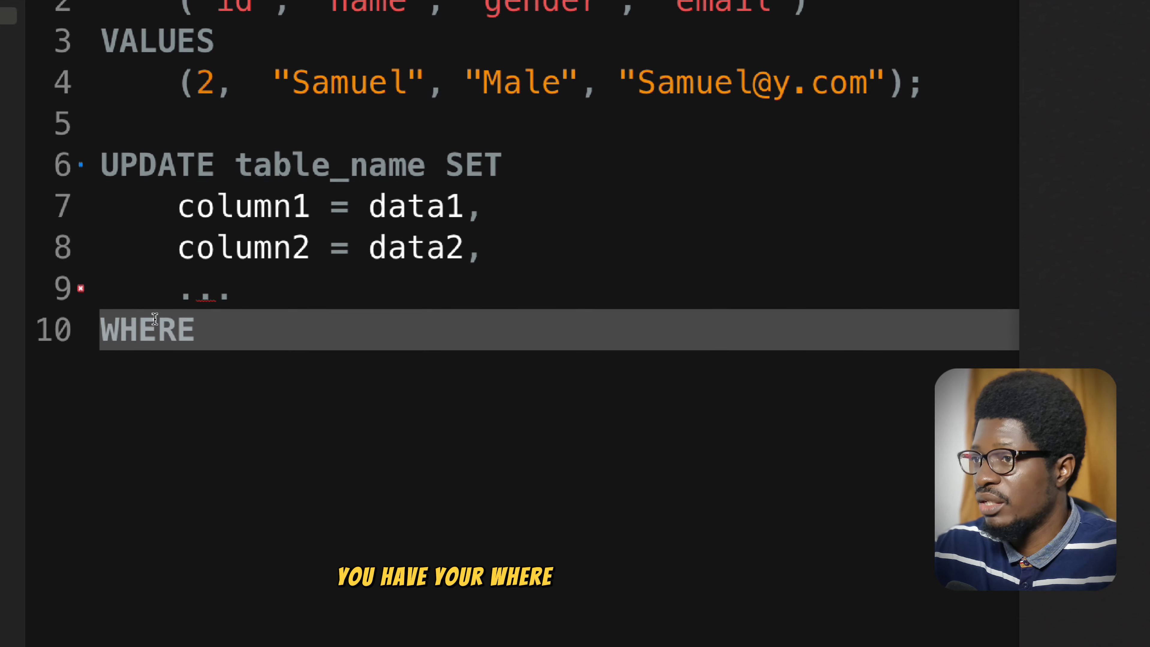
type("condition")
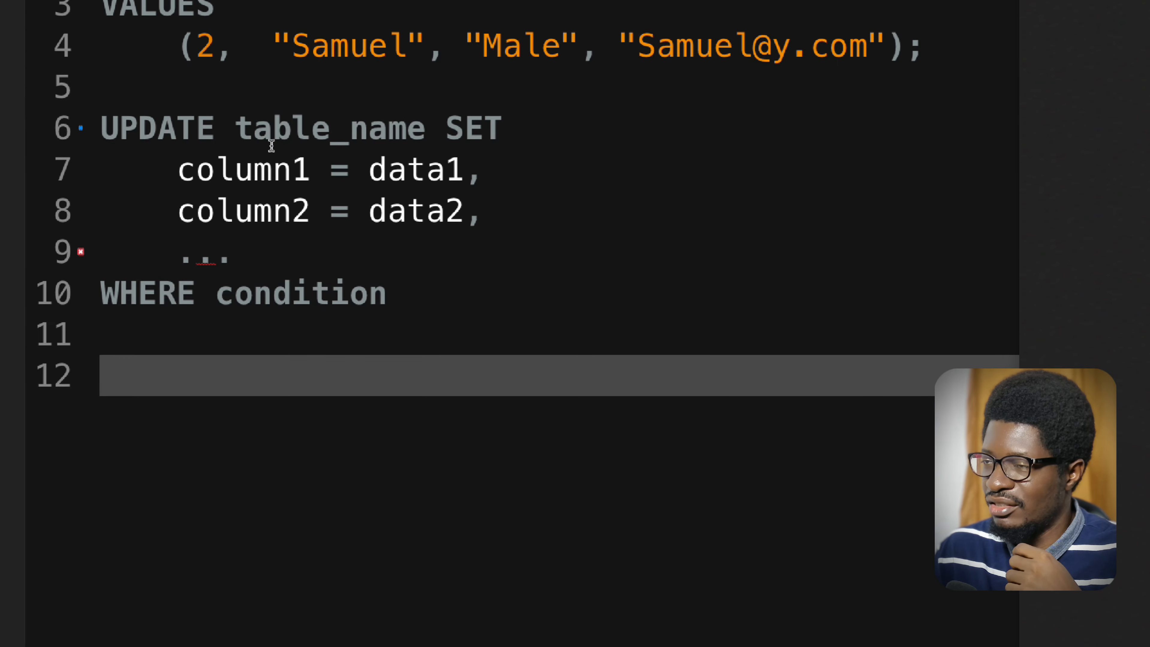
type("UPDATE")
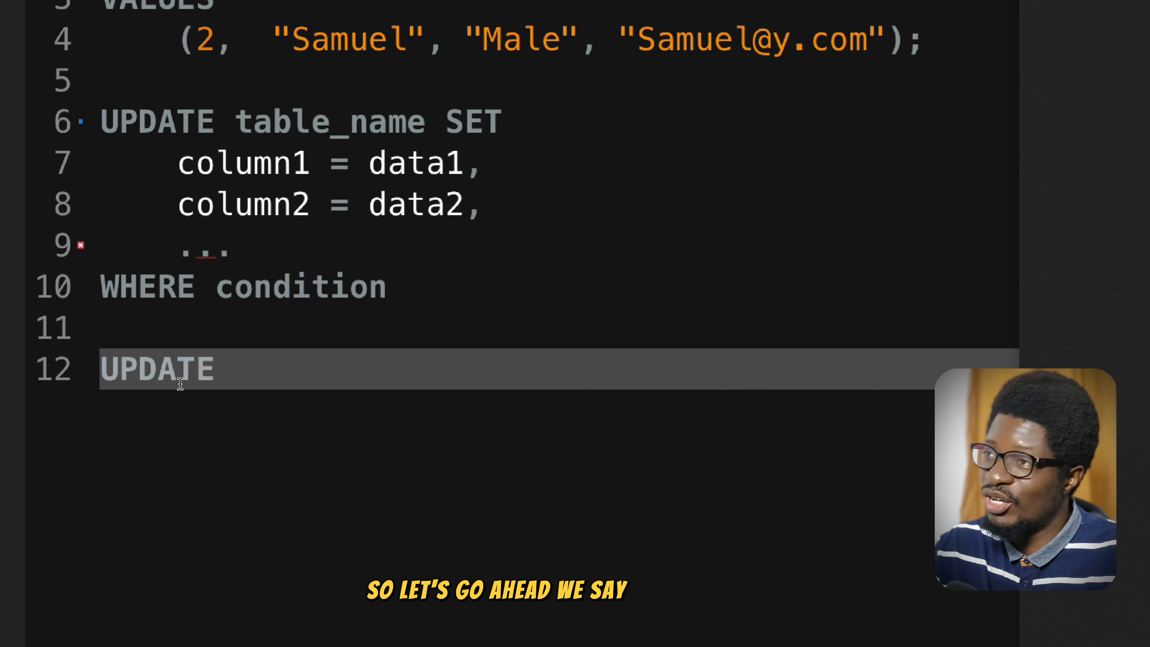
type("school_d")
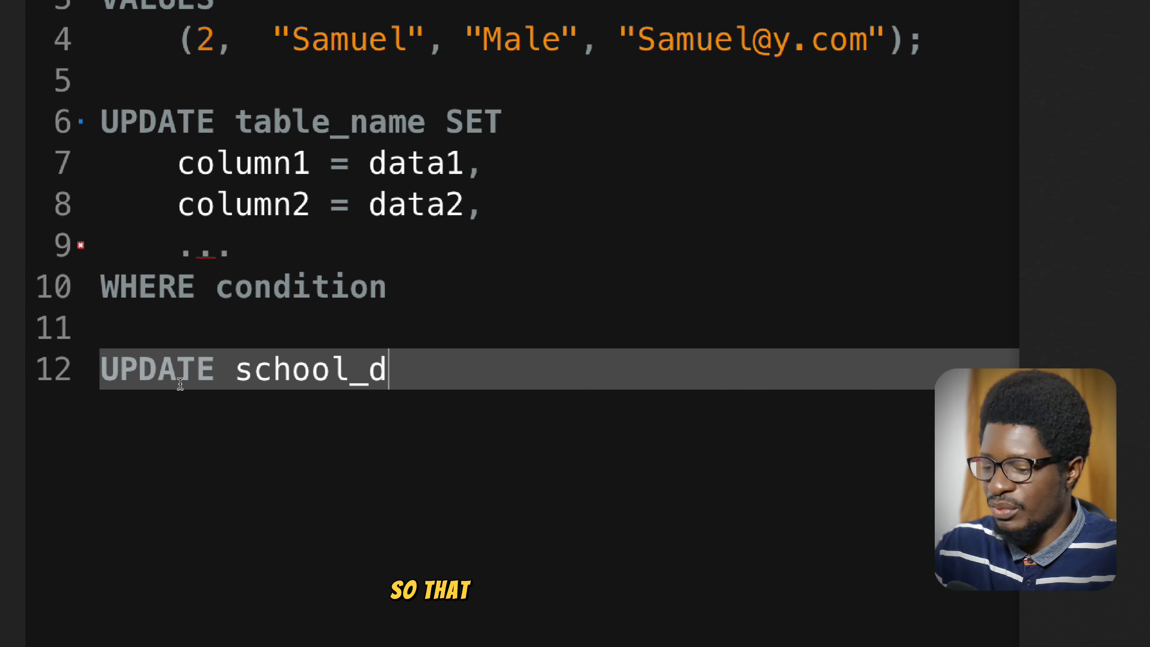
type("b.")
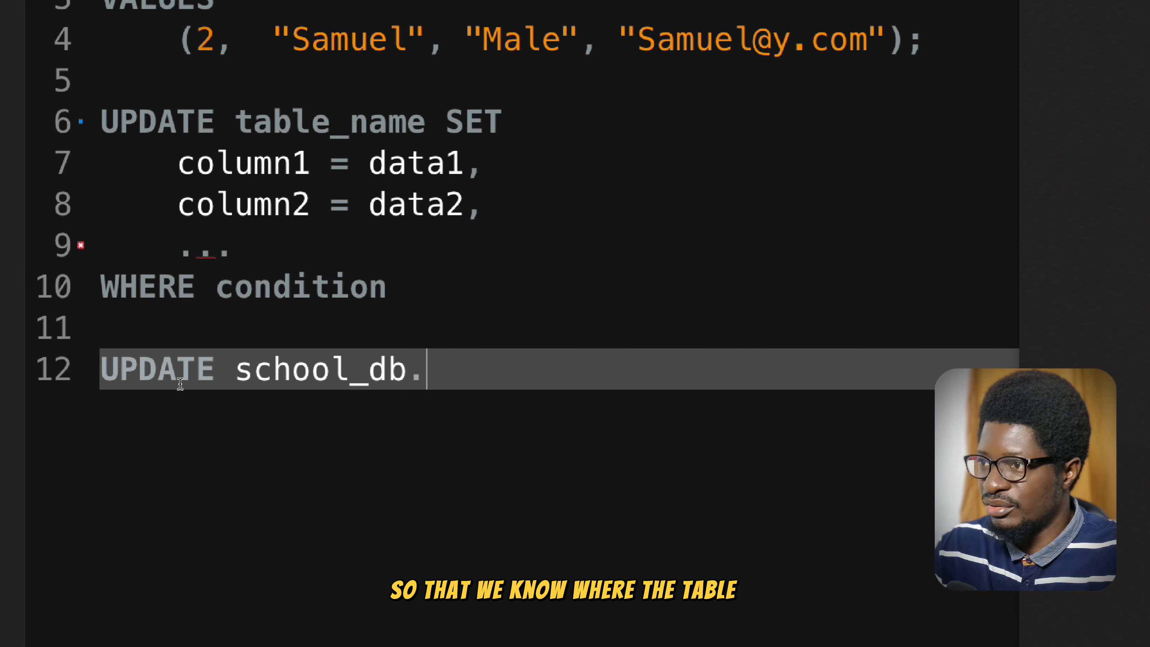
type("student SET")
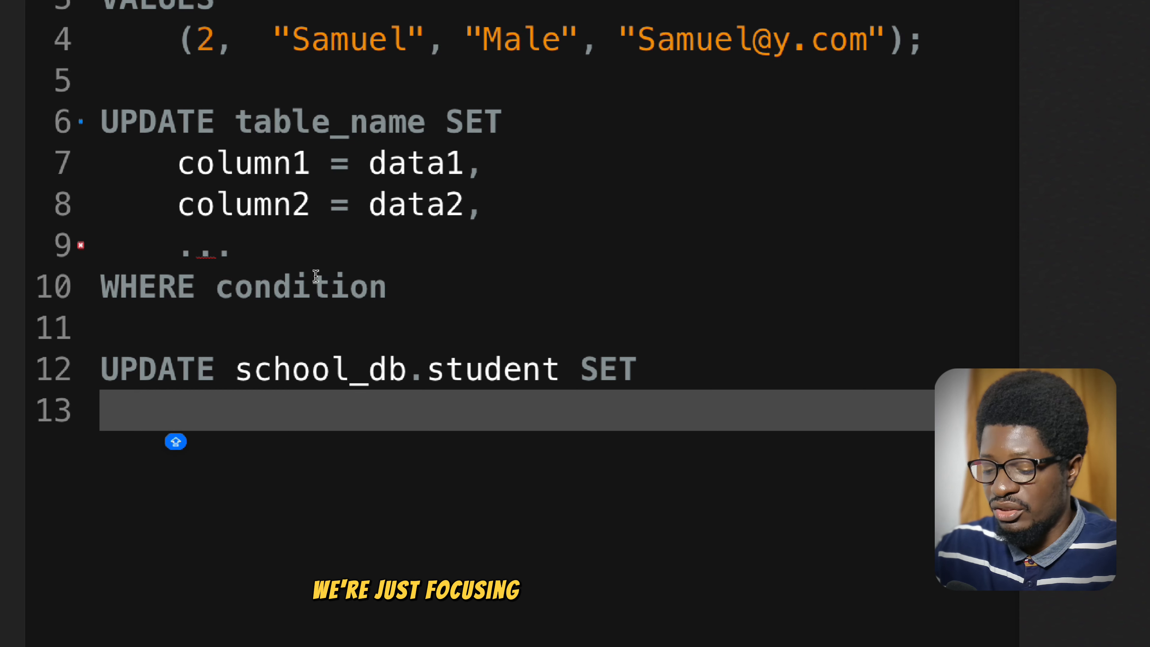
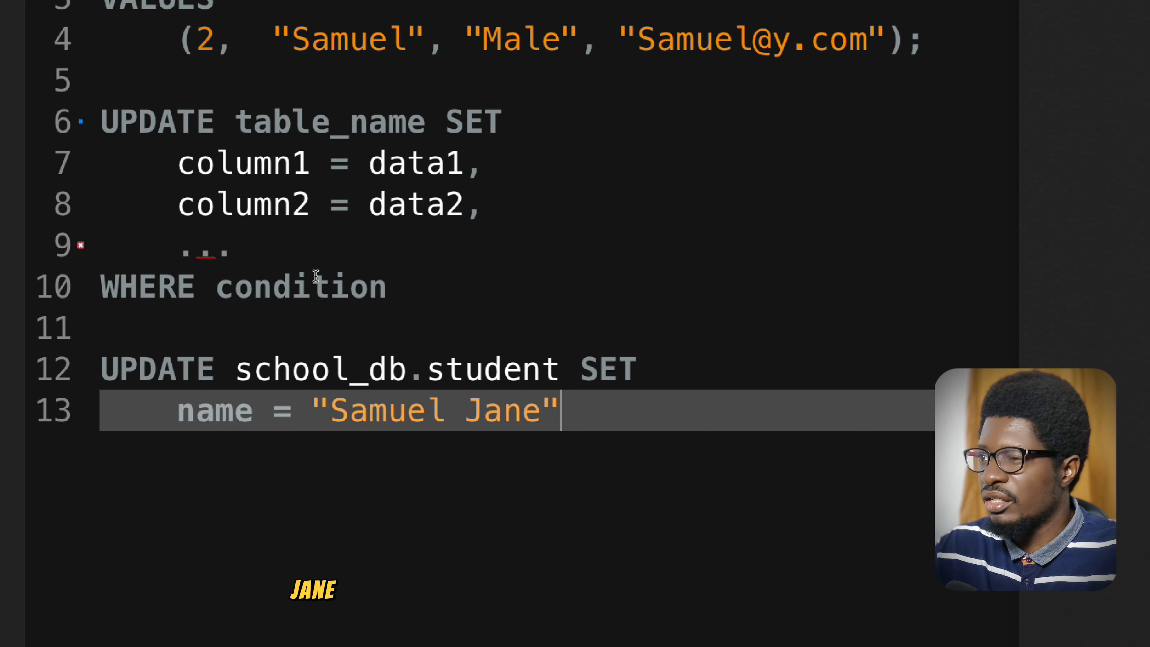
Step: Add gender = "Female" on a new line and begin backtick-quoting the name column
key("enter")
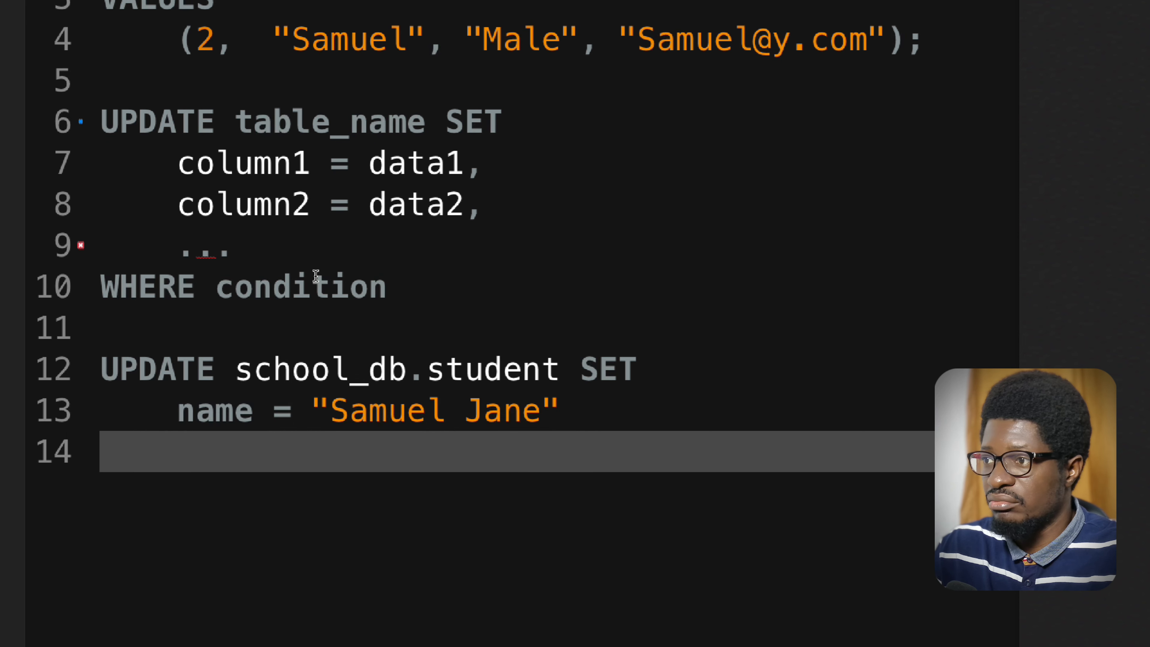
type("gender")
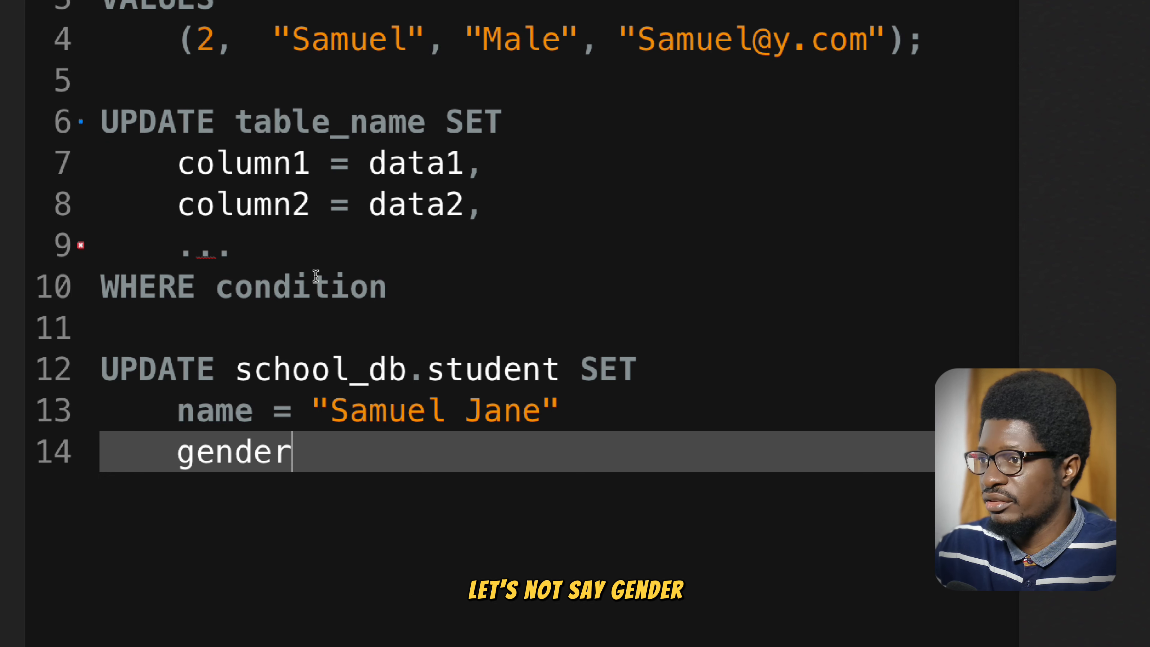
type("= \"\"")
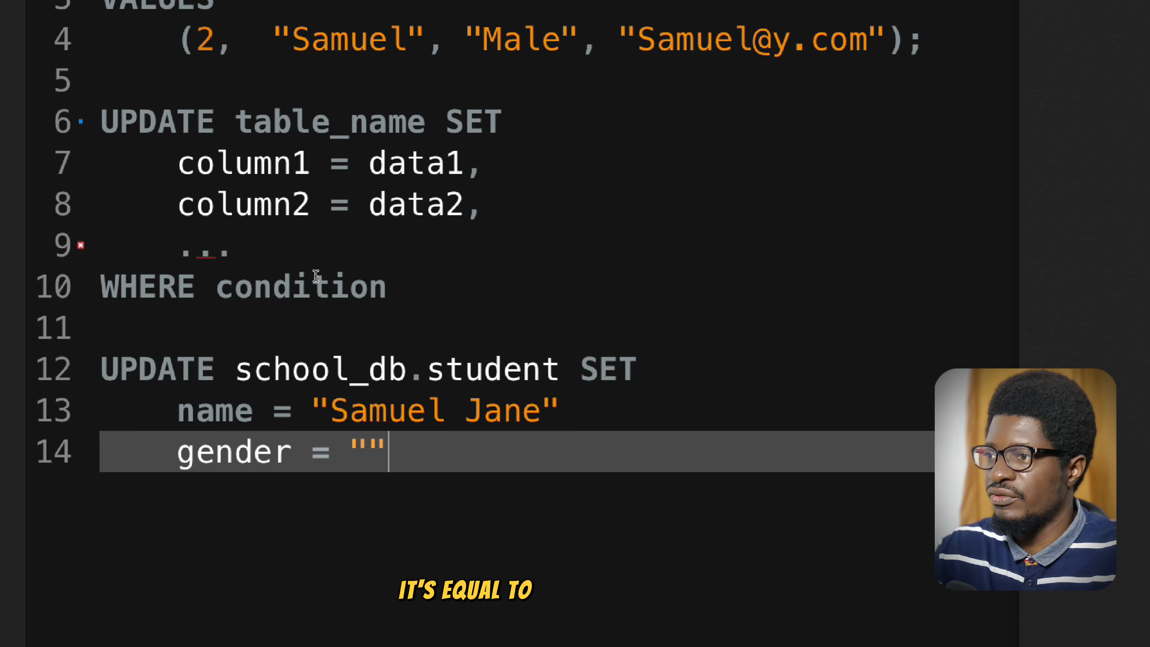
type("Female")
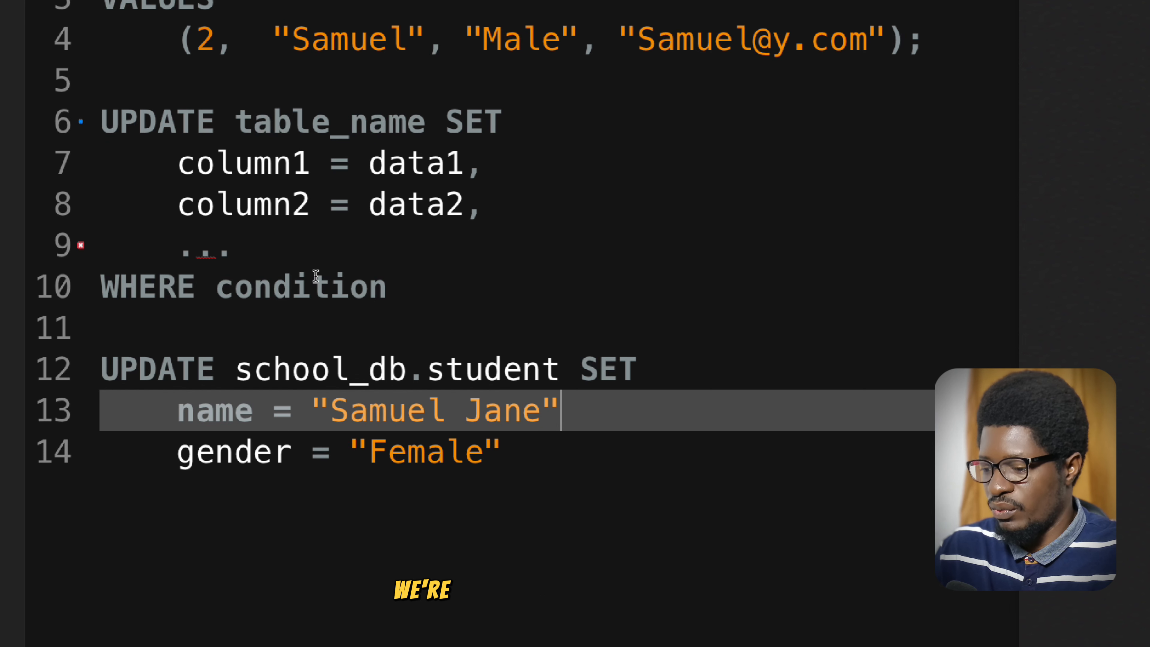
type(",")
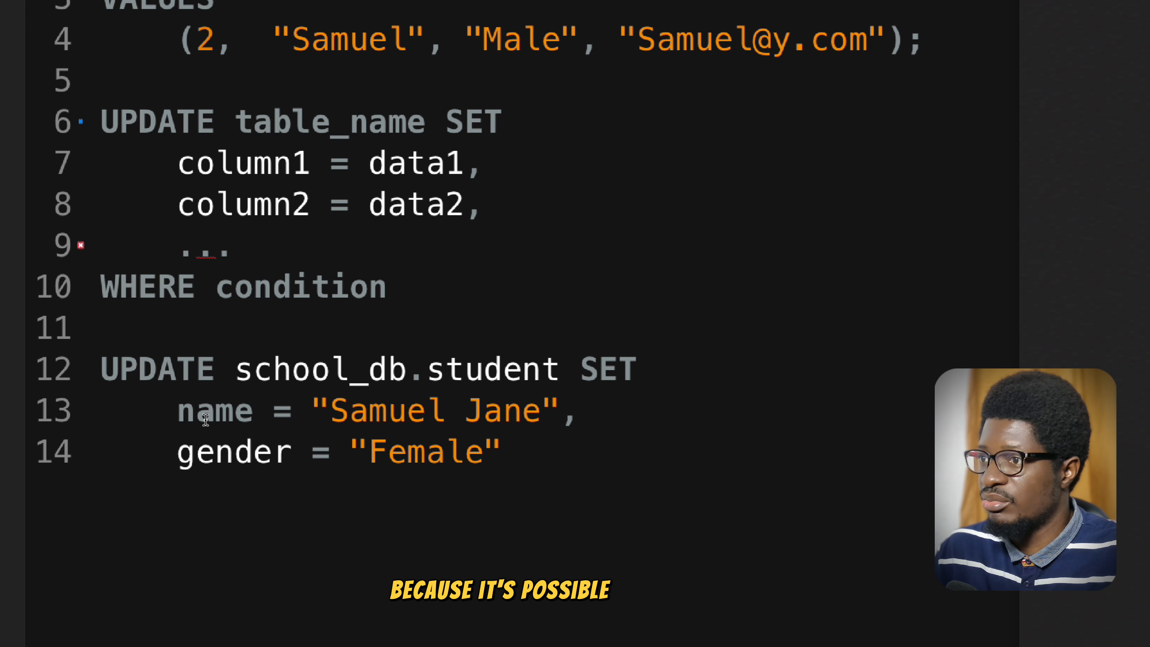
double_click(214, 411)
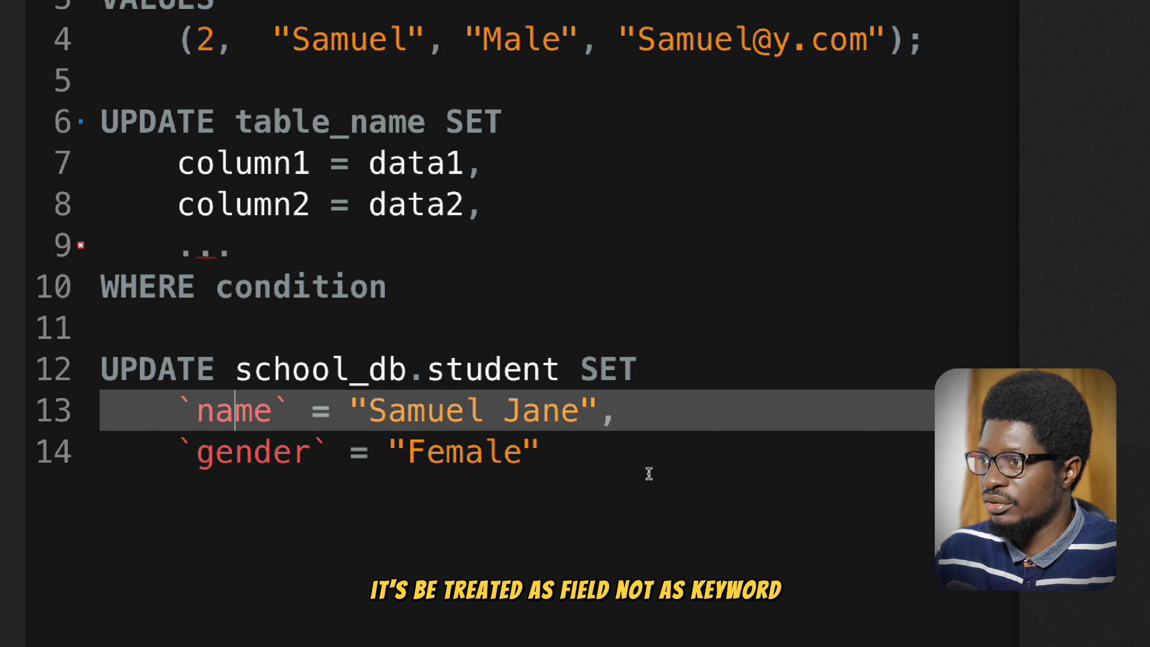
Step: Restrict the UPDATE with WHERE `id` = 2
type("W")
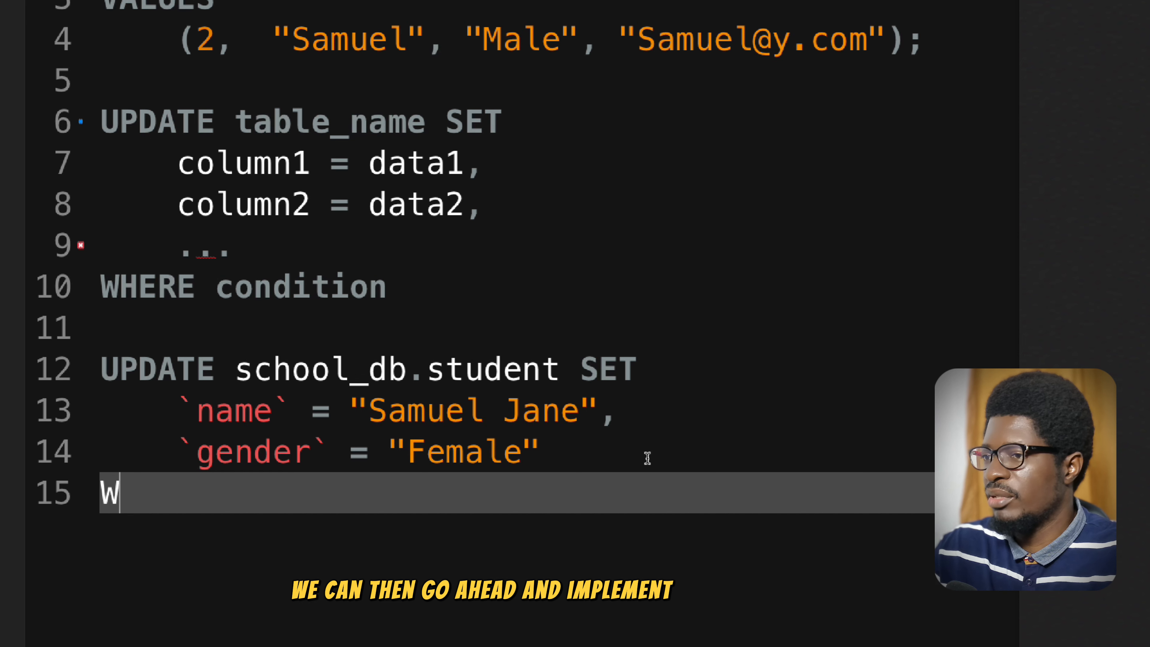
type("HERE")
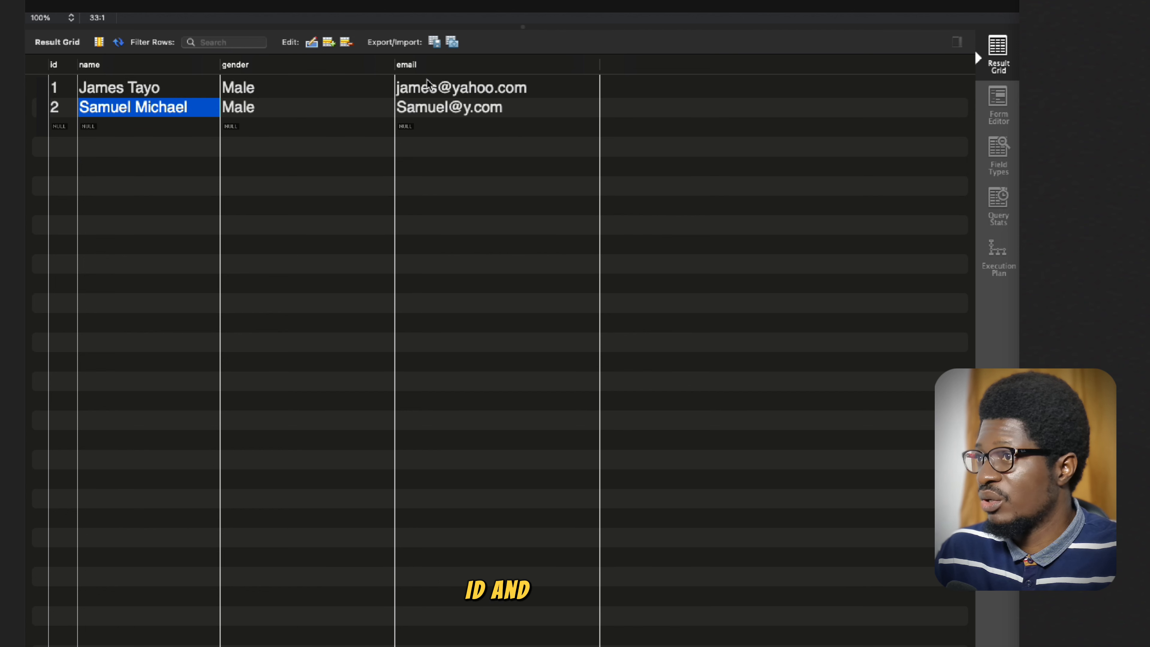
mouse_move(438, 119)
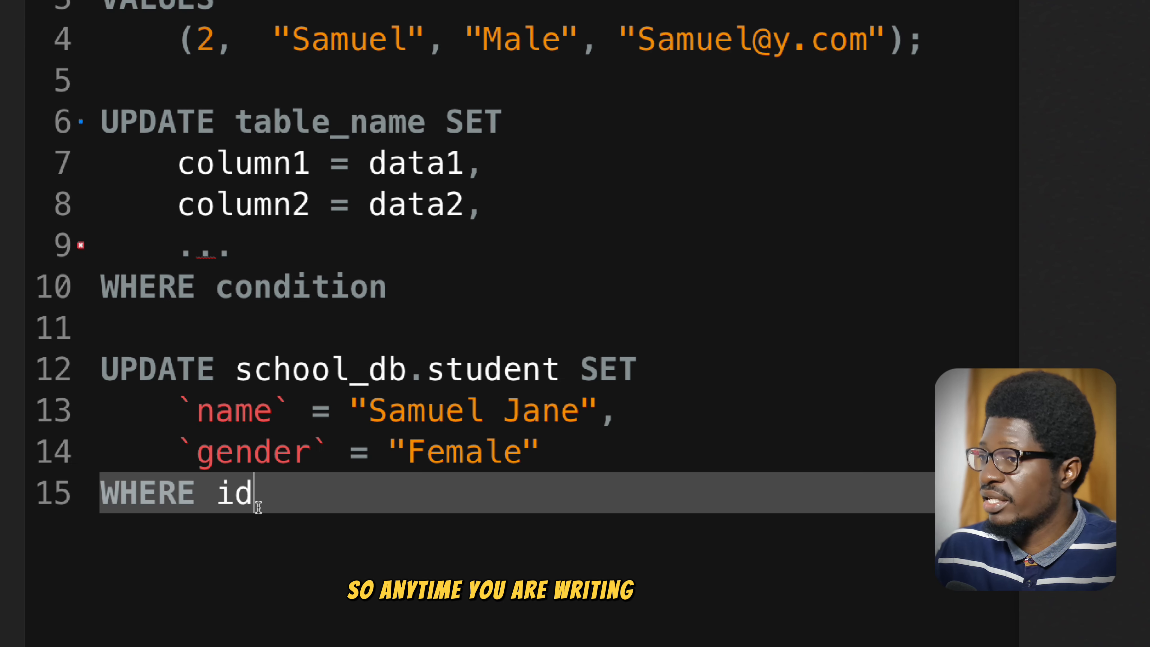
type("`id")
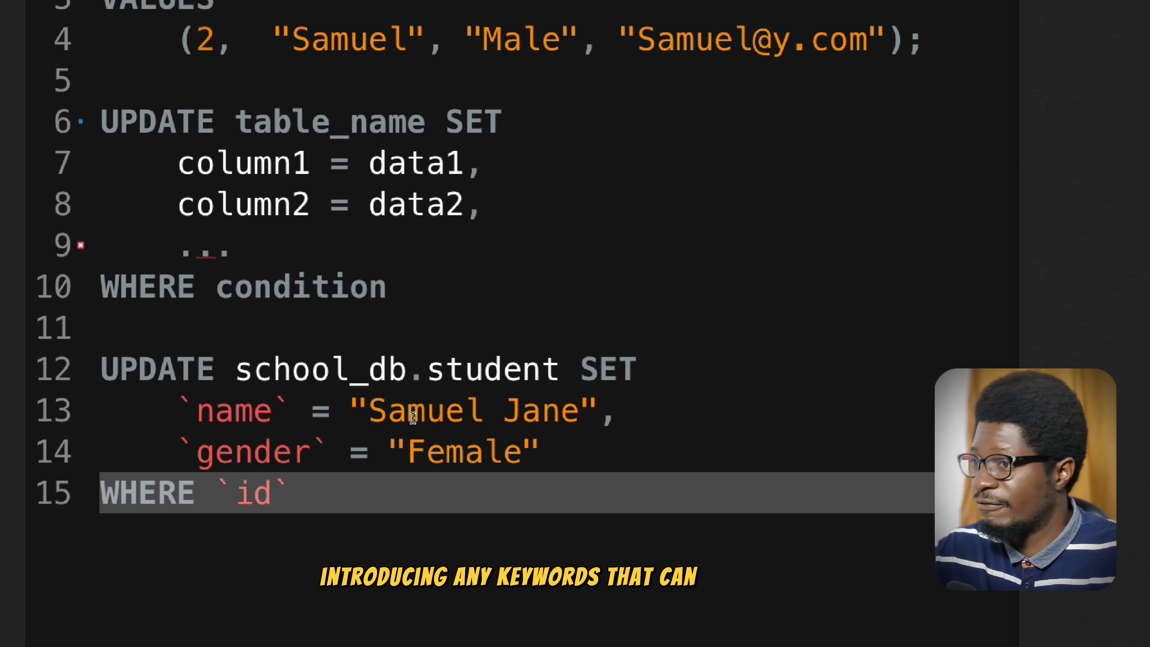
type("=")
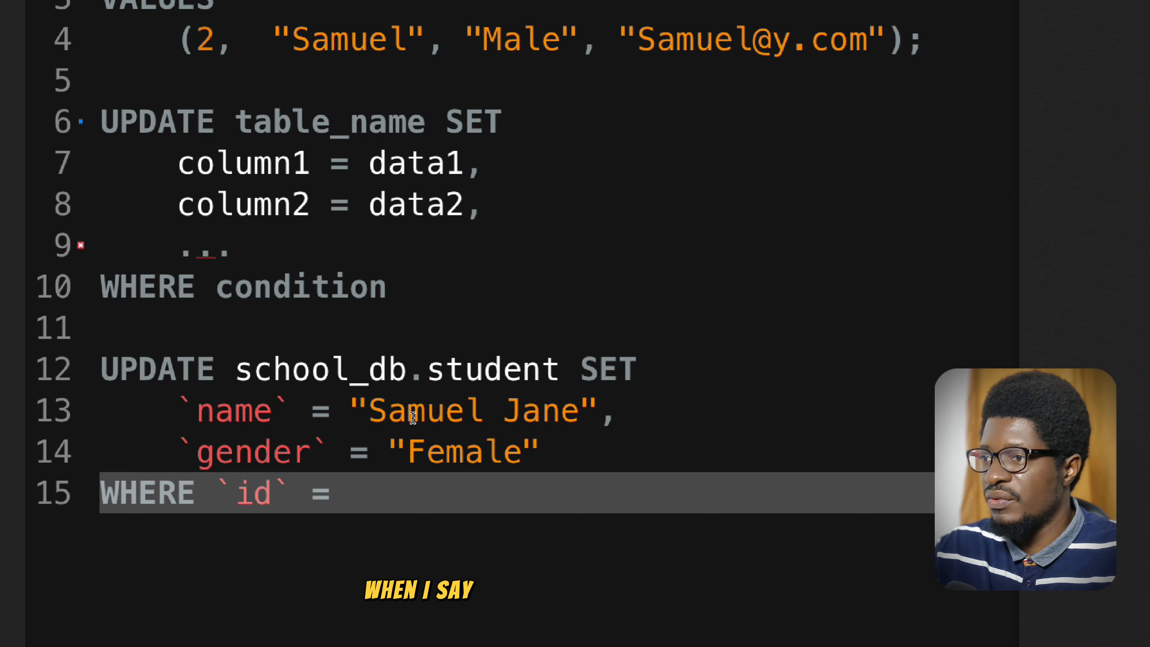
type("2")
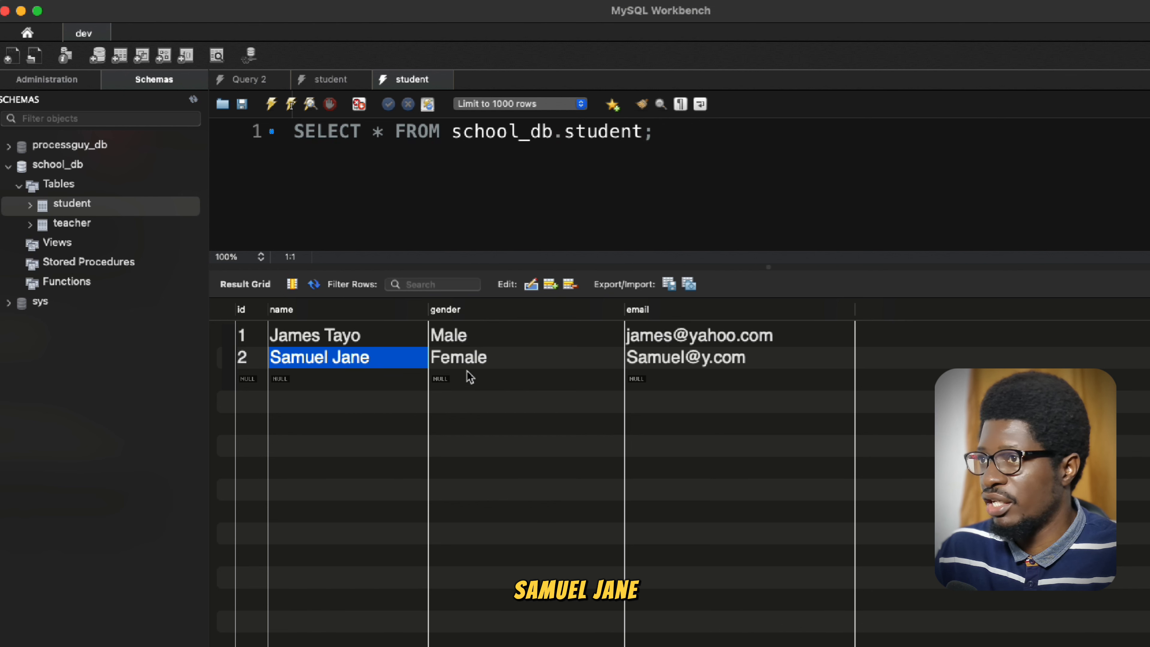
left_click(698, 358)
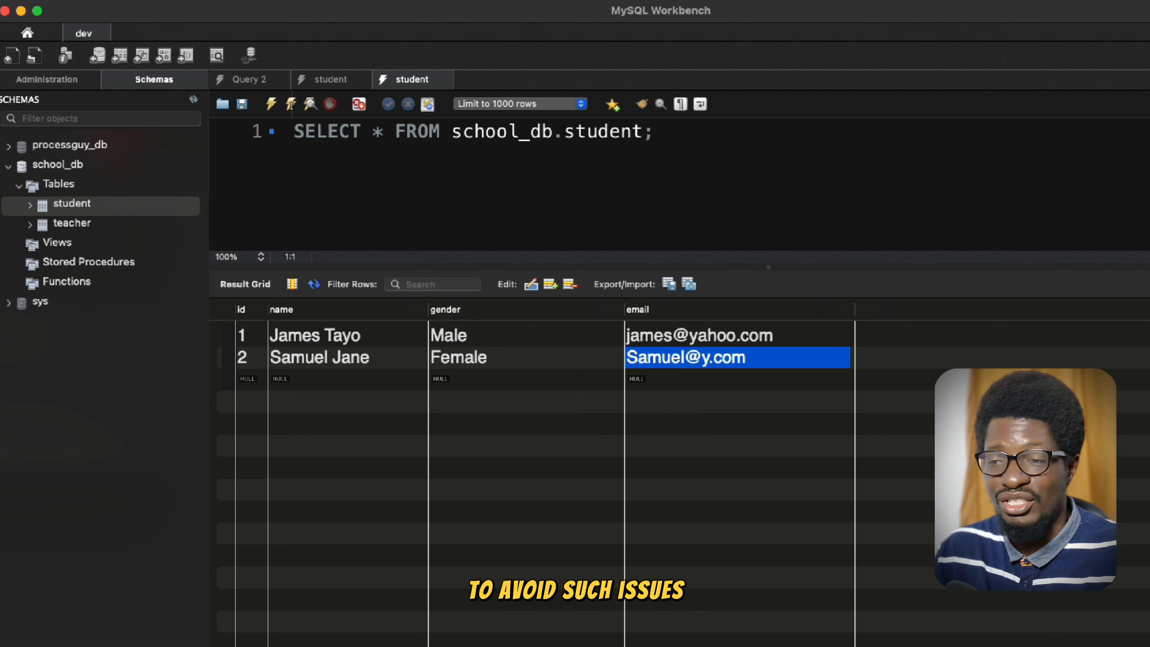
mouse_move(5, 388)
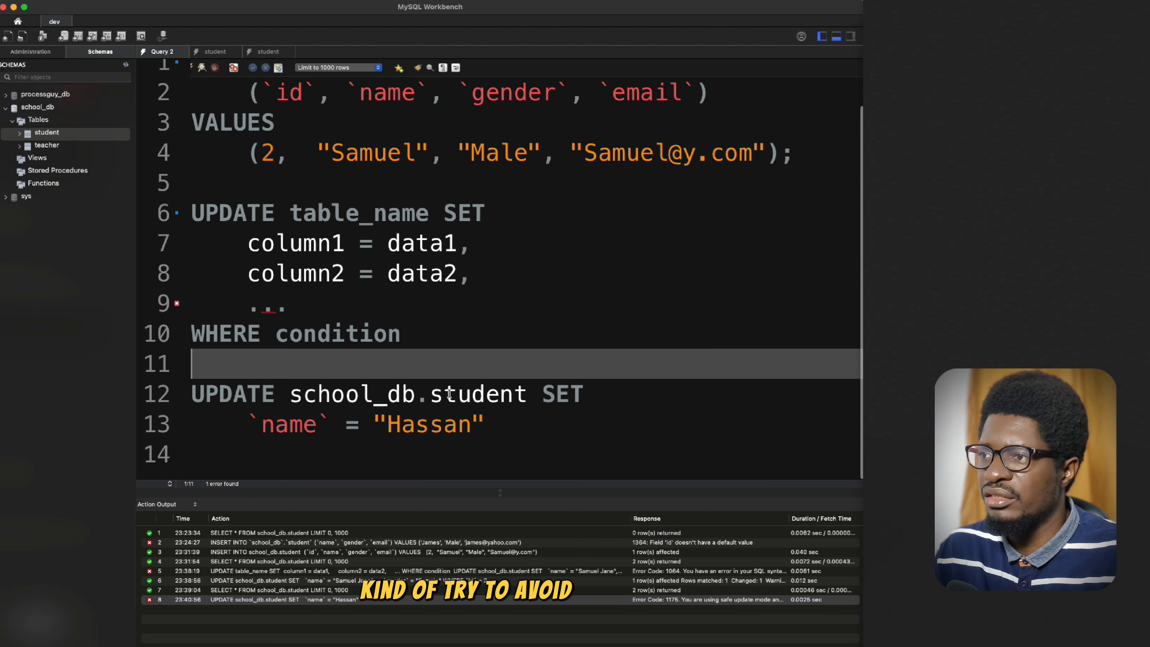
Step: Select the WHERE-less UPDATE setting `name` = "Hassan" that failed with error 1175
left_click_drag(191, 393, 483, 425)
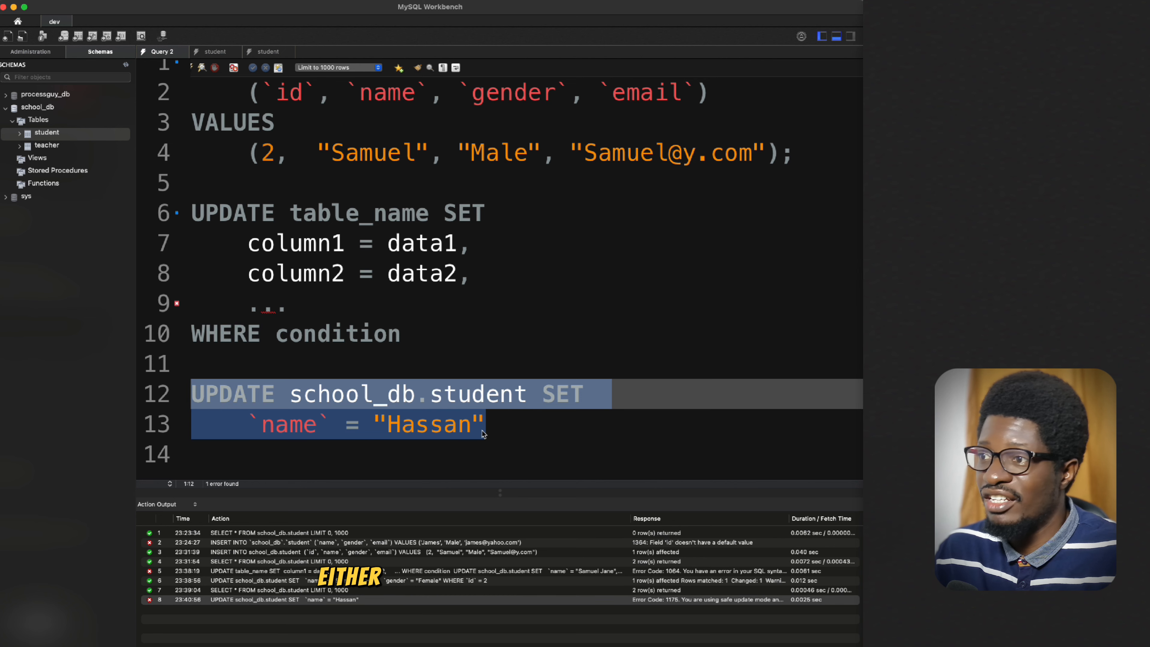